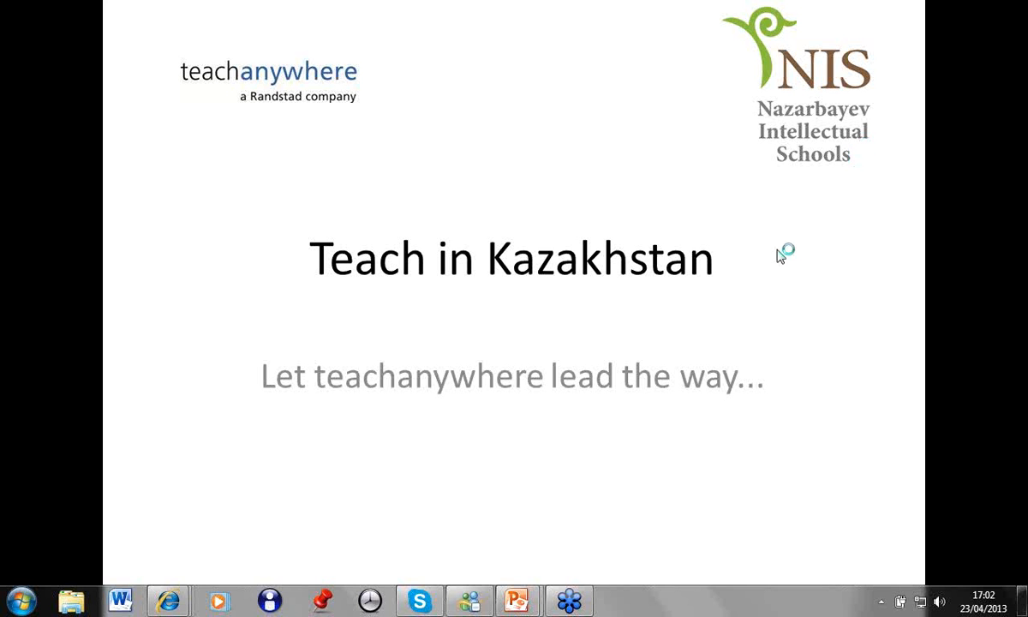
pyautogui.moveTo(509, 303)
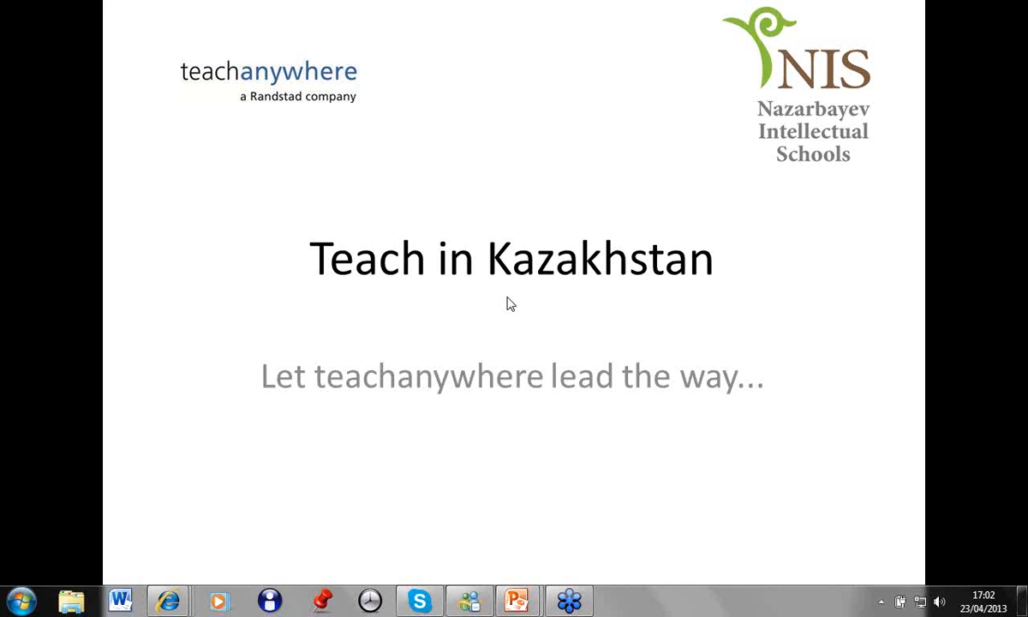
pyautogui.moveTo(823, 432)
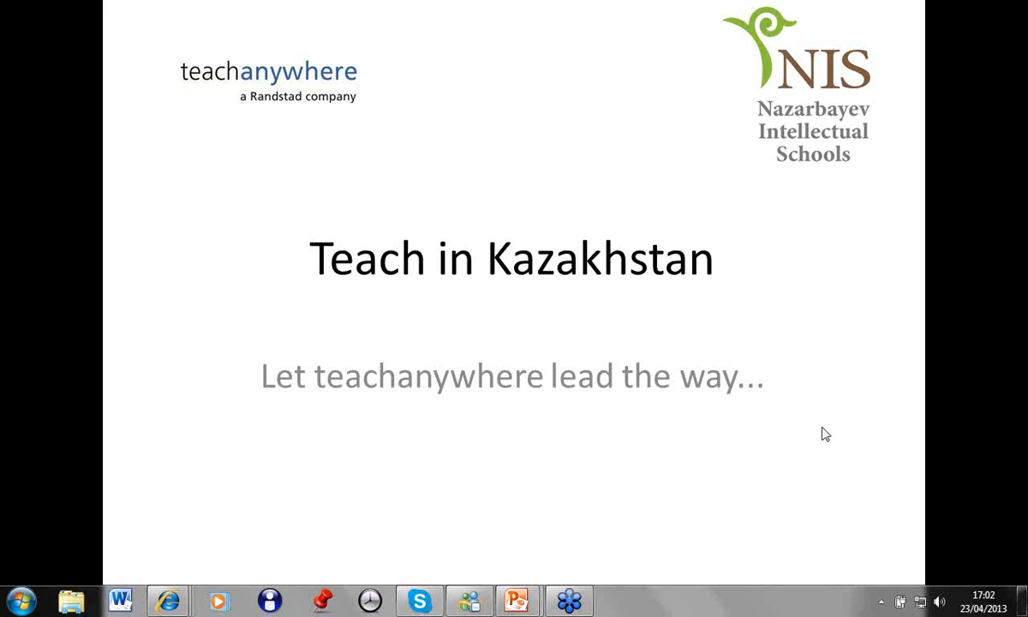
pyautogui.moveTo(866, 517)
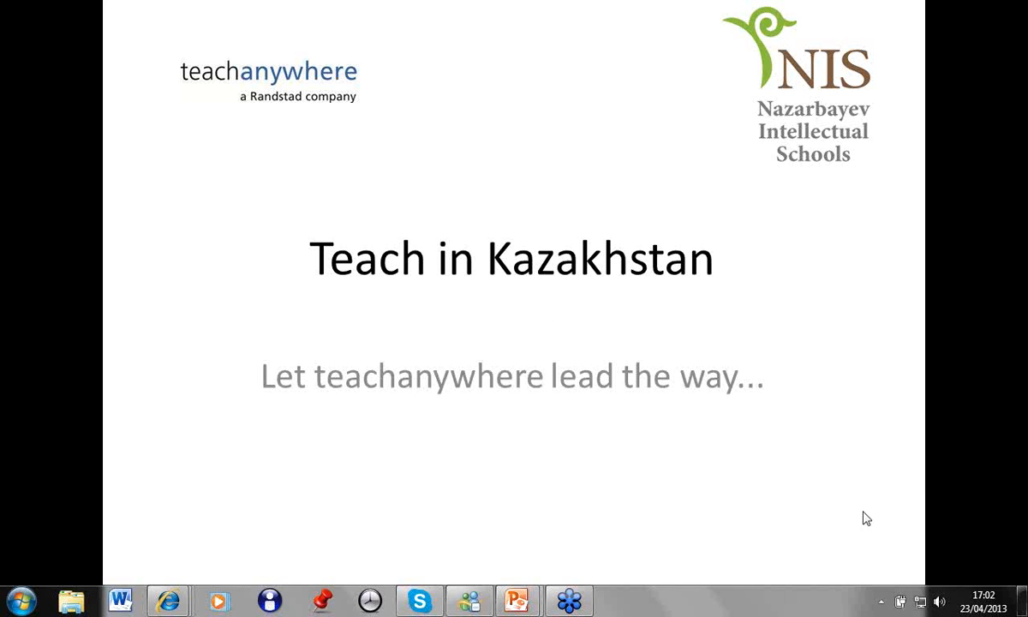
pyautogui.moveTo(862, 369)
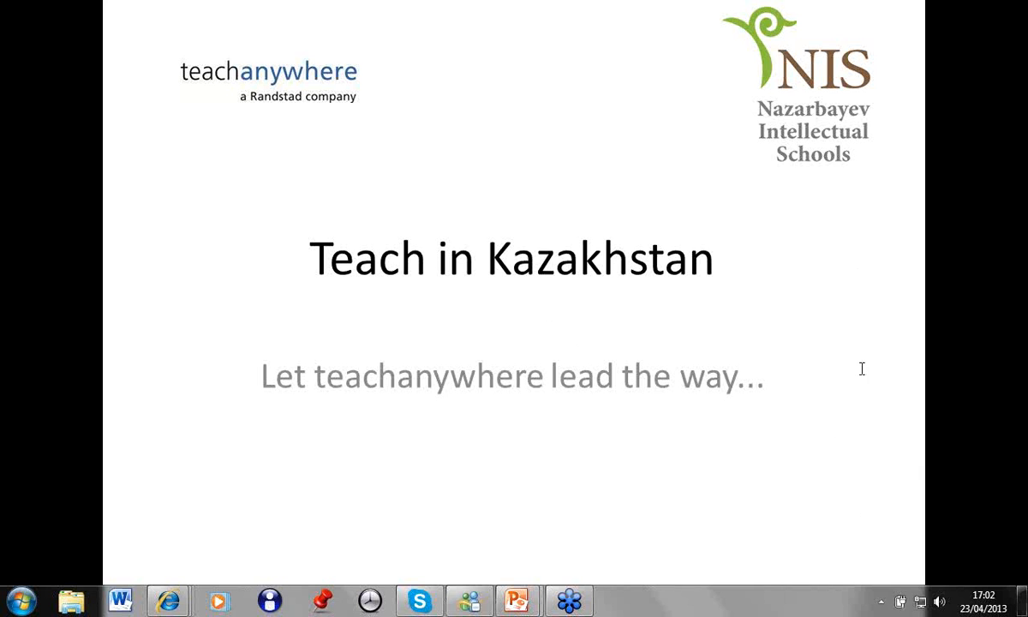
pyautogui.moveTo(835, 227)
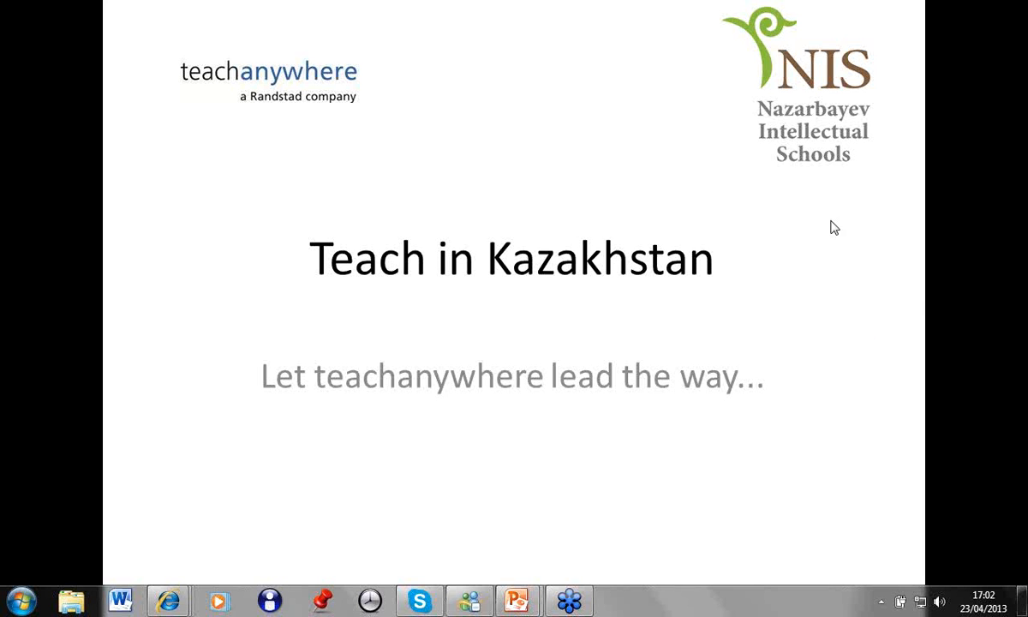
pyautogui.moveTo(828, 210)
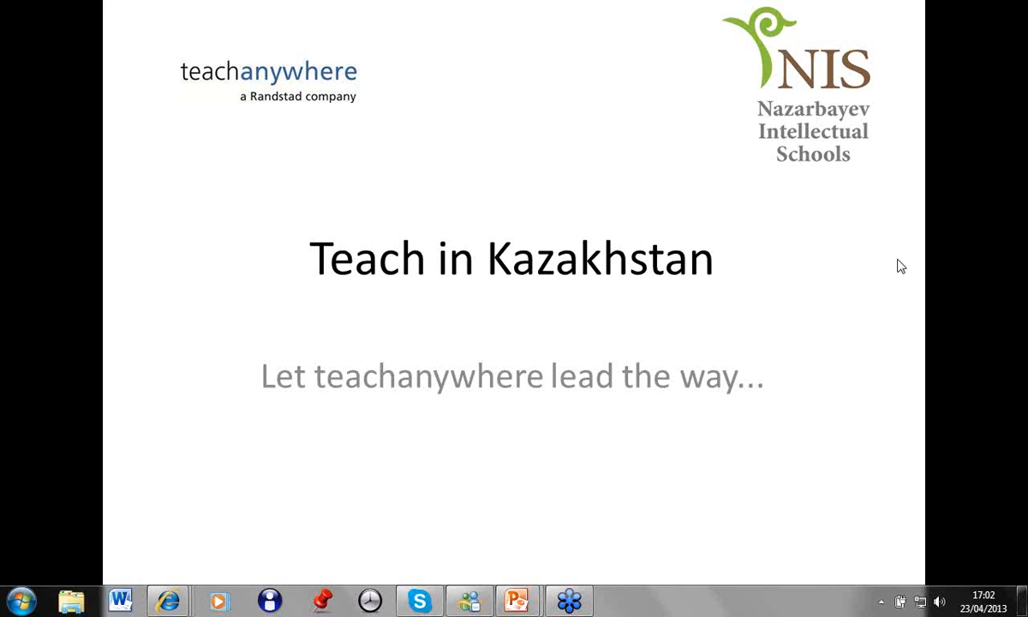
pyautogui.moveTo(828, 205)
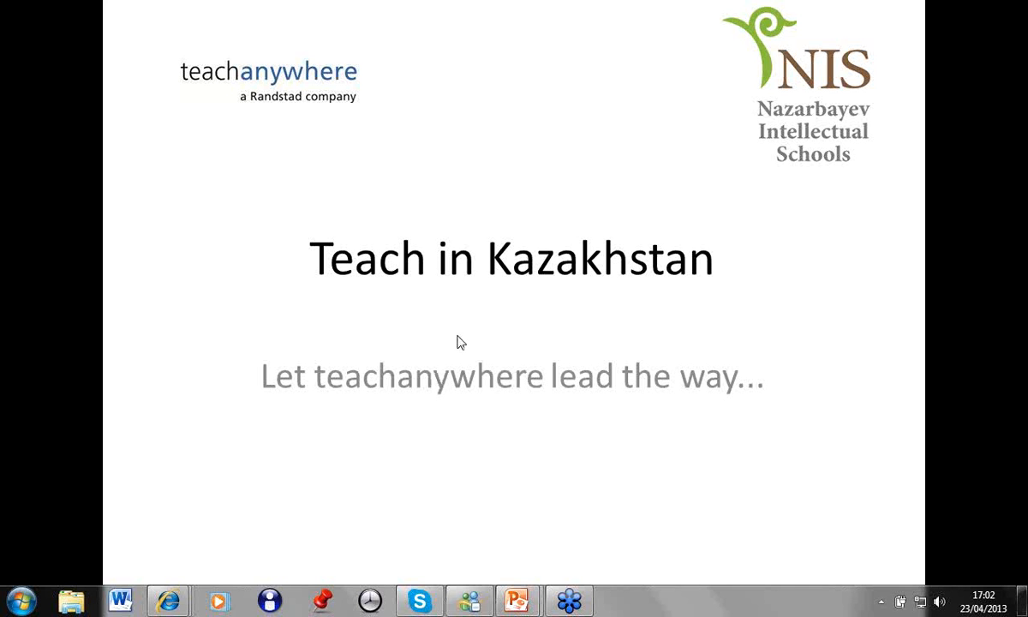
pyautogui.moveTo(467, 334)
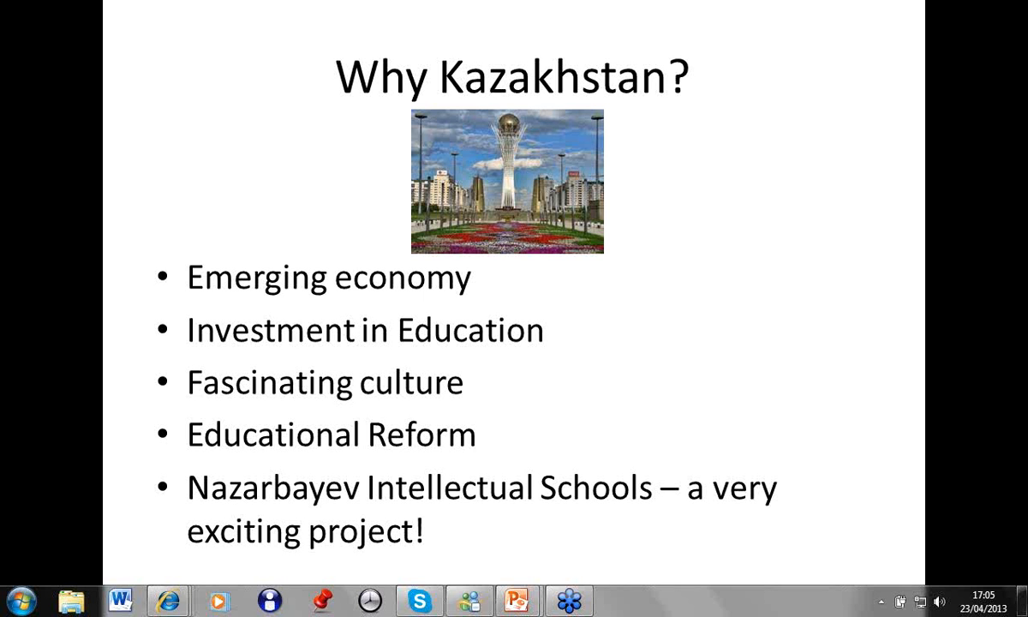
pyautogui.moveTo(892, 392)
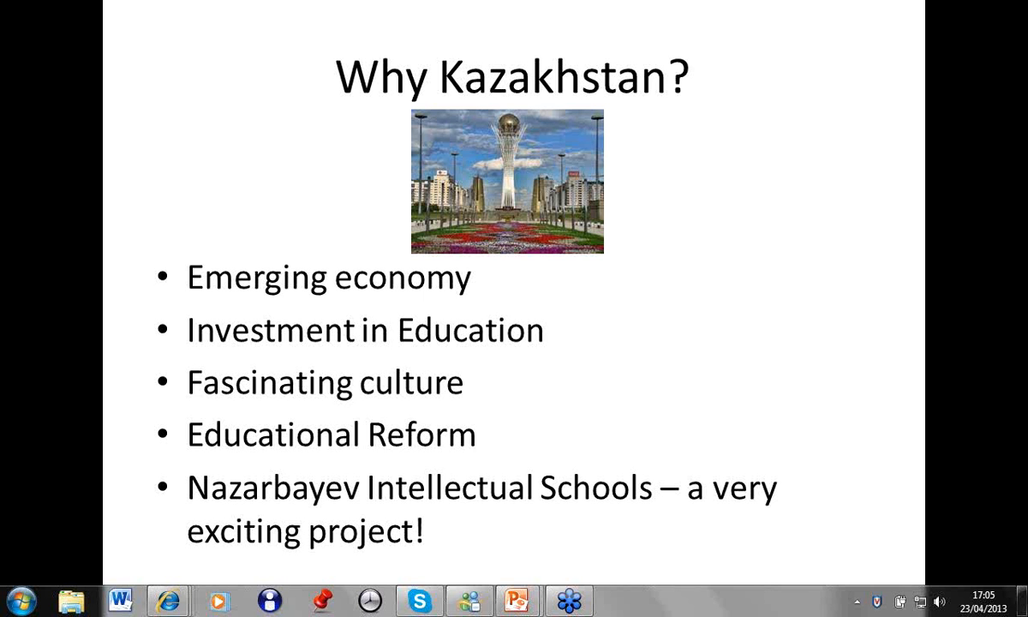
pyautogui.moveTo(893, 393)
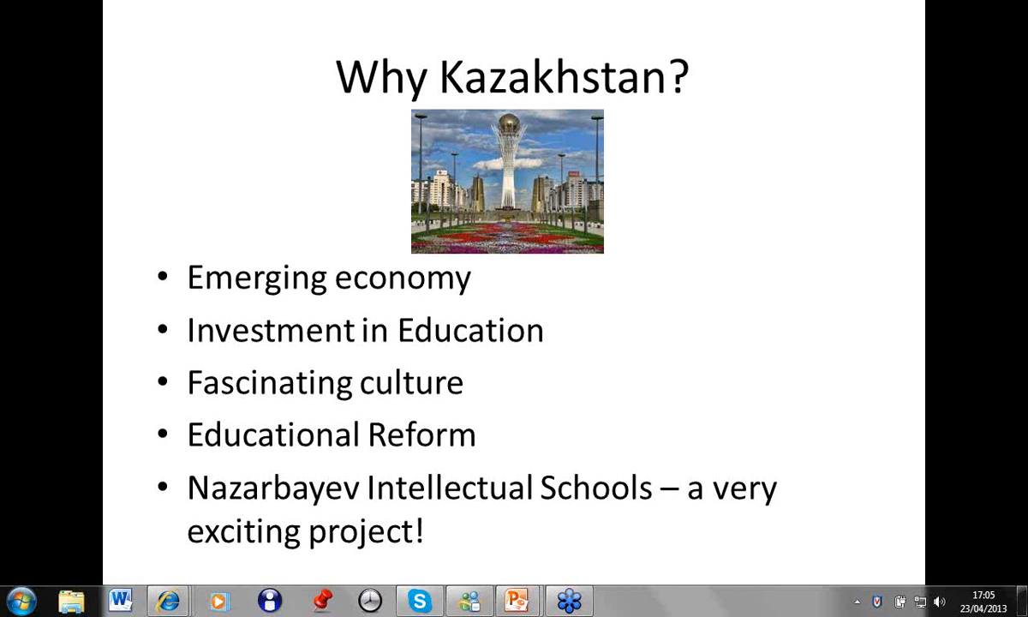
pyautogui.moveTo(894, 392)
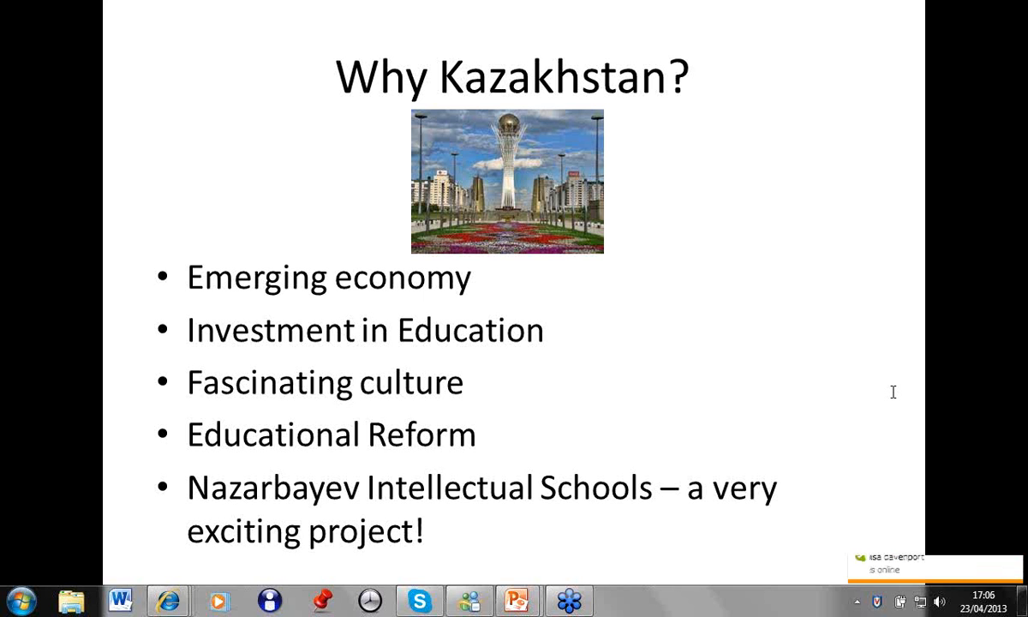
pyautogui.moveTo(907, 387)
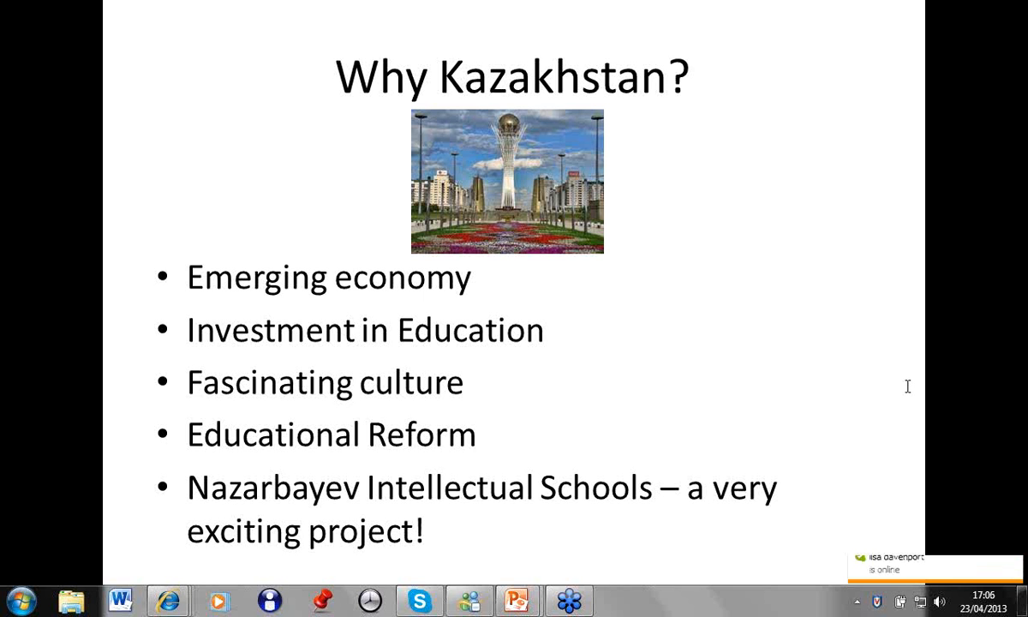
pyautogui.moveTo(888, 429)
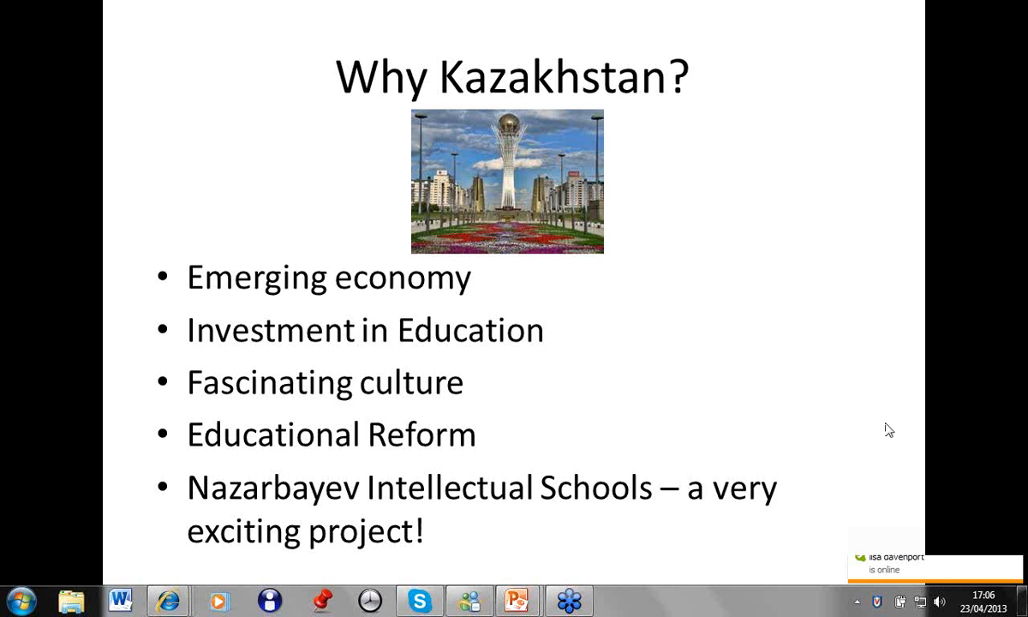
pyautogui.moveTo(865, 432)
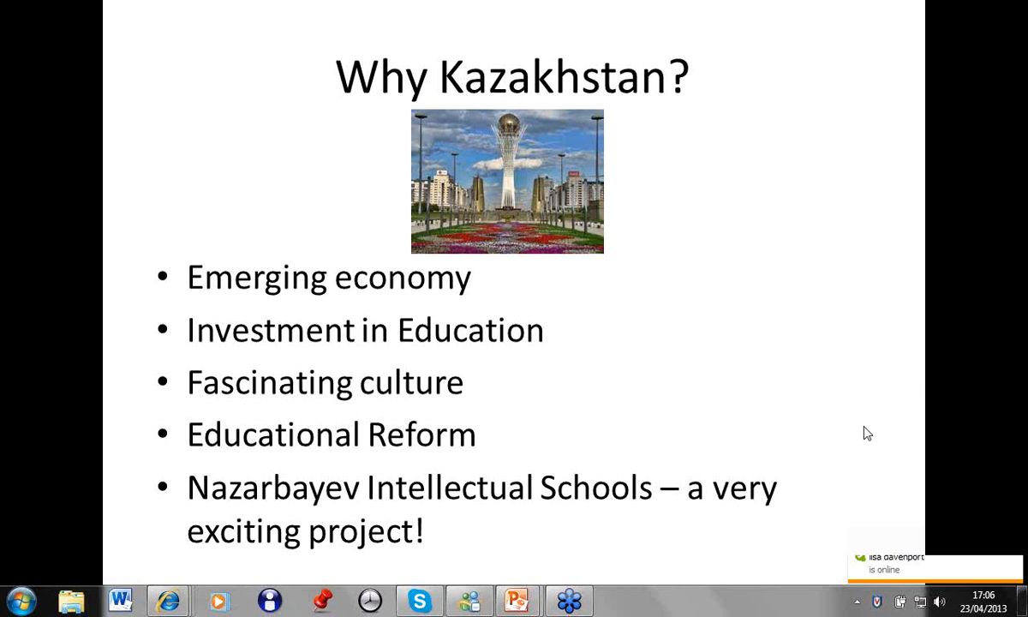
pyautogui.moveTo(895, 338)
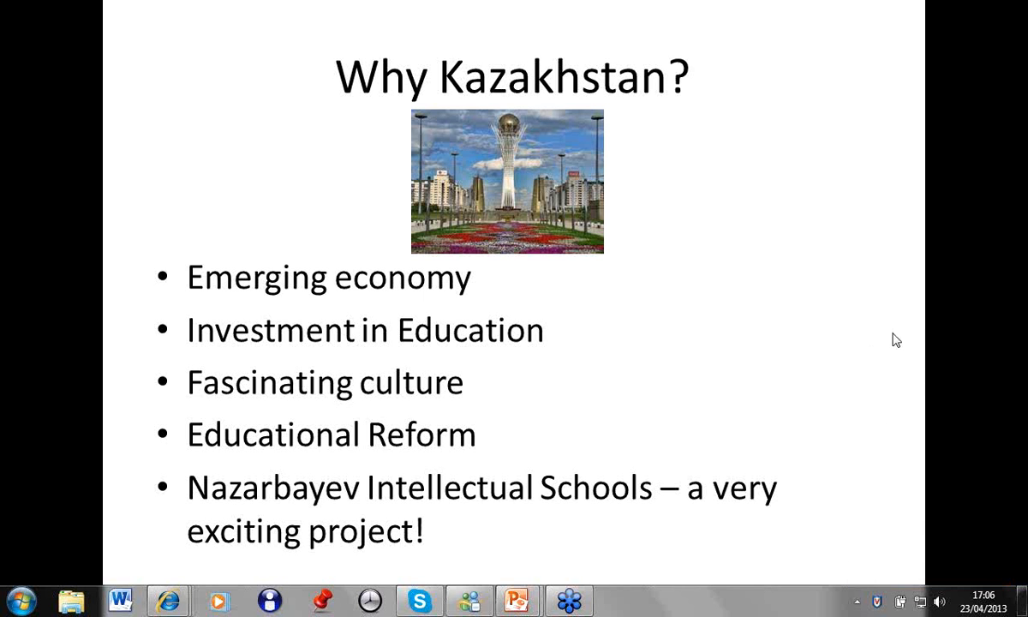
pyautogui.moveTo(831, 315)
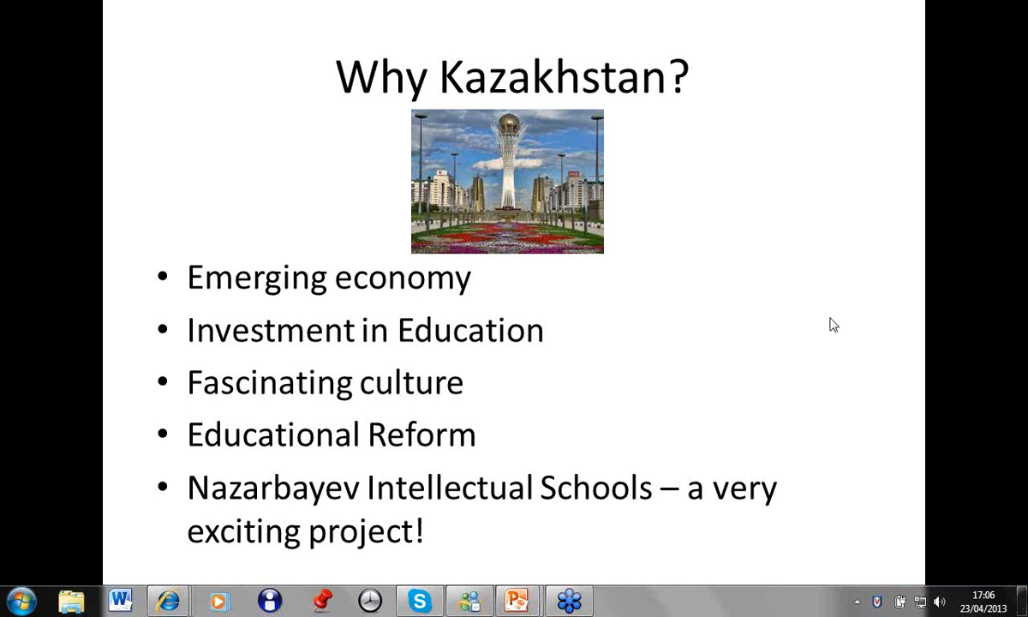
pyautogui.moveTo(805, 416)
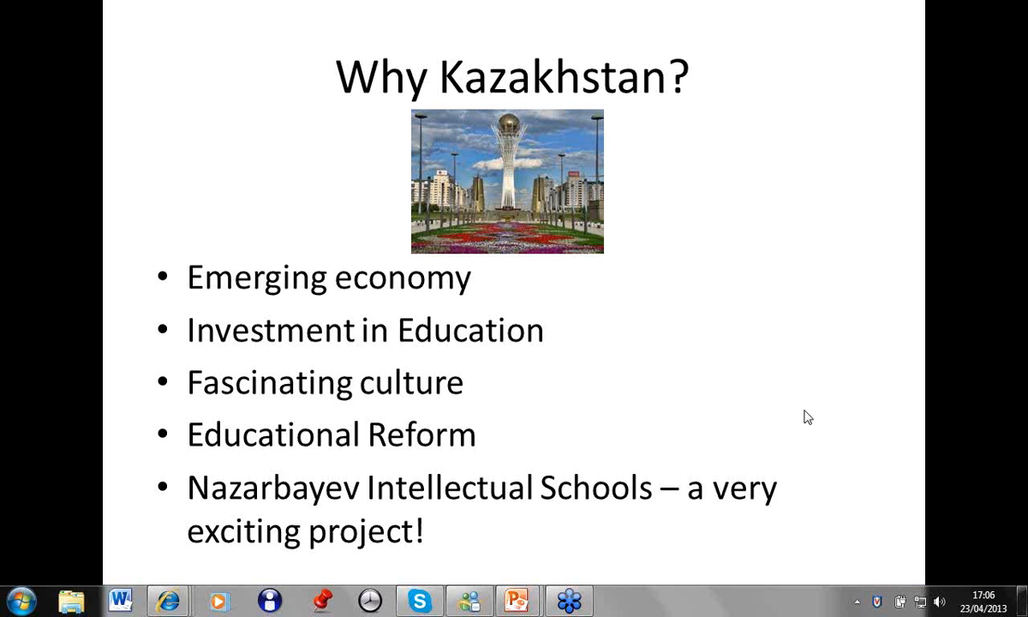
pyautogui.moveTo(599, 376)
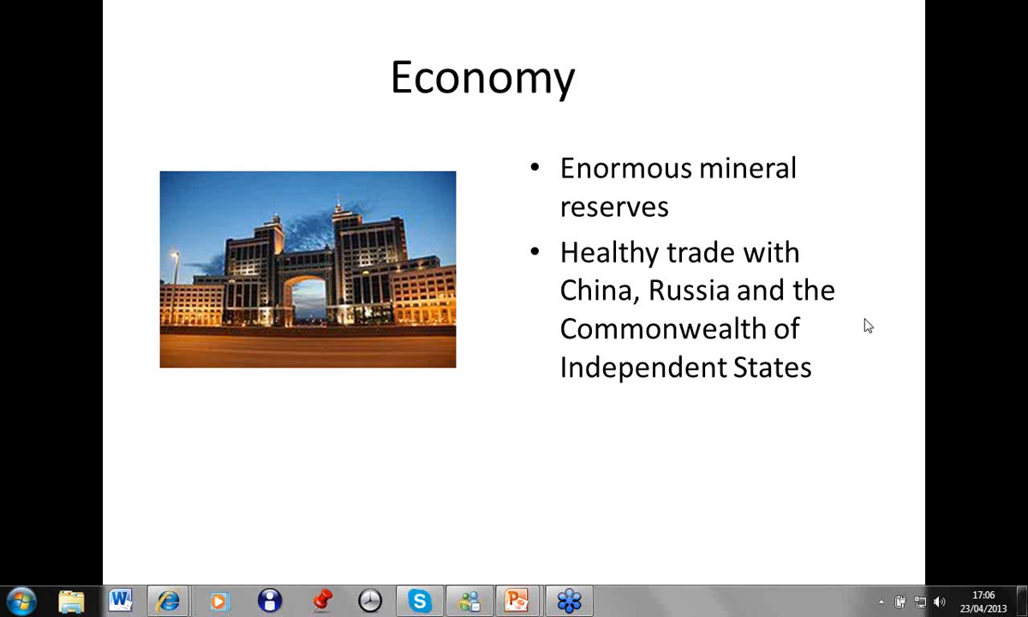
pyautogui.moveTo(845, 318)
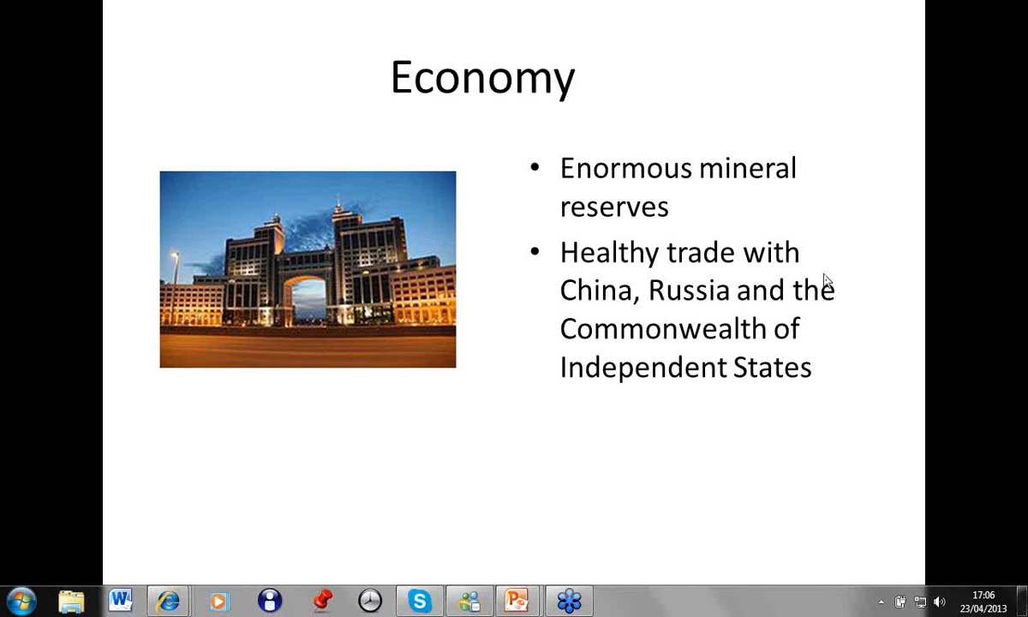
pyautogui.moveTo(822, 281)
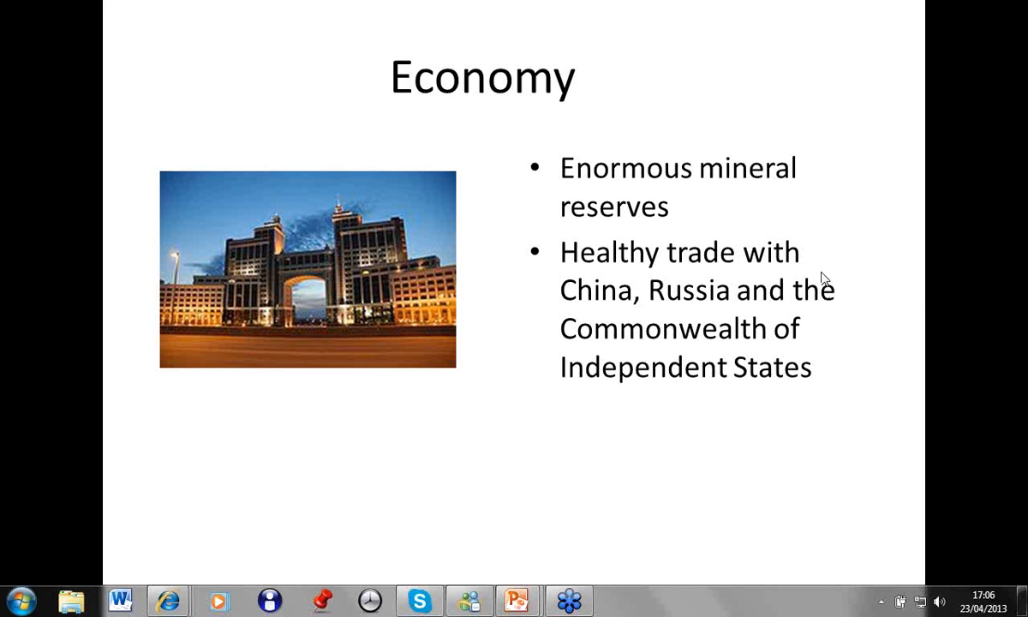
pyautogui.moveTo(905, 331)
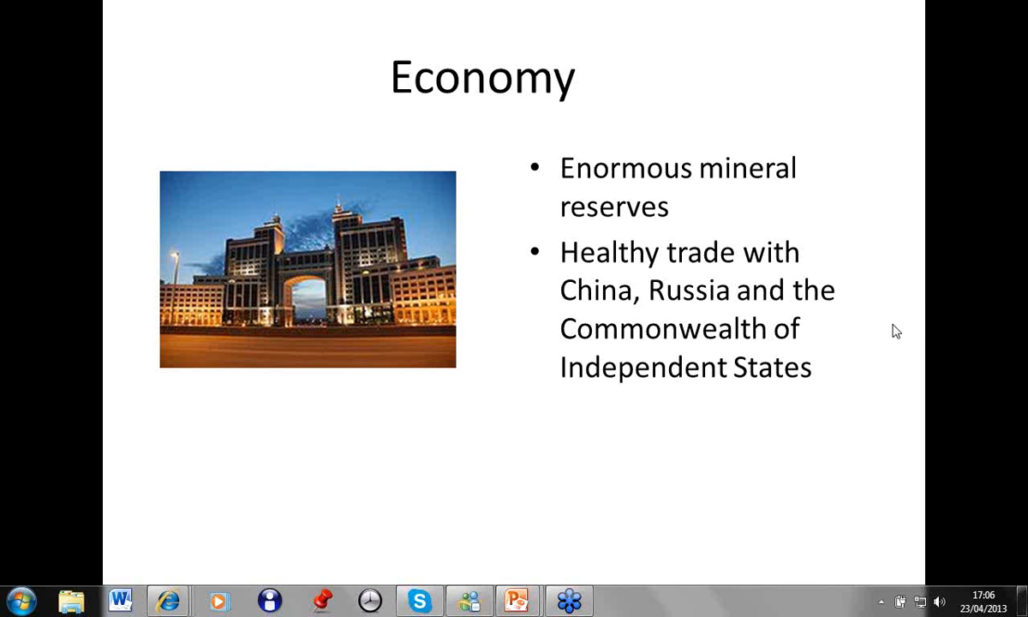
pyautogui.moveTo(594, 394)
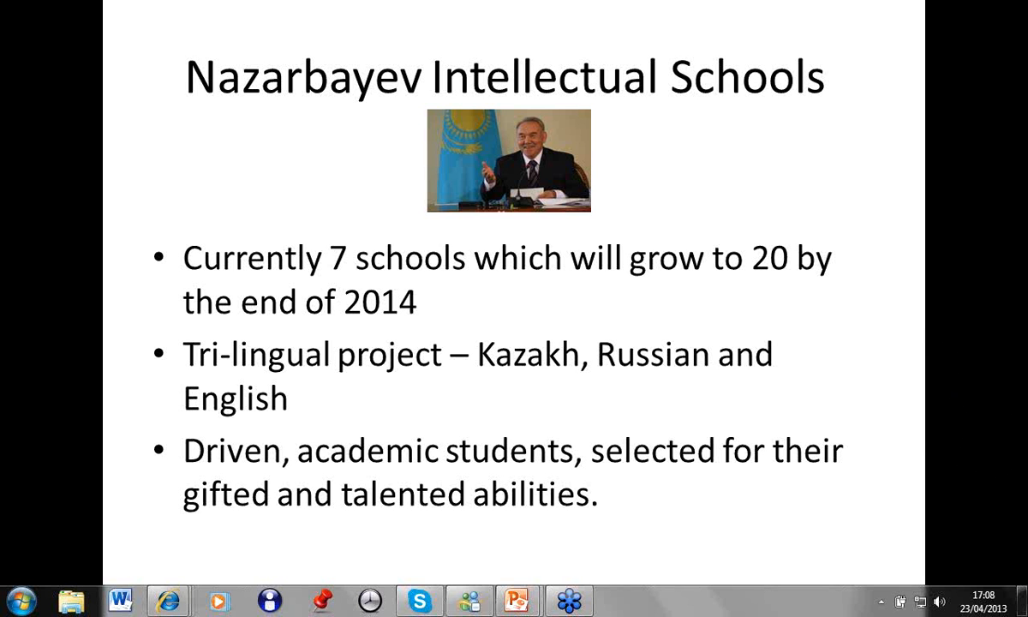
pyautogui.moveTo(943, 382)
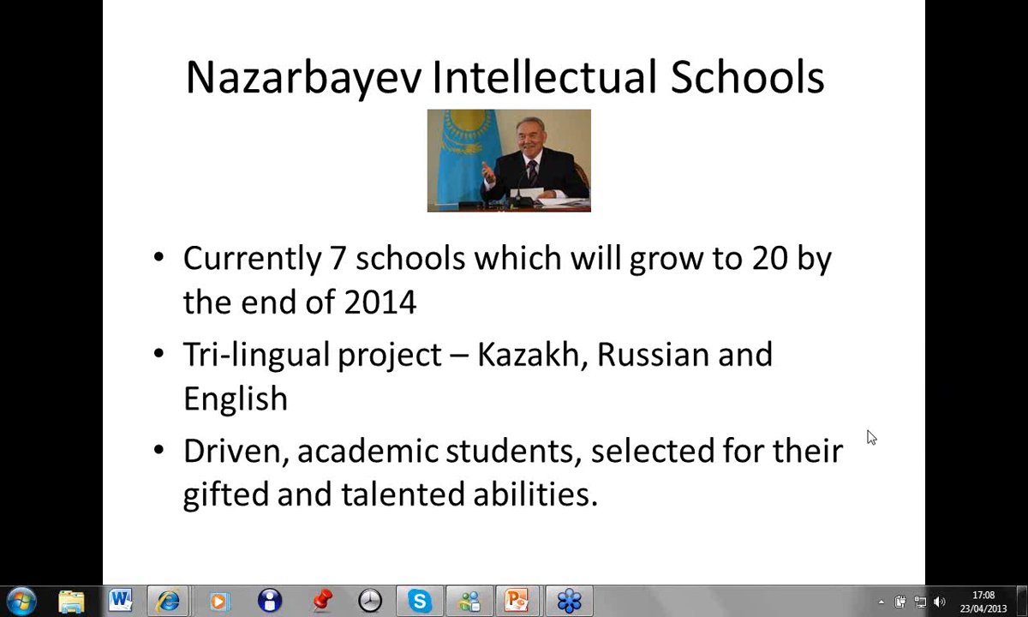
pyautogui.moveTo(588, 426)
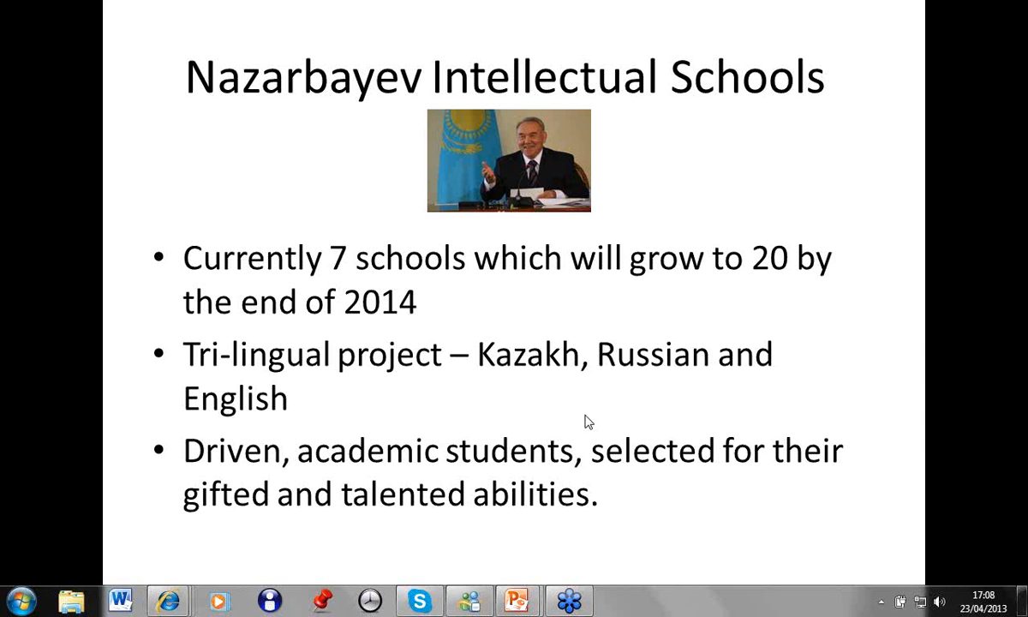
# Advance to the 'Subjects required' slide listing 2013/14 teaching subjects and librarians.
pyautogui.press('Right')
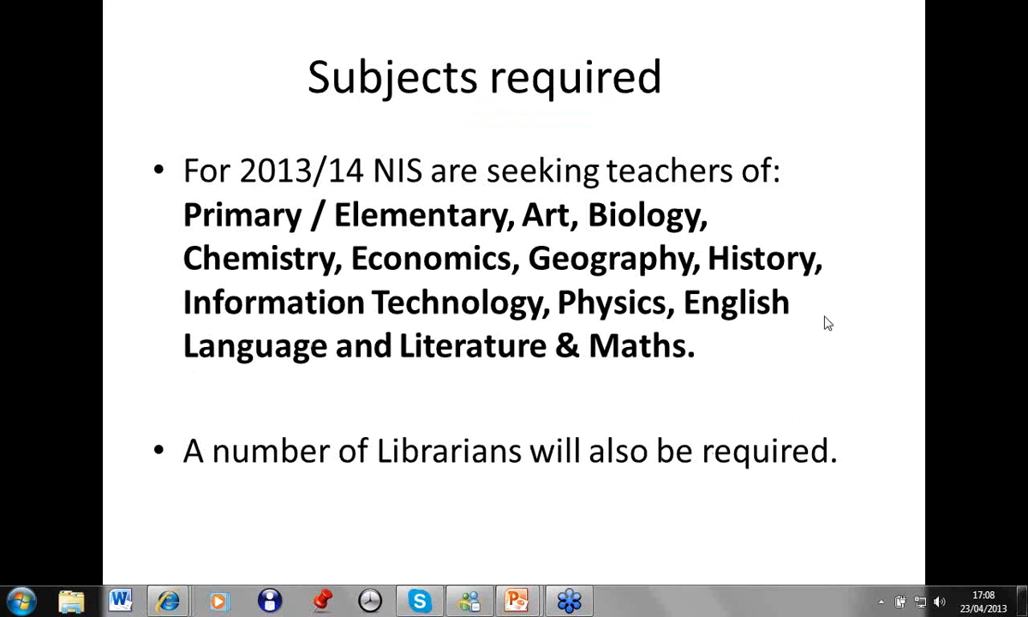
pyautogui.moveTo(893, 381)
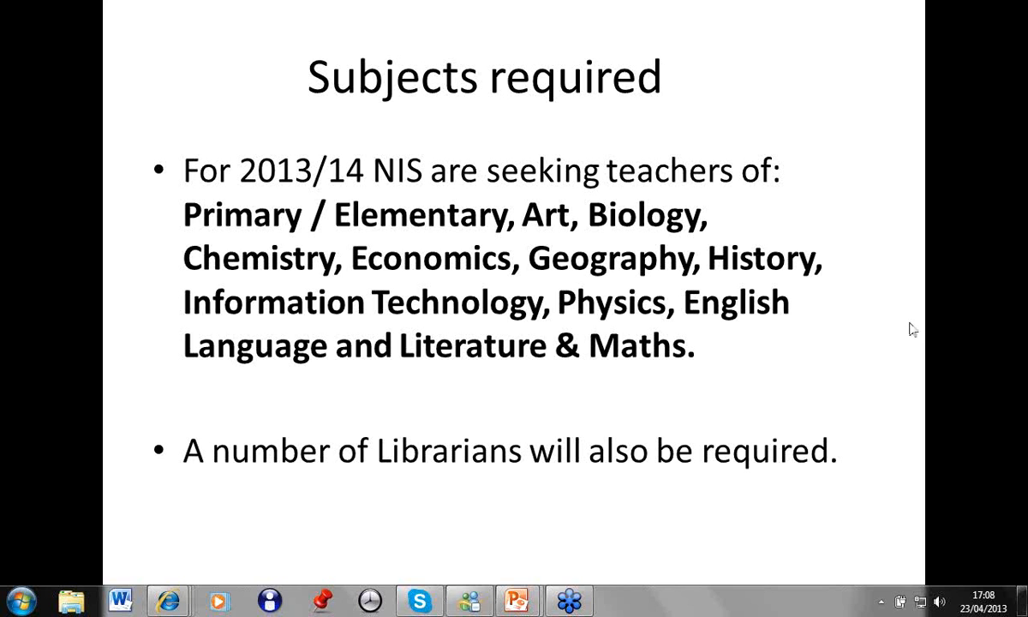
pyautogui.moveTo(891, 328)
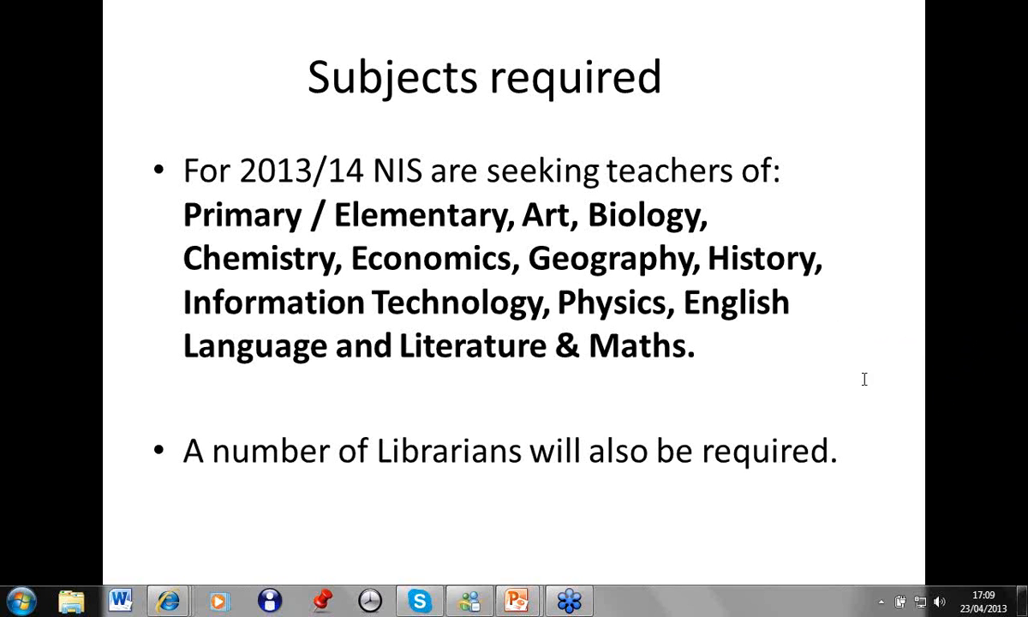
pyautogui.moveTo(1018, 327)
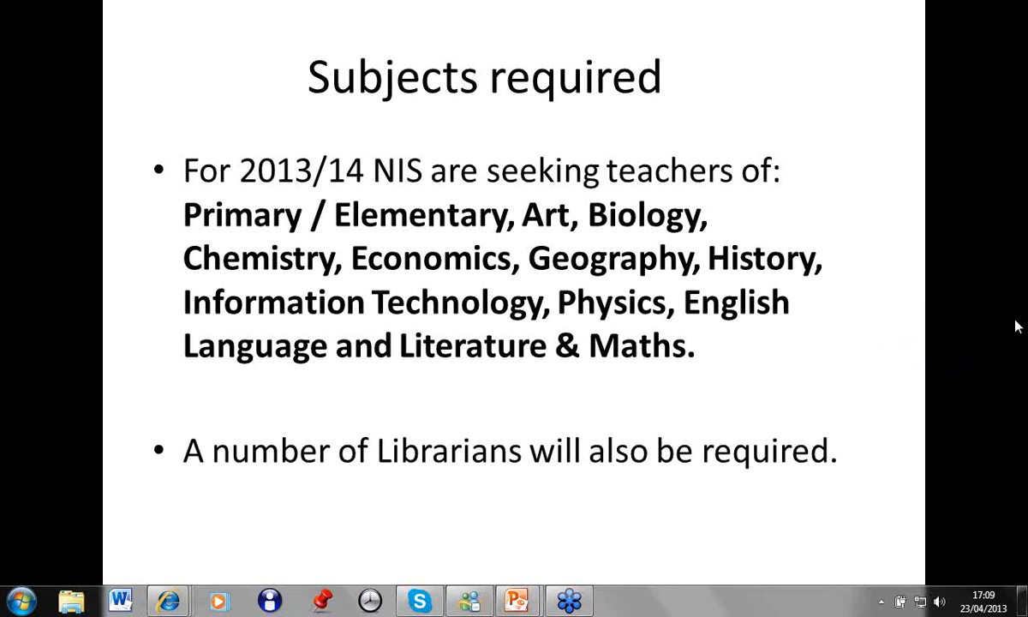
pyautogui.moveTo(833, 325)
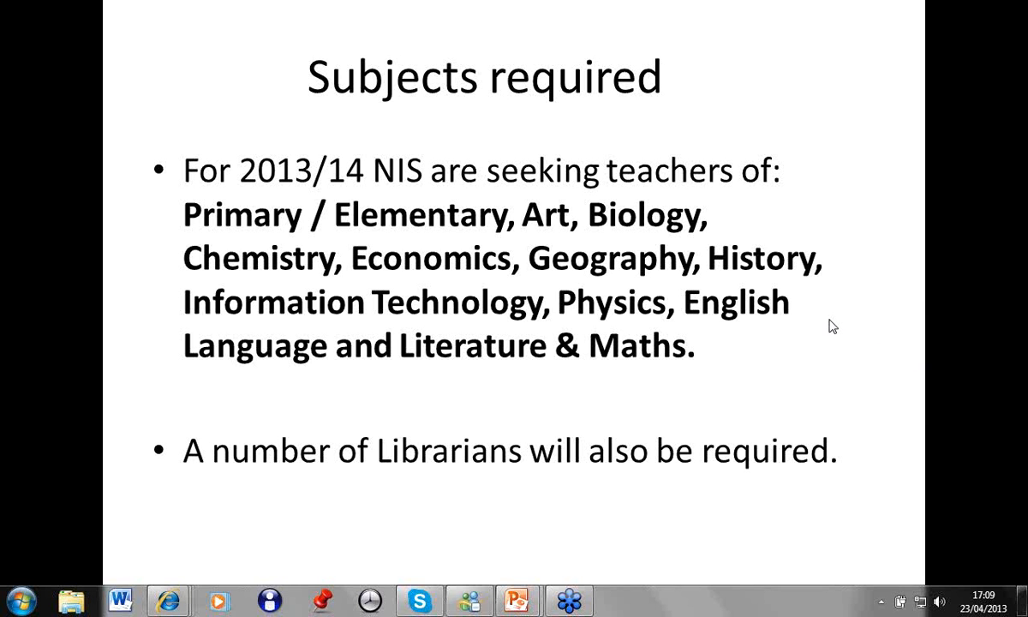
pyautogui.moveTo(912, 330)
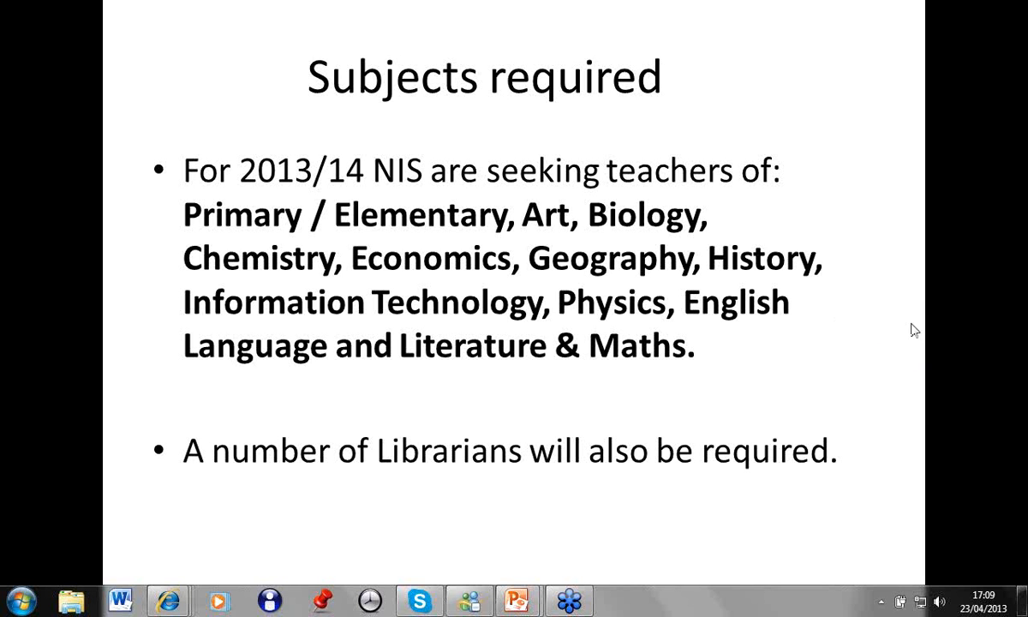
pyautogui.moveTo(827, 409)
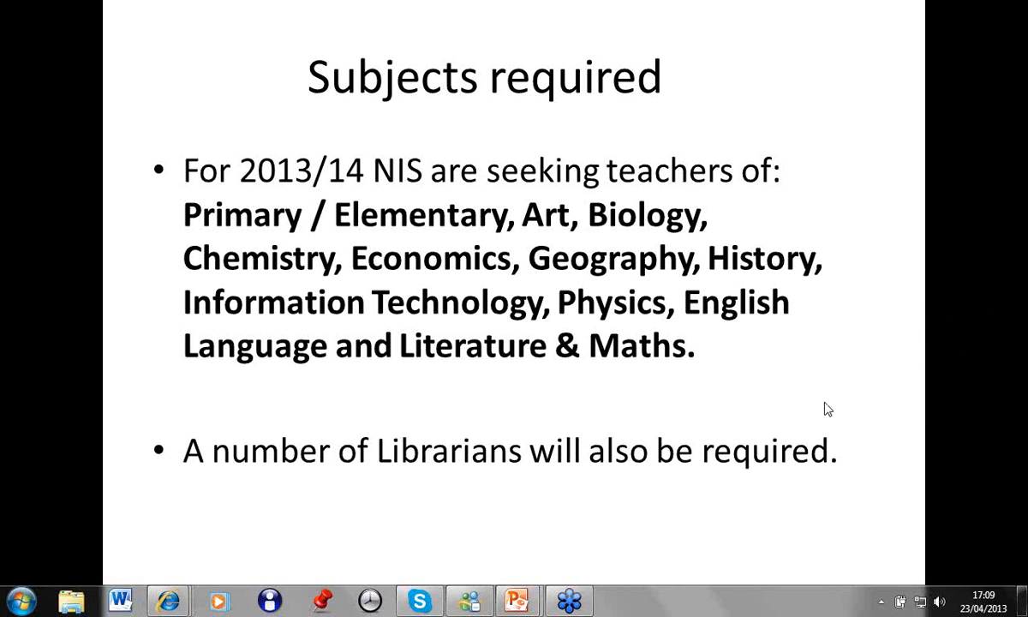
pyautogui.moveTo(709, 558)
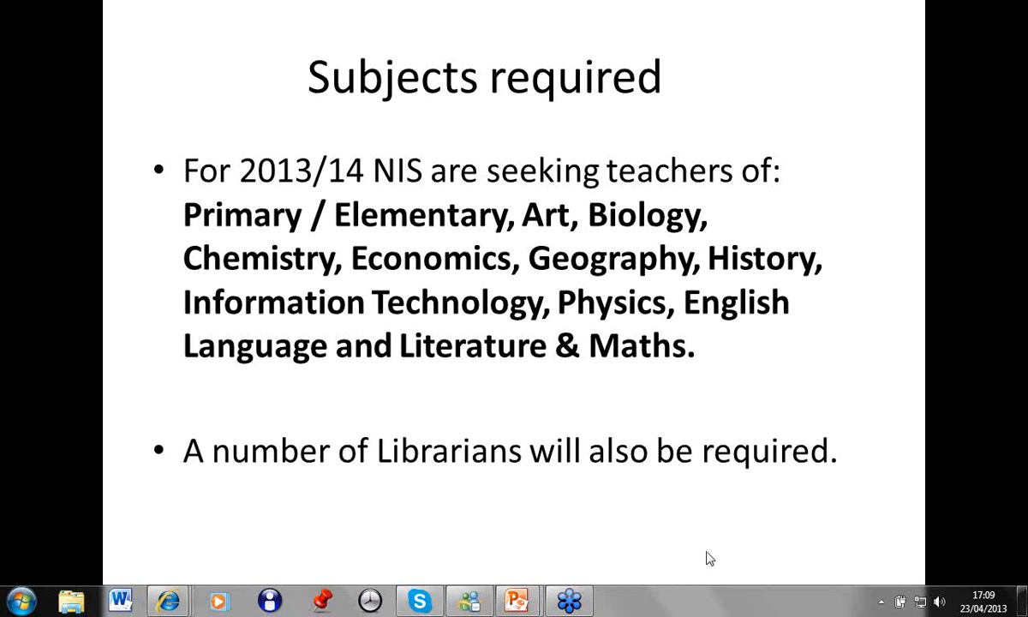
pyautogui.moveTo(492, 395)
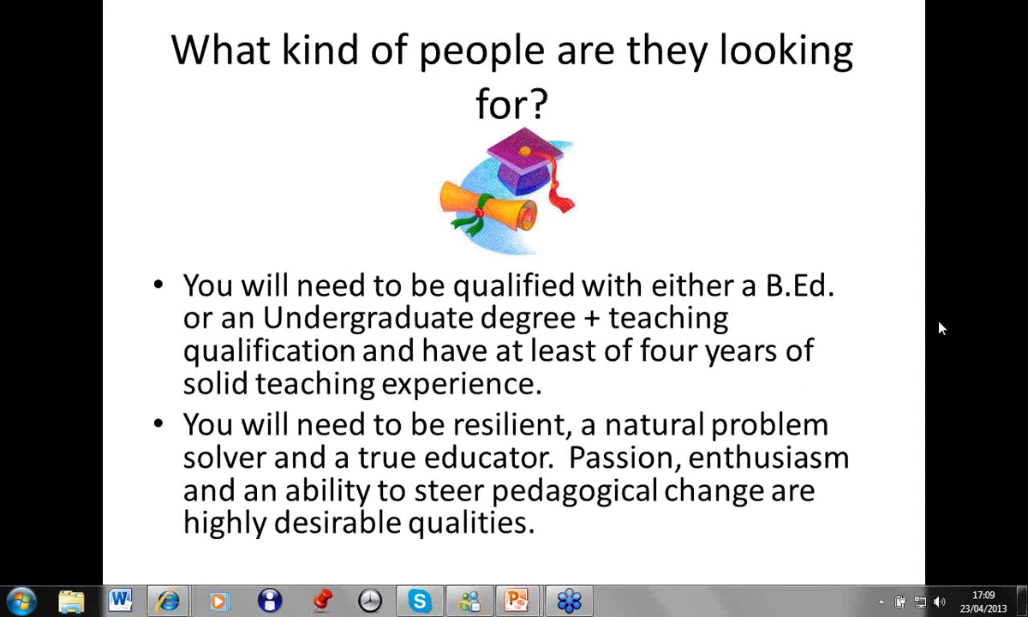
pyautogui.moveTo(874, 425)
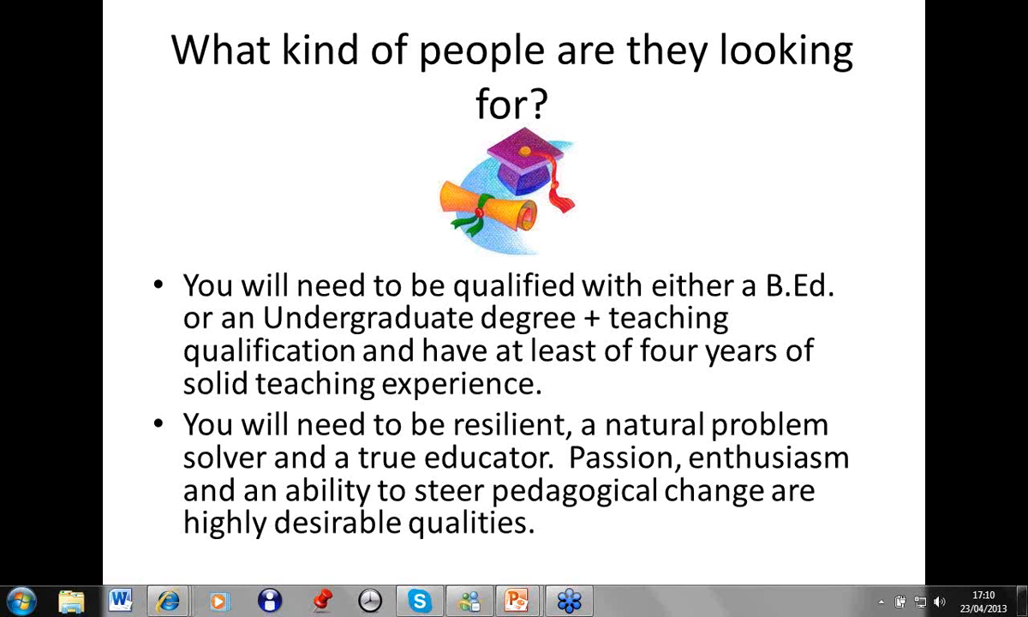
pyautogui.moveTo(872, 423)
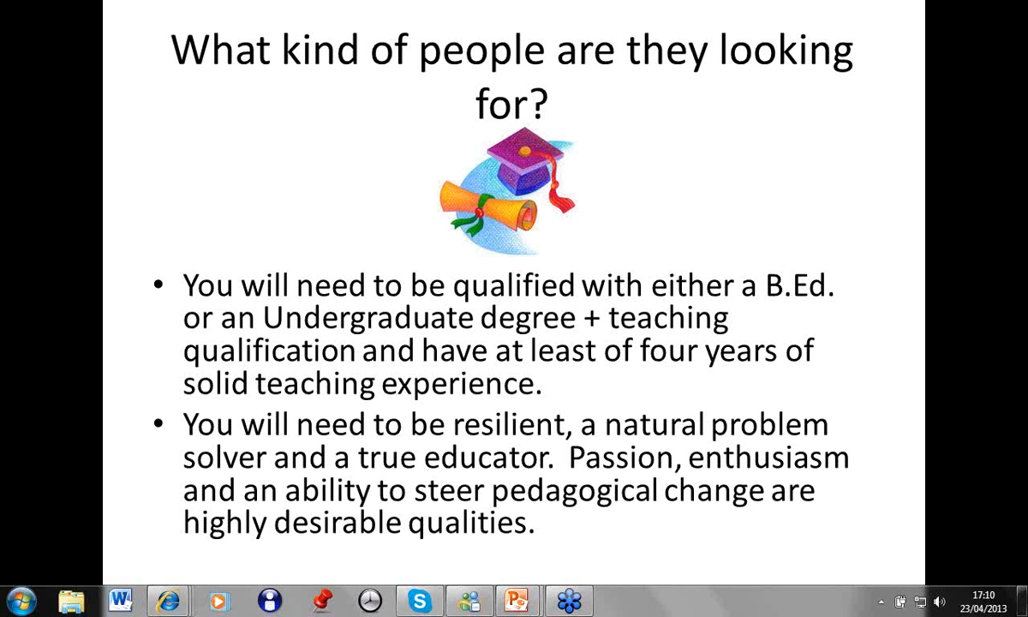
pyautogui.moveTo(874, 422)
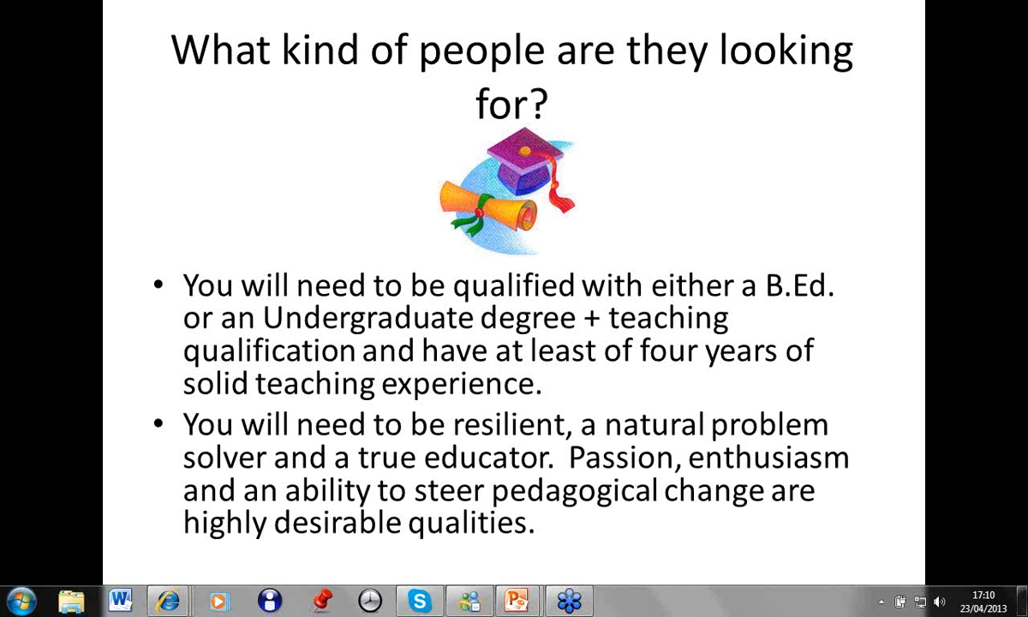
pyautogui.moveTo(874, 424)
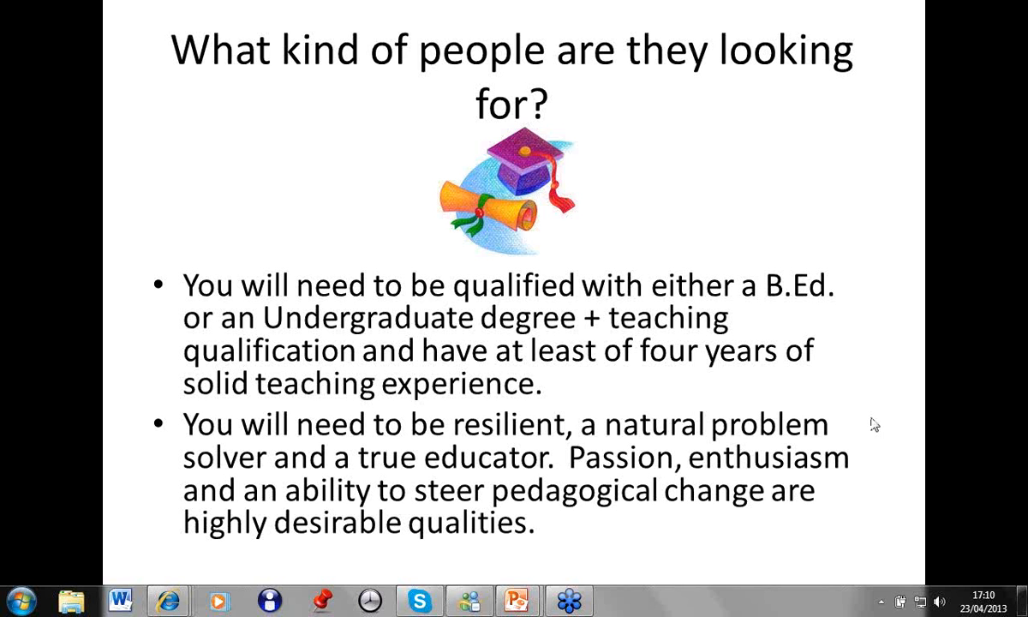
pyautogui.moveTo(861, 431)
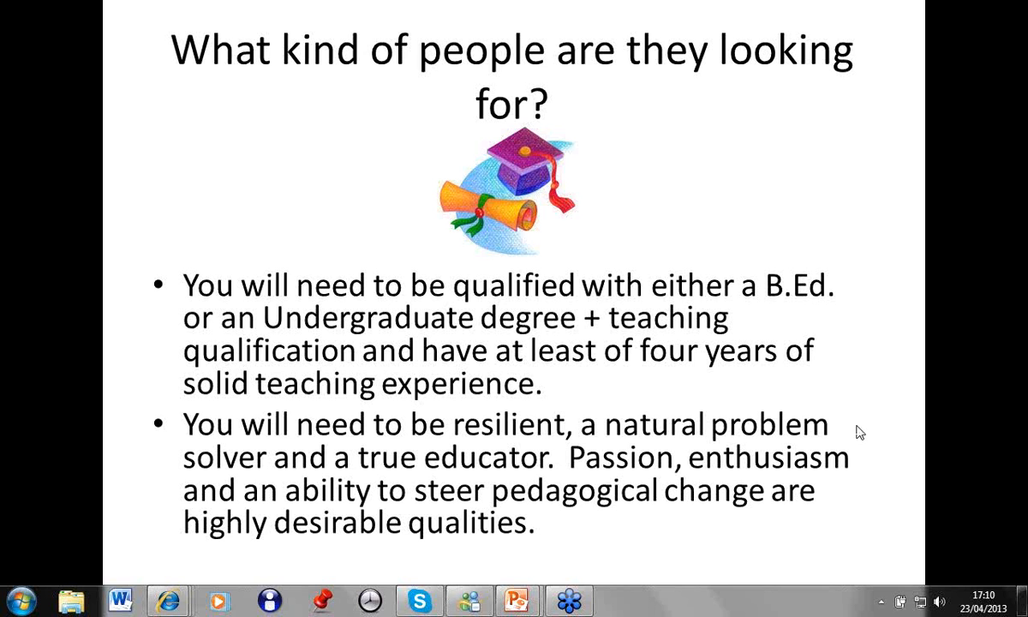
pyautogui.moveTo(949, 334)
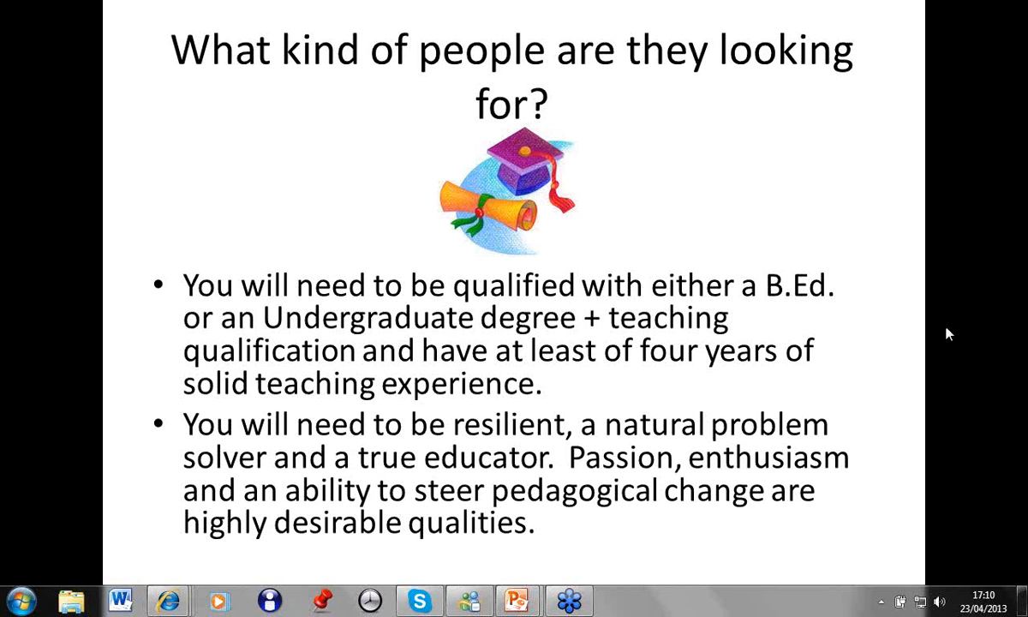
pyautogui.moveTo(958, 333)
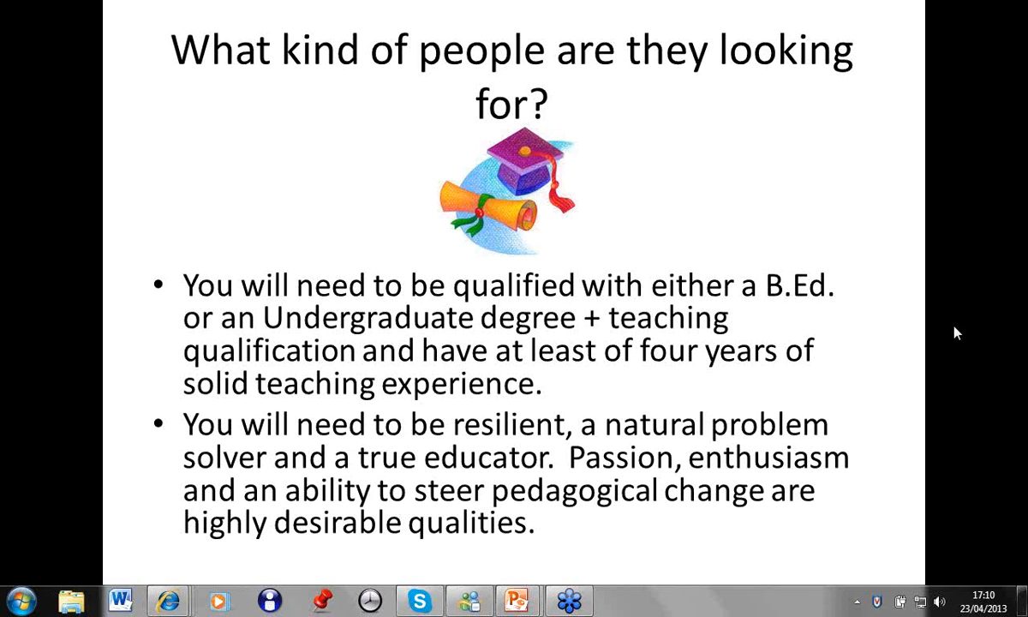
pyautogui.moveTo(1022, 328)
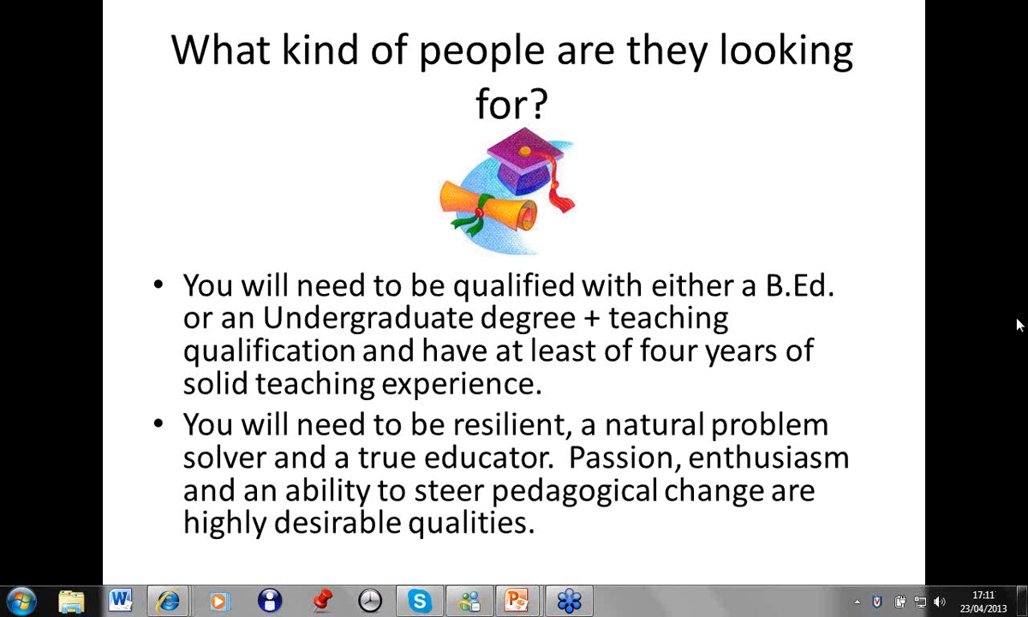
pyautogui.moveTo(530, 402)
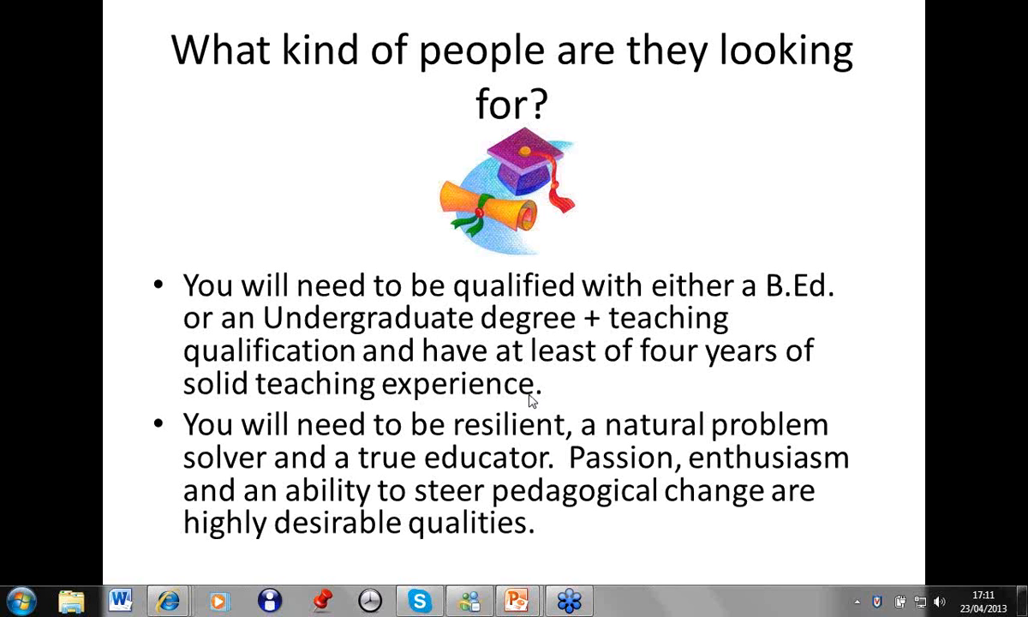
pyautogui.press('right')
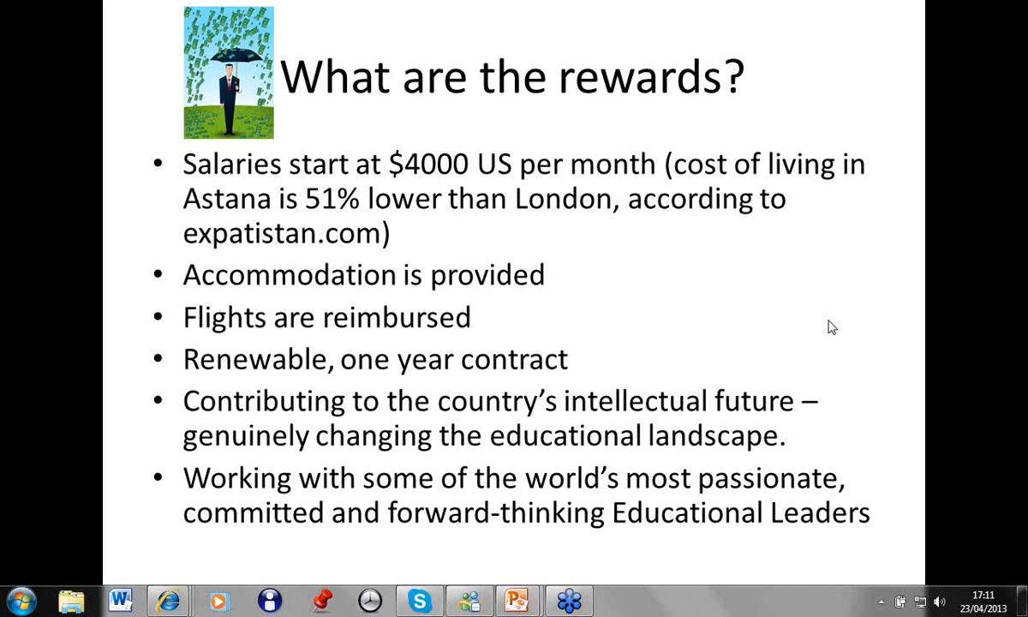
pyautogui.moveTo(642, 358)
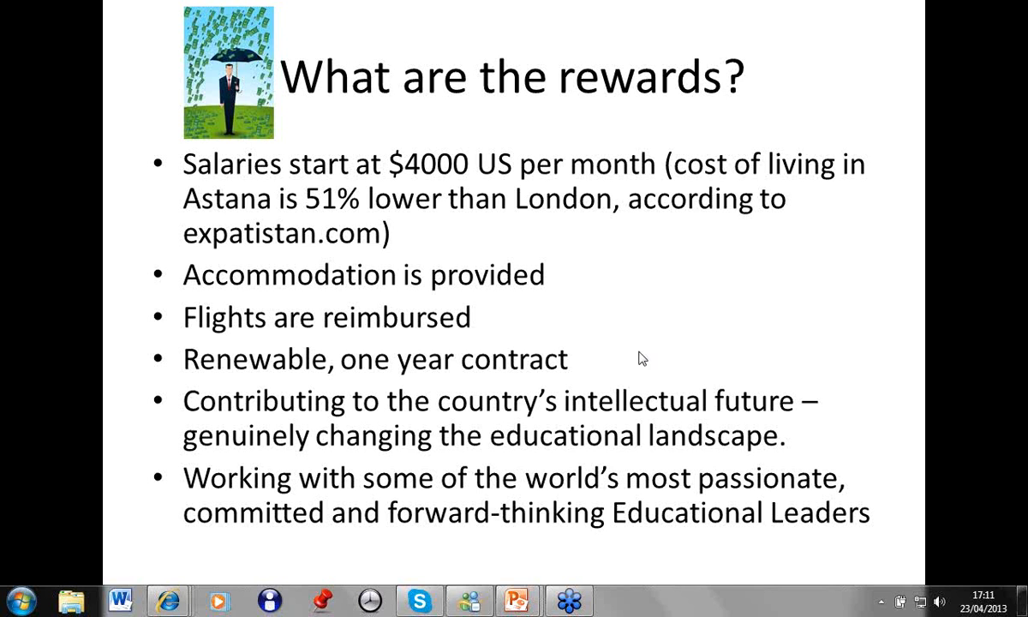
pyautogui.moveTo(649, 353)
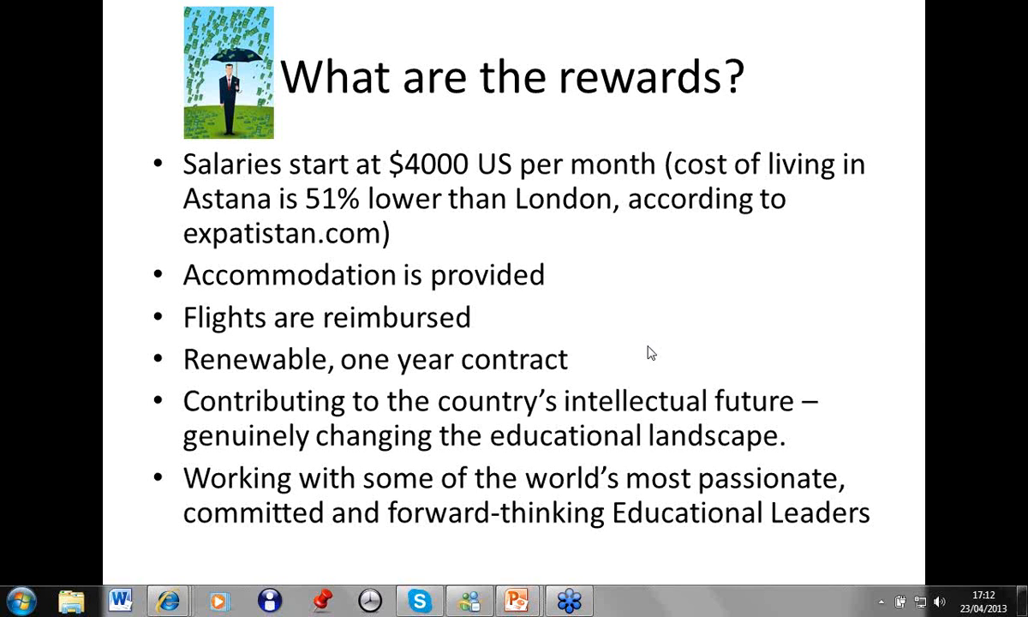
pyautogui.moveTo(953, 351)
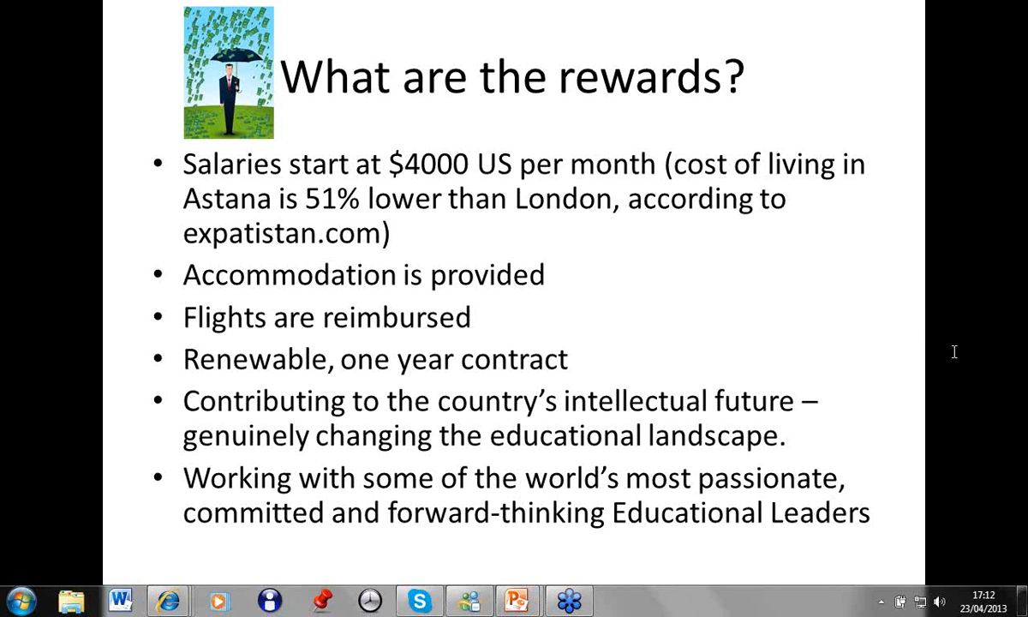
pyautogui.moveTo(849, 397)
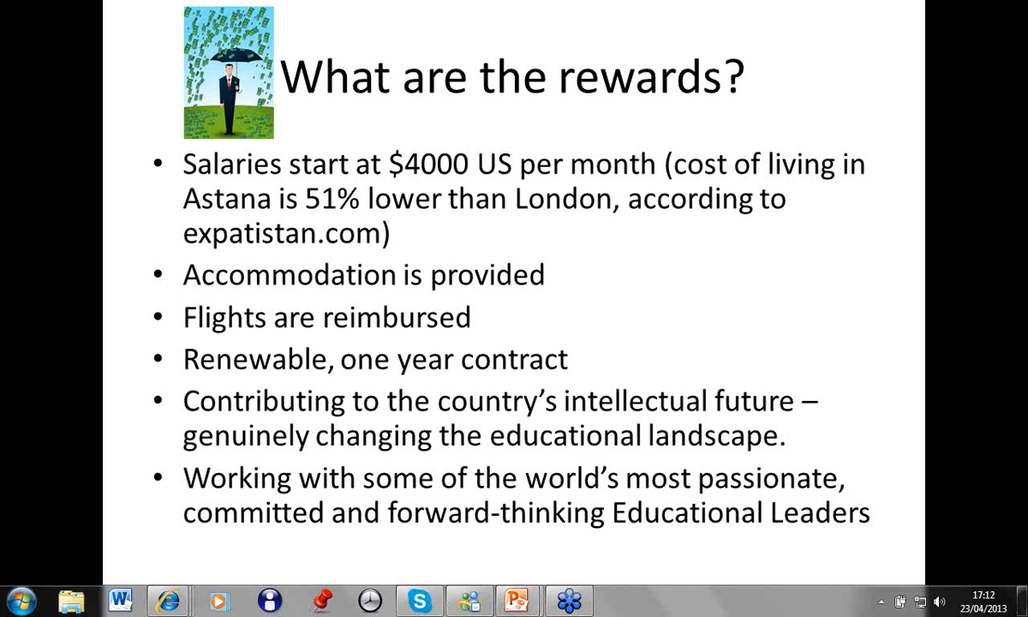
pyautogui.moveTo(851, 397)
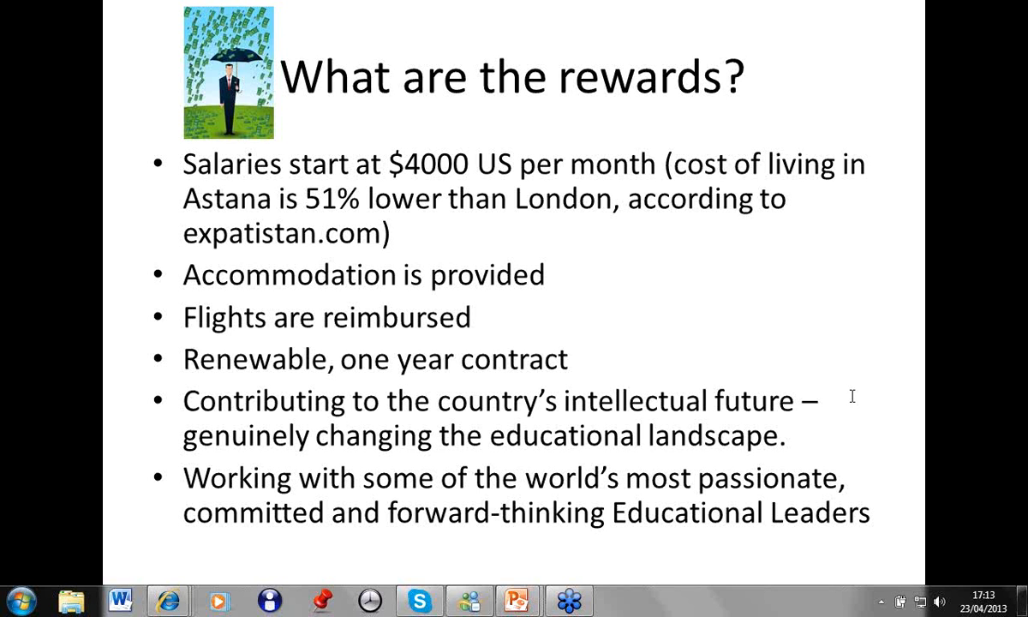
pyautogui.moveTo(884, 395)
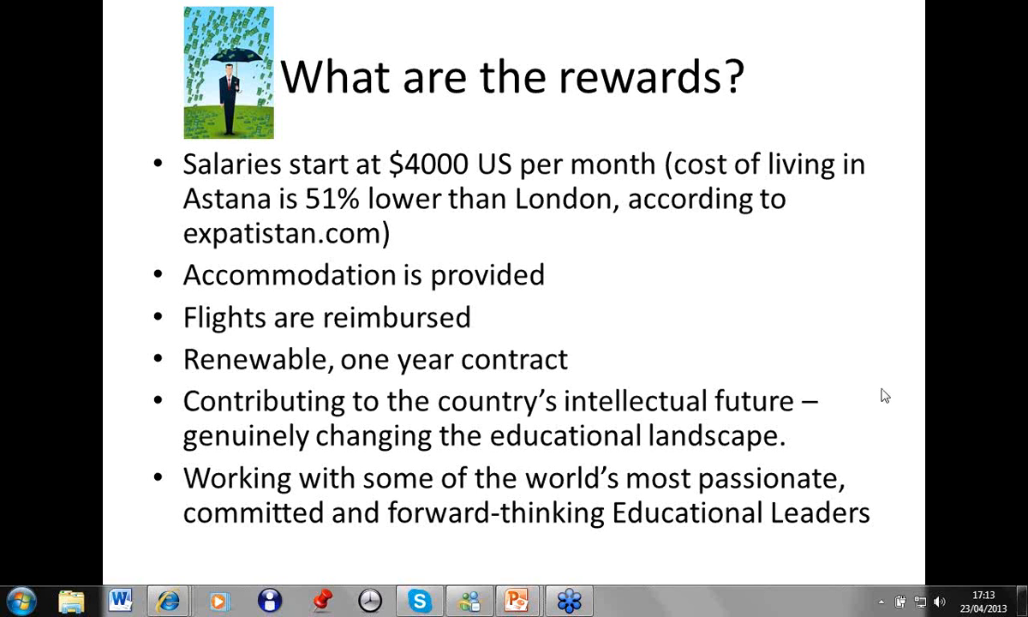
pyautogui.moveTo(851, 335)
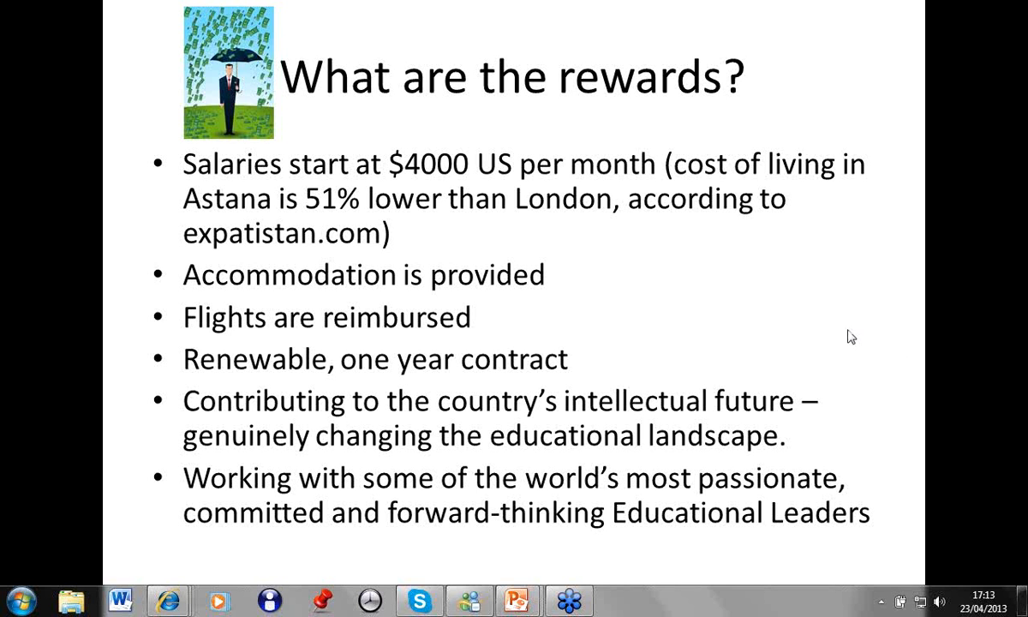
pyautogui.moveTo(873, 371)
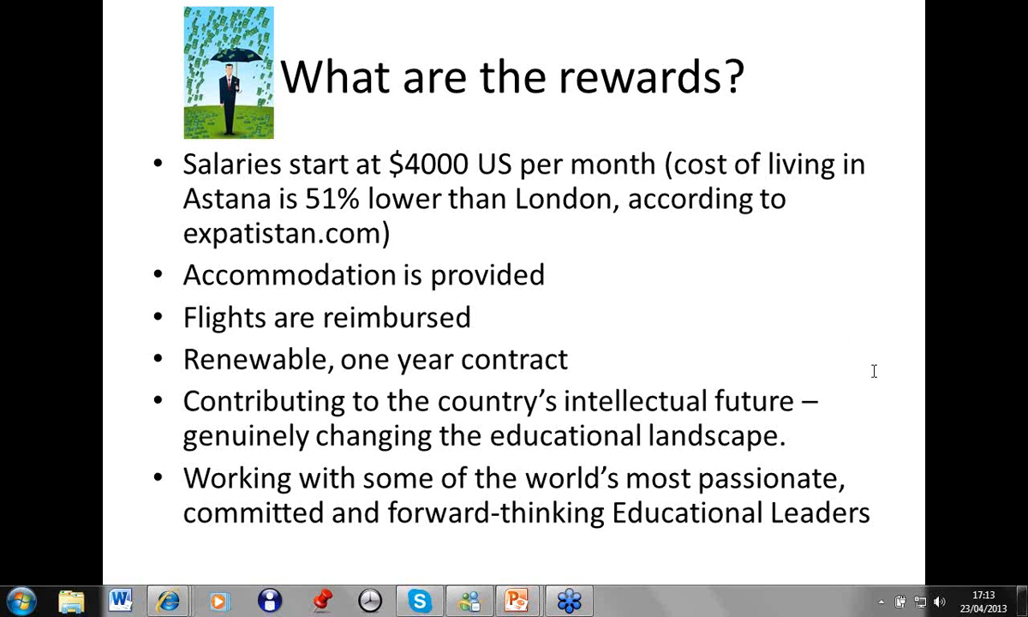
pyautogui.moveTo(835, 329)
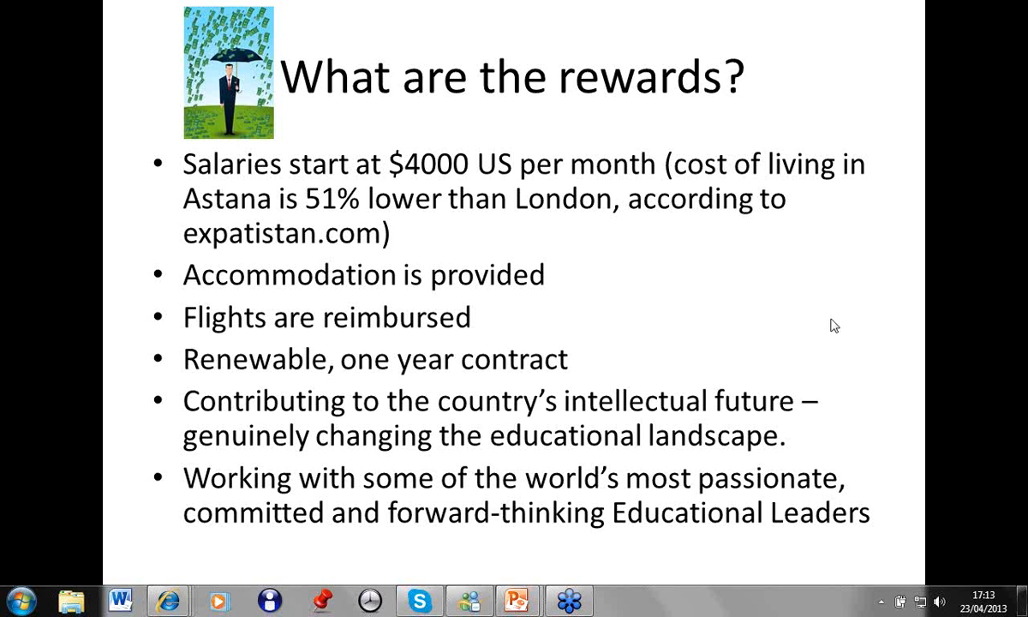
pyautogui.moveTo(620, 507)
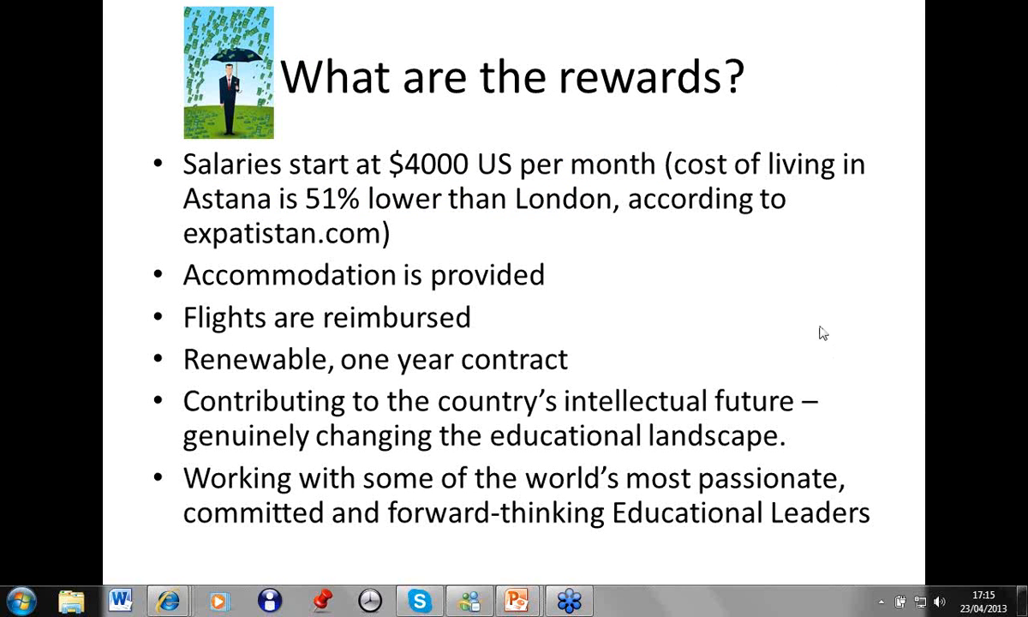
pyautogui.moveTo(732, 352)
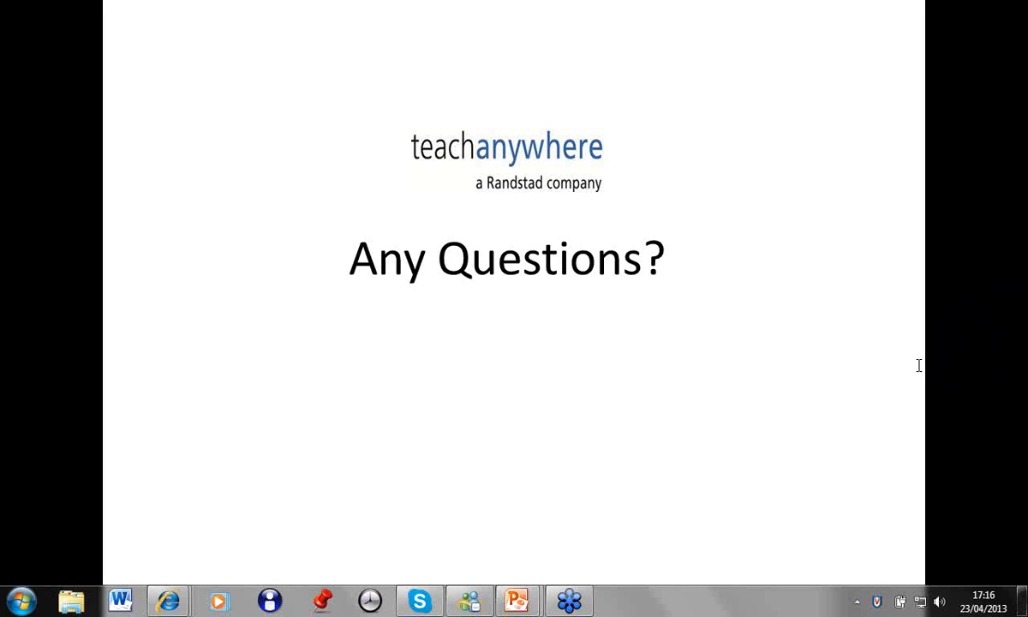
pyautogui.moveTo(882, 389)
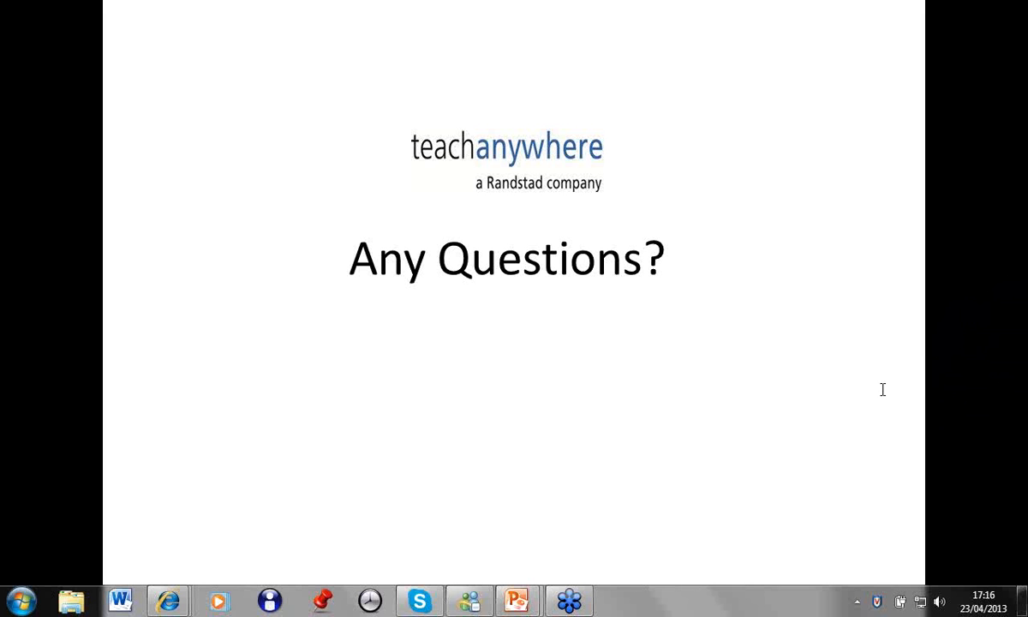
pyautogui.moveTo(1022, 334)
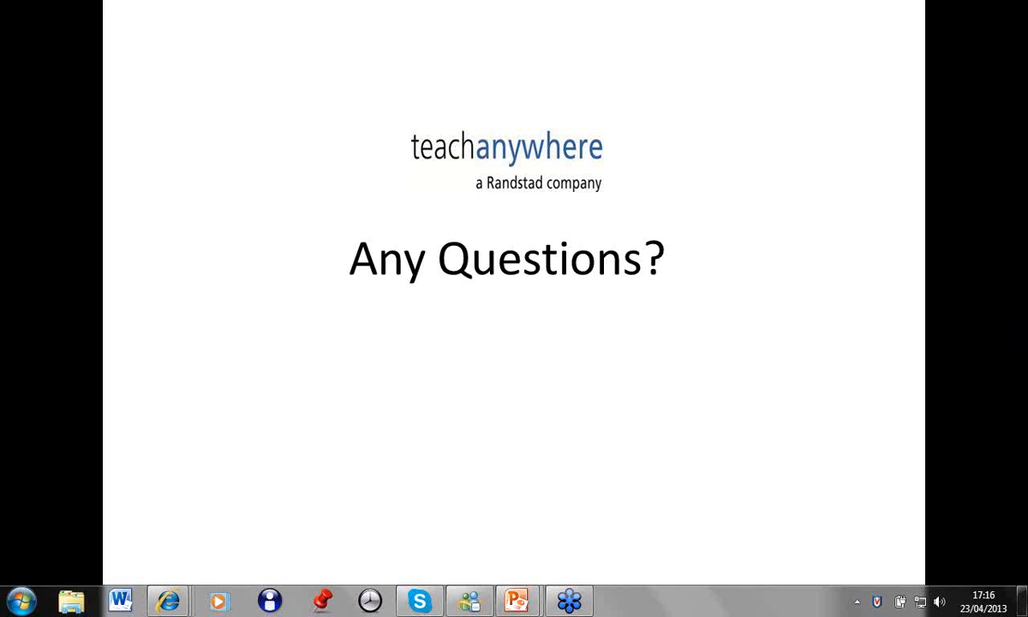
pyautogui.moveTo(1022, 335)
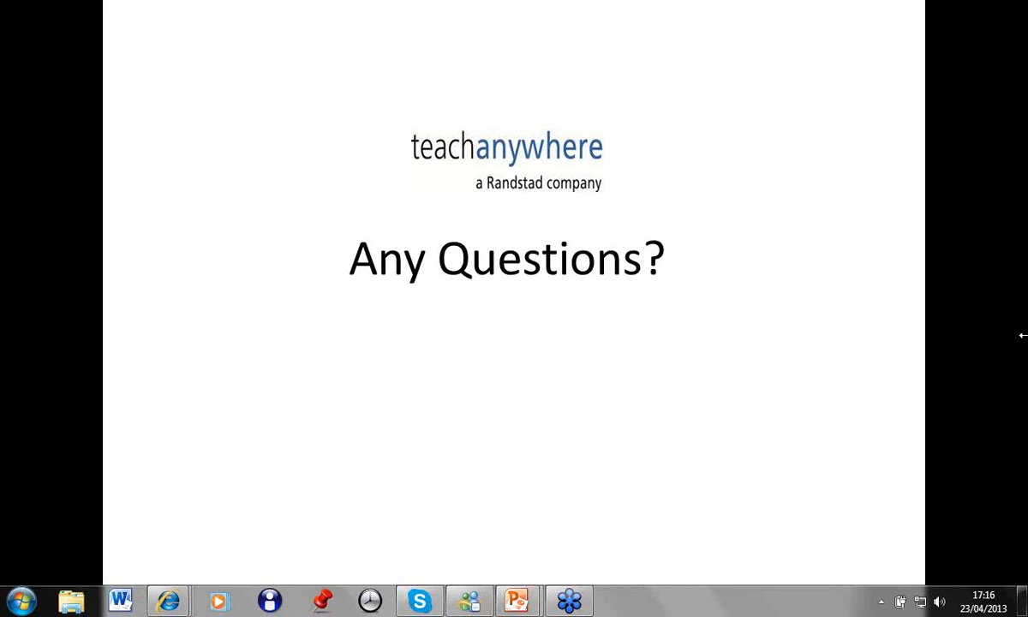
pyautogui.moveTo(856, 433)
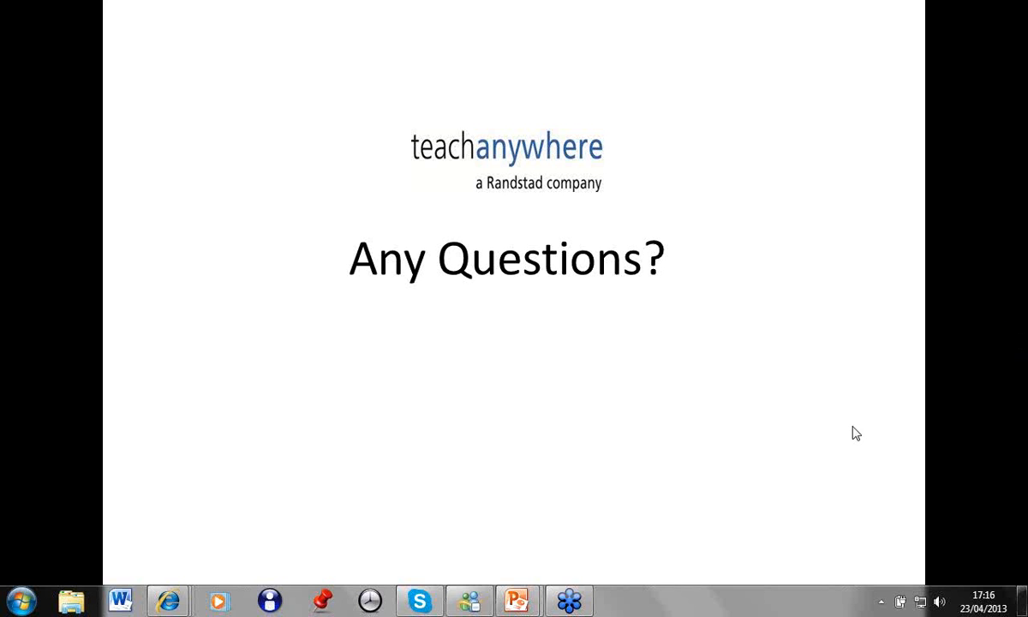
pyautogui.moveTo(828, 326)
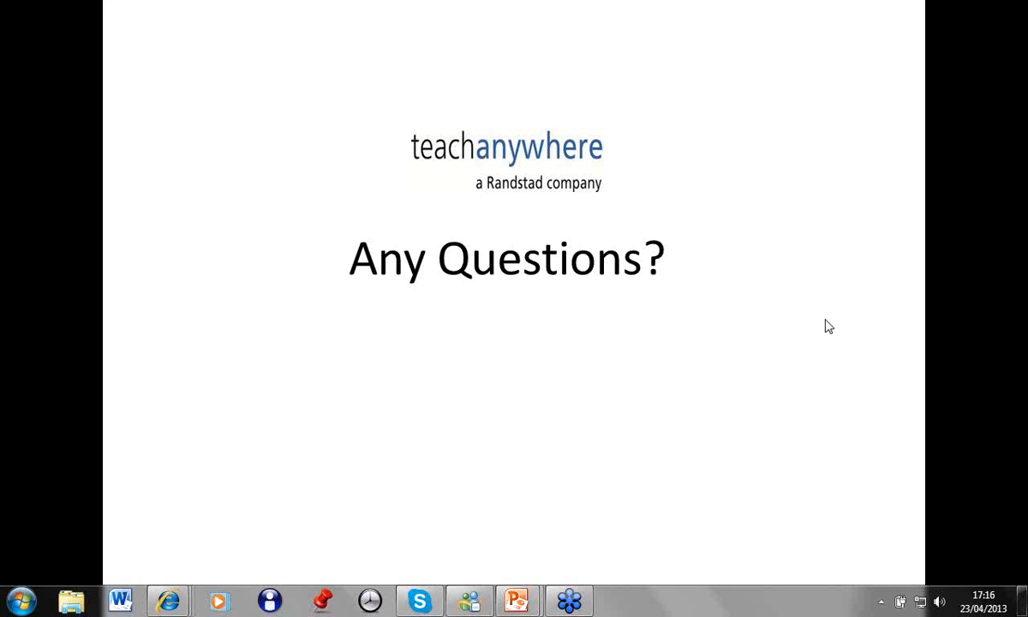
pyautogui.moveTo(880, 340)
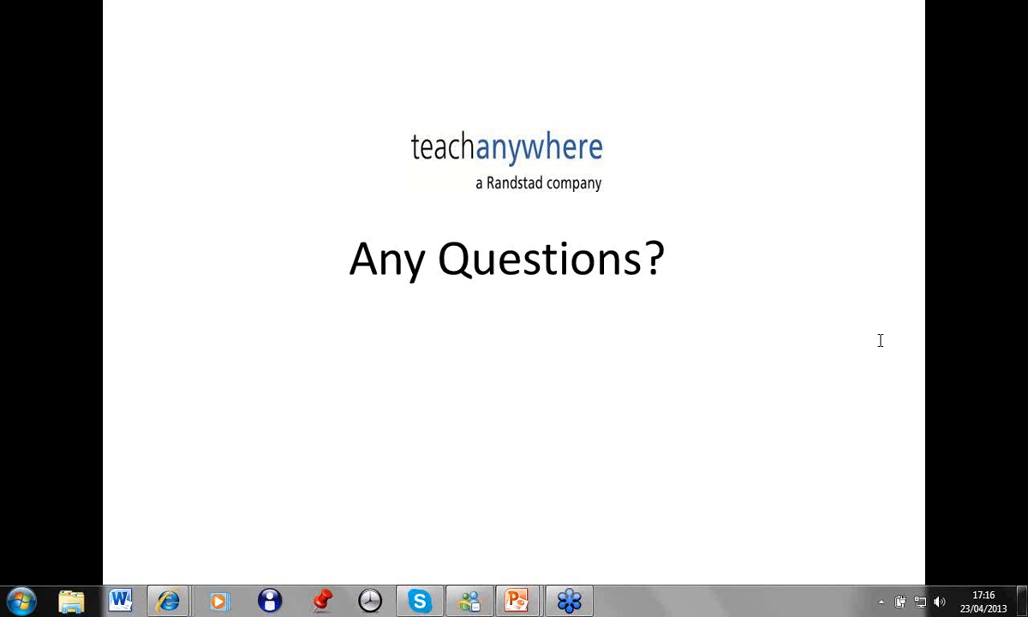
pyautogui.moveTo(858, 391)
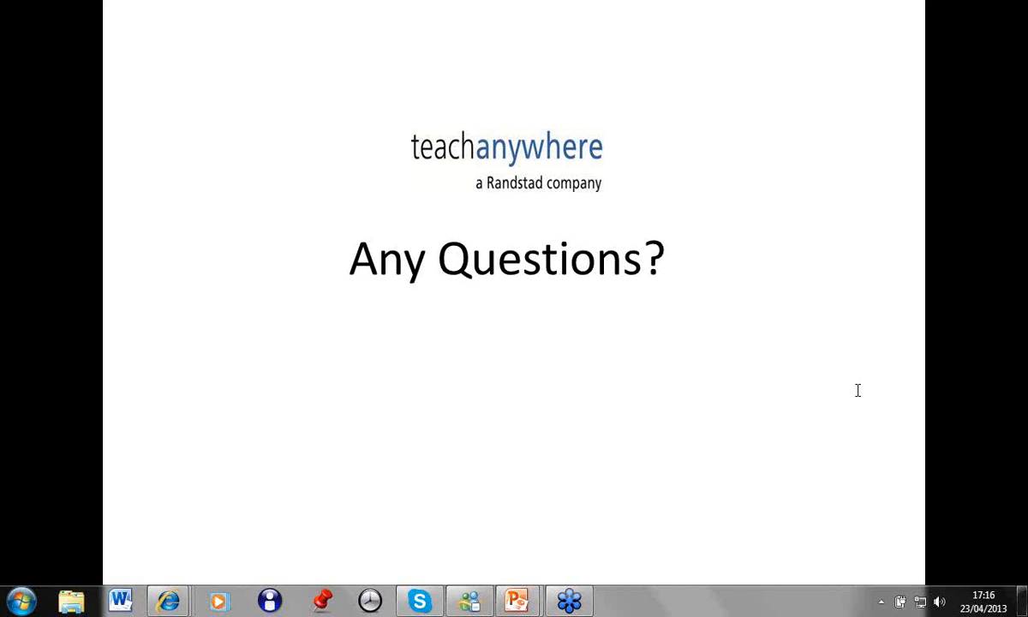
pyautogui.moveTo(867, 356)
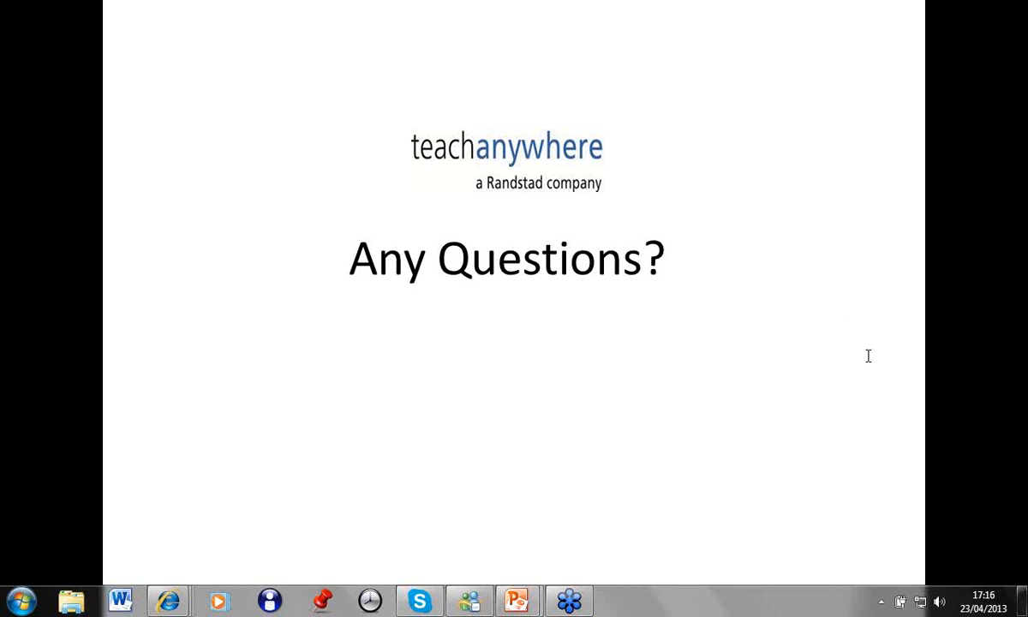
pyautogui.moveTo(851, 331)
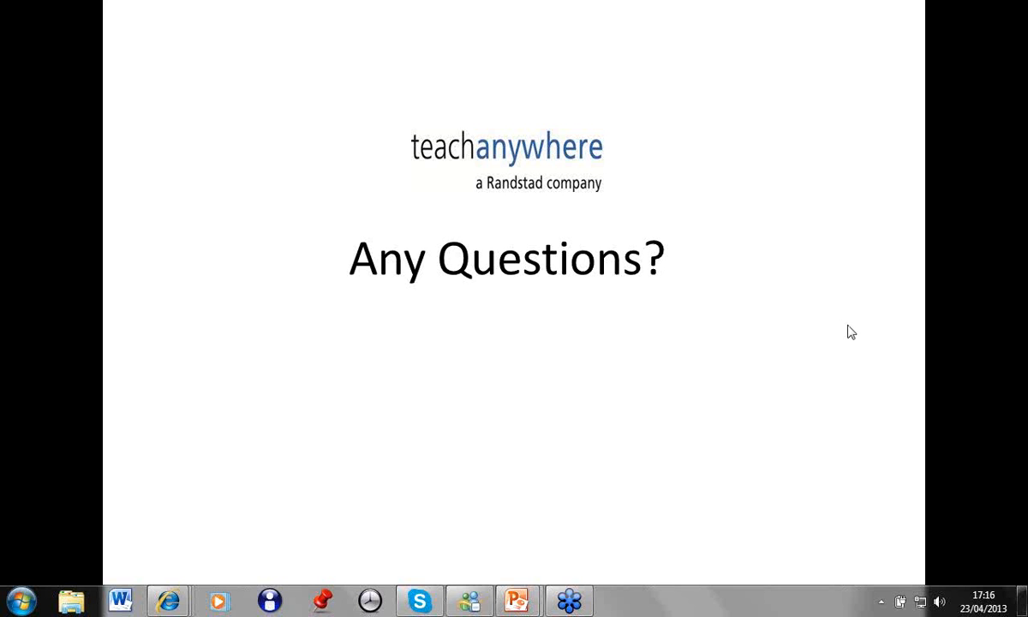
pyautogui.moveTo(824, 293)
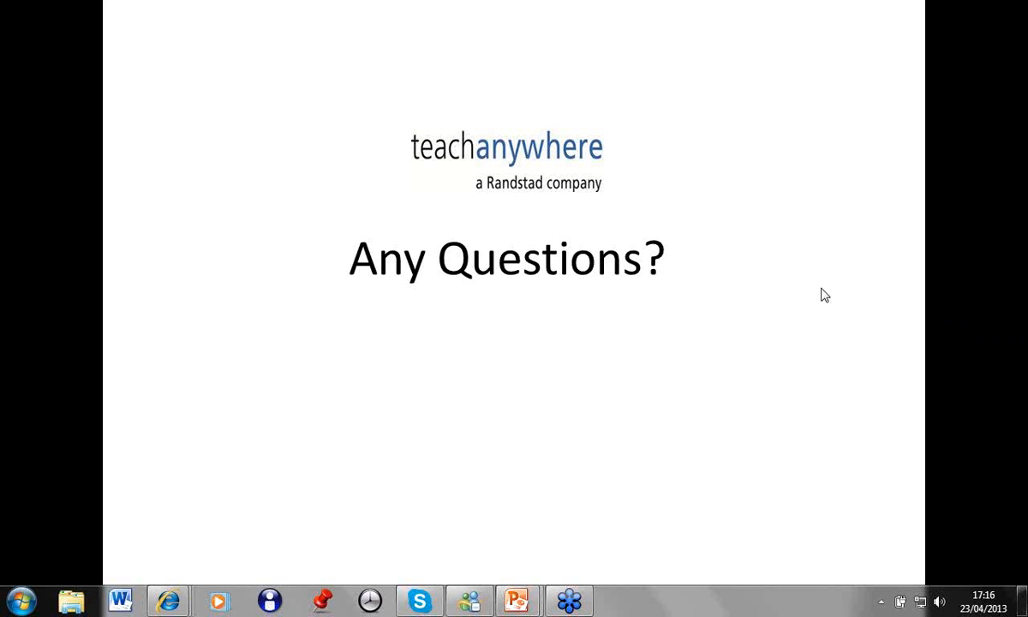
pyautogui.moveTo(848, 397)
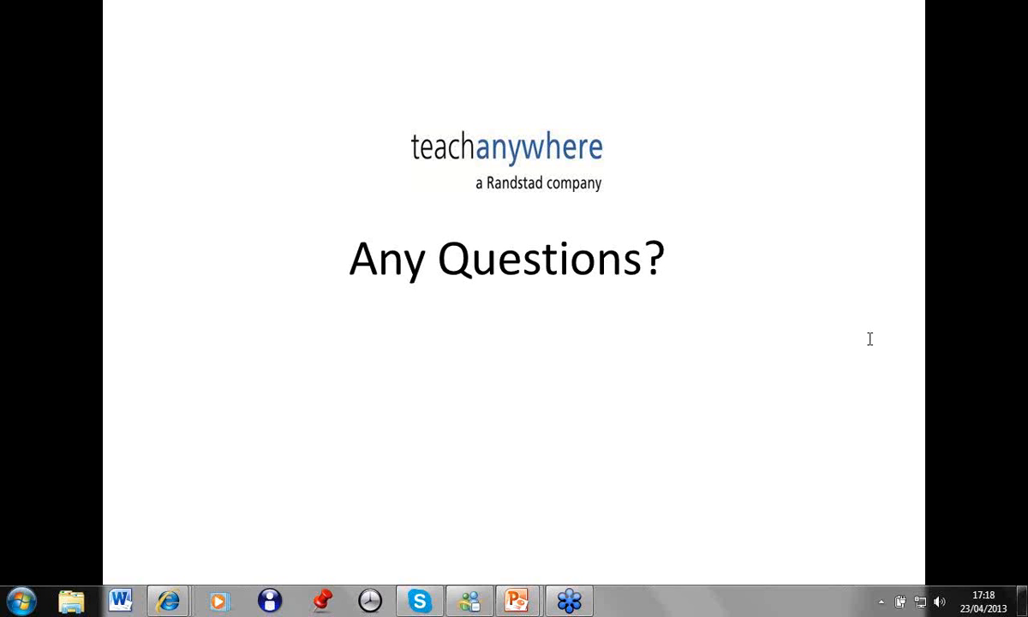
pyautogui.moveTo(900, 332)
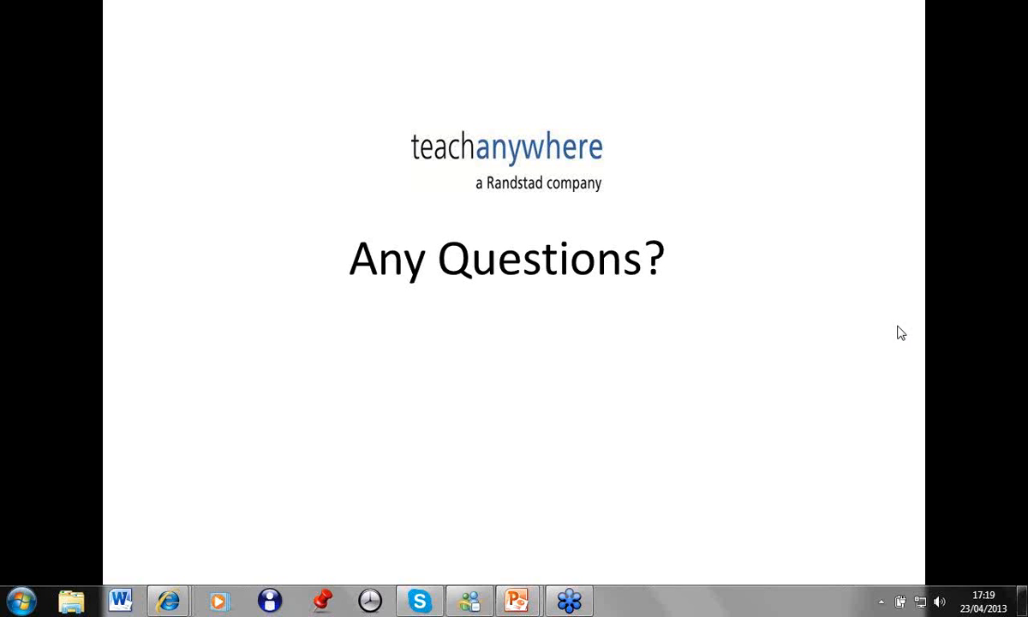
pyautogui.moveTo(842, 326)
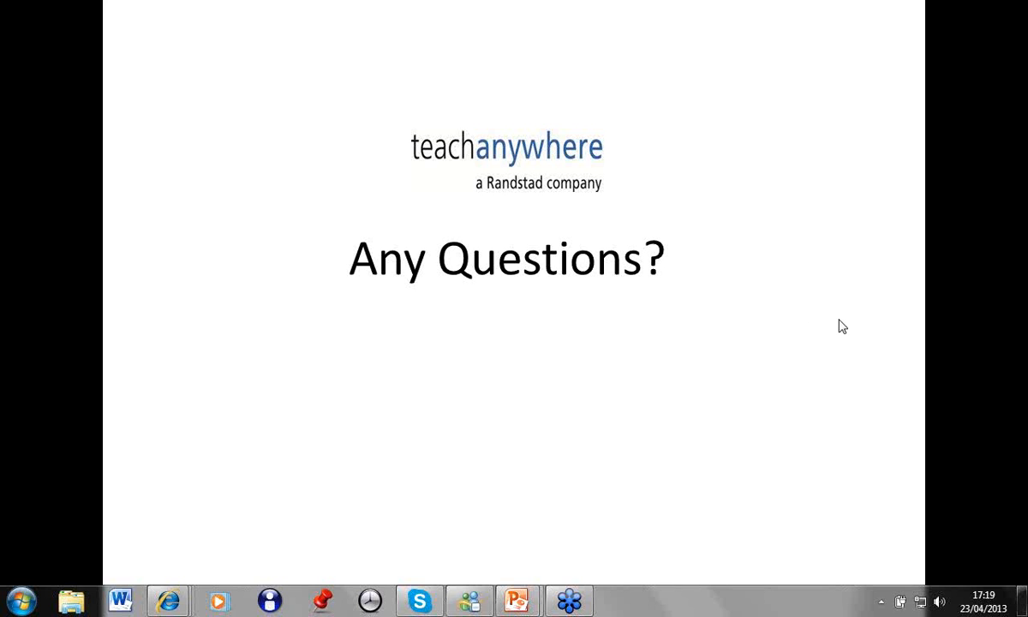
pyautogui.moveTo(835, 335)
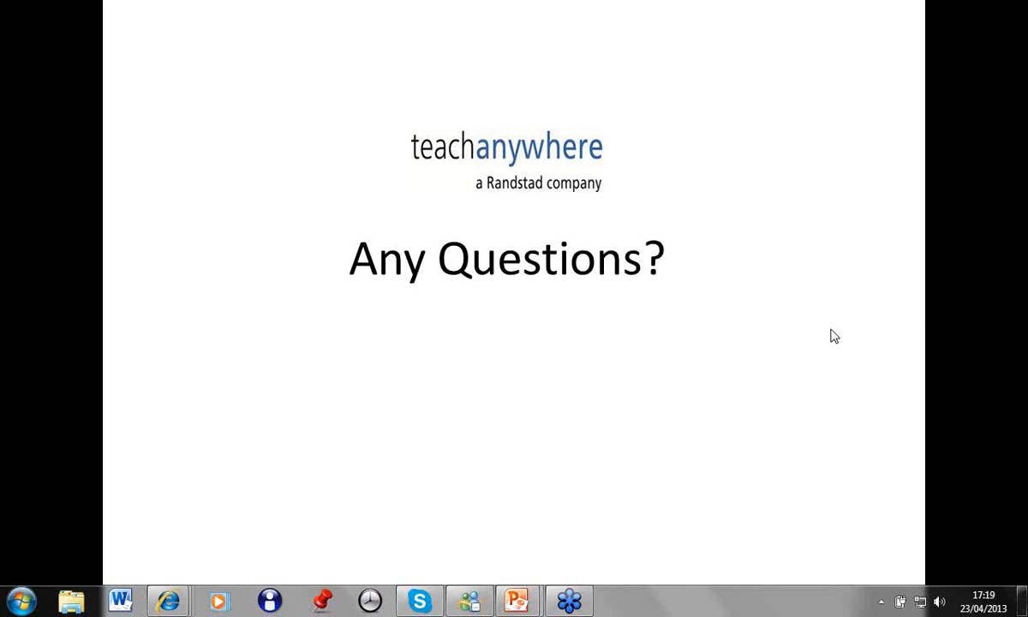
pyautogui.moveTo(830, 330)
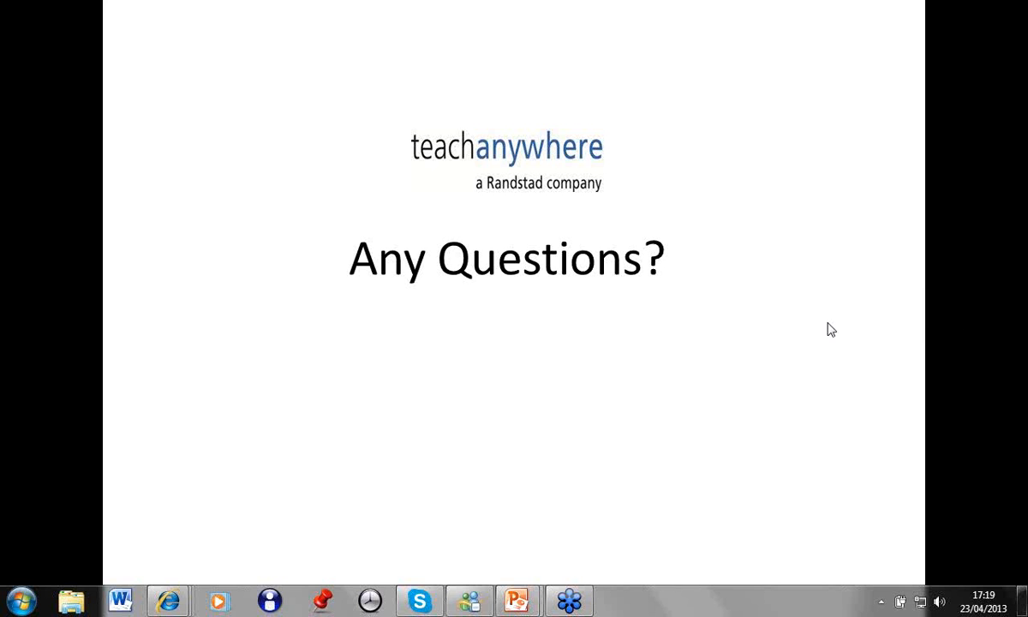
pyautogui.moveTo(1018, 325)
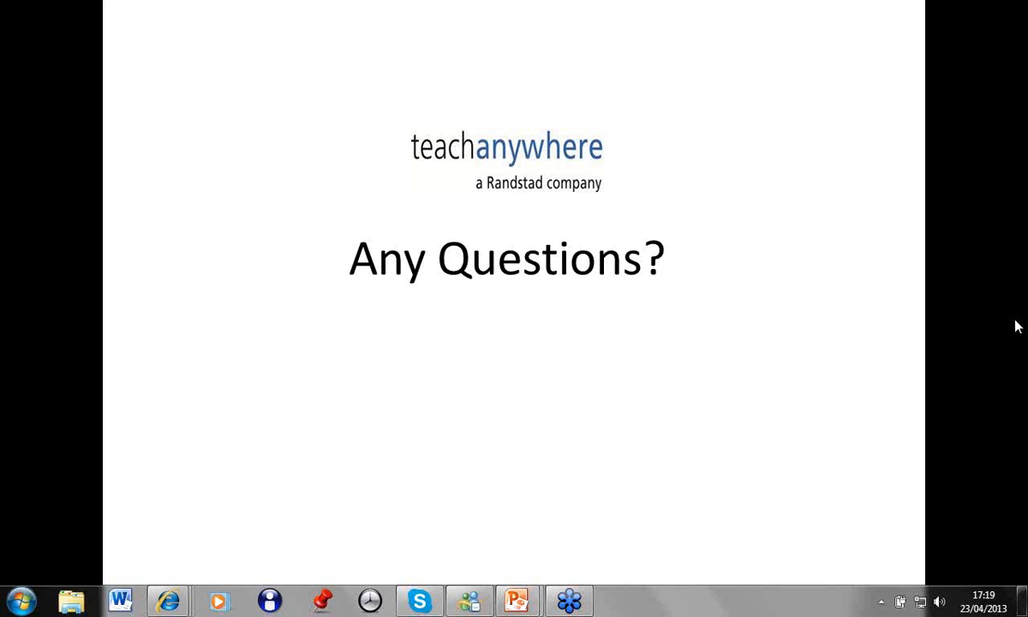
pyautogui.moveTo(1018, 334)
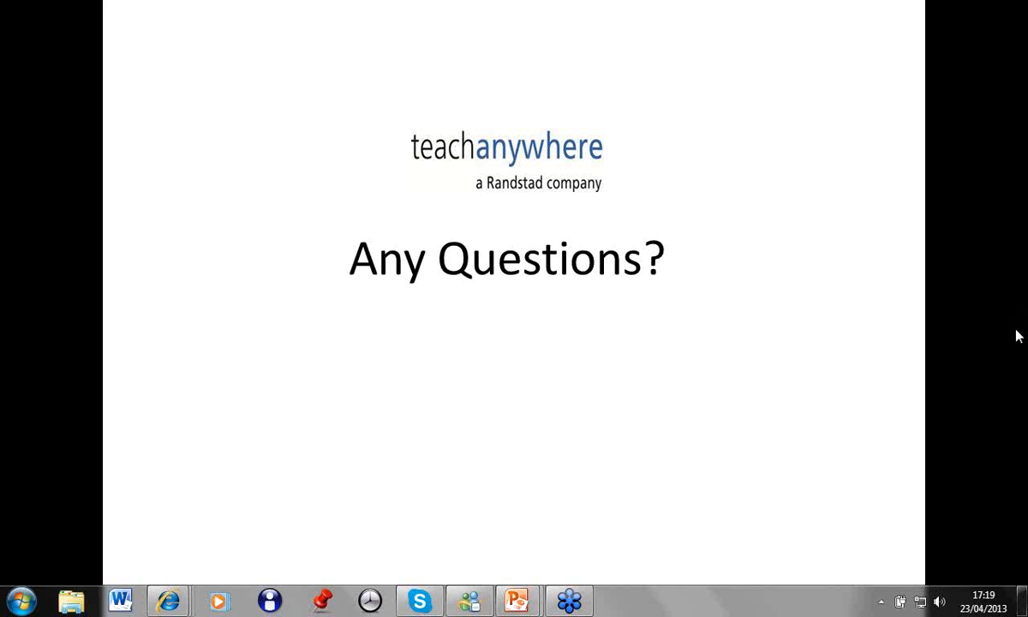
pyautogui.moveTo(1018, 327)
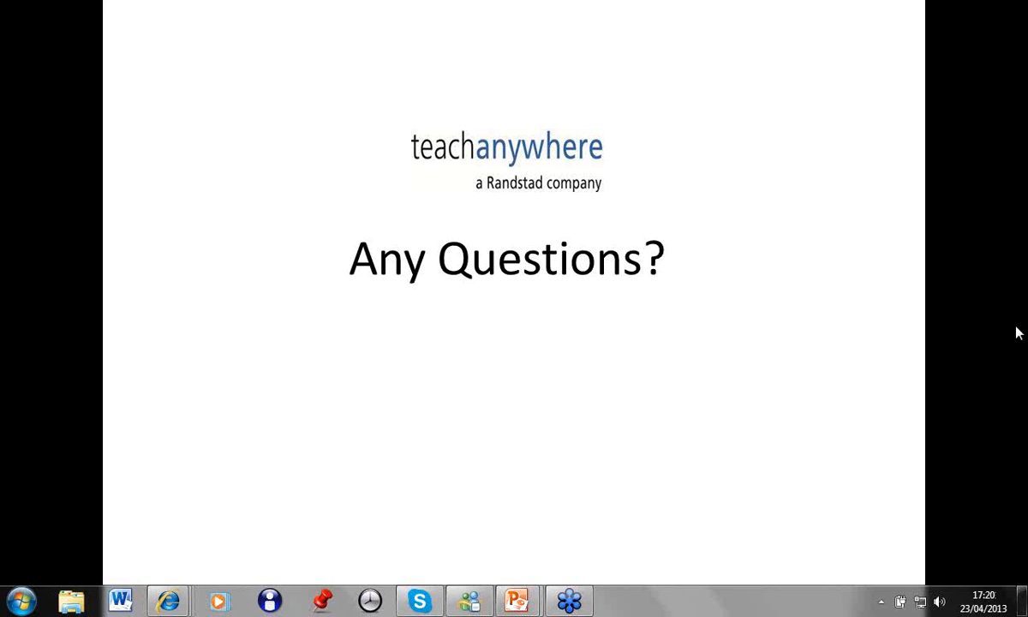
pyautogui.moveTo(1019, 328)
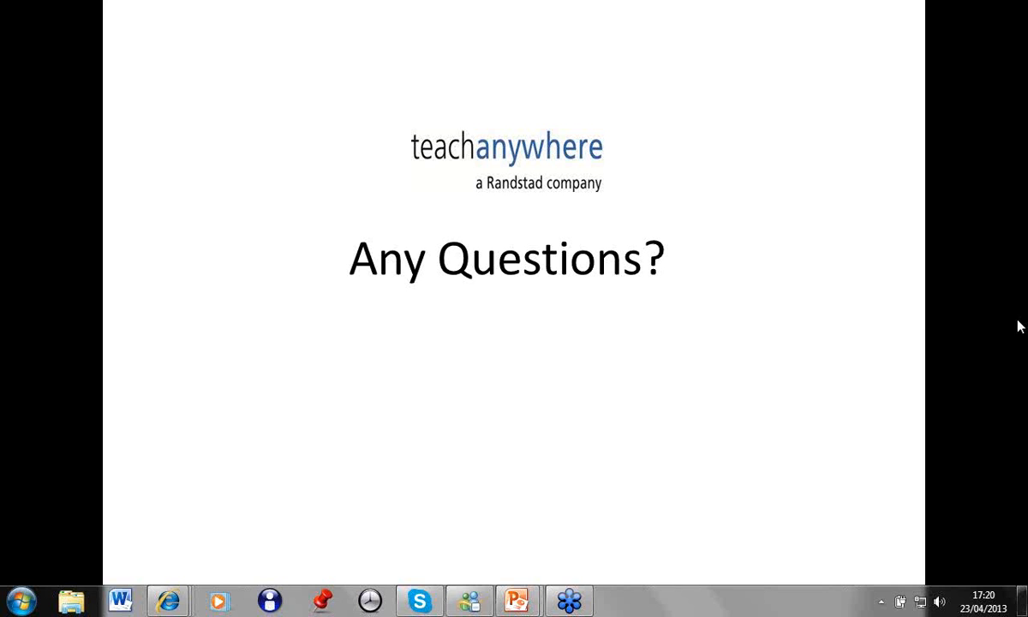
pyautogui.moveTo(836, 332)
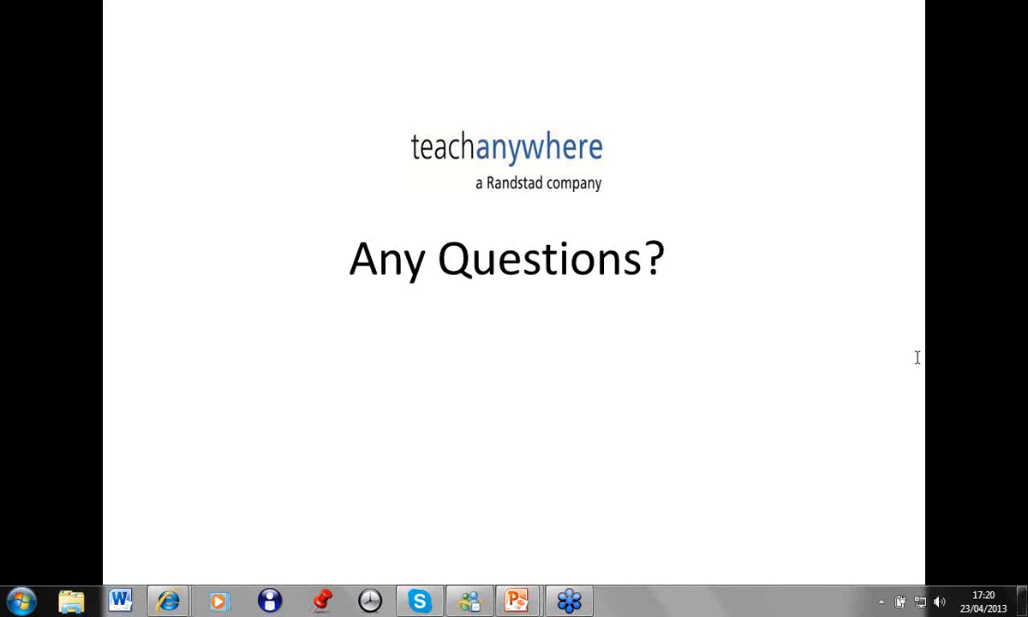
pyautogui.moveTo(850, 394)
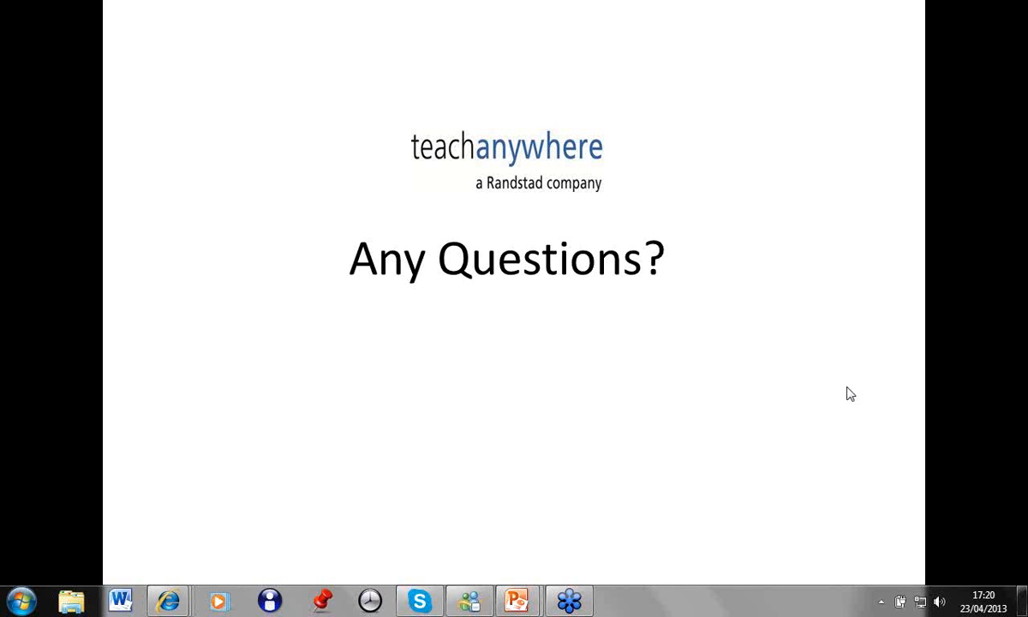
pyautogui.moveTo(855, 386)
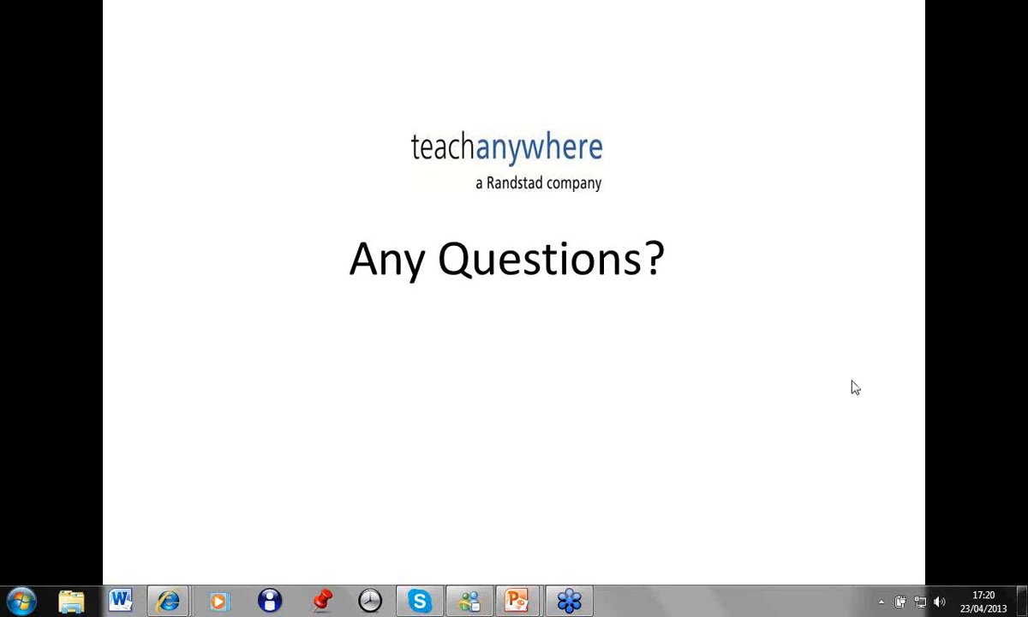
pyautogui.moveTo(869, 391)
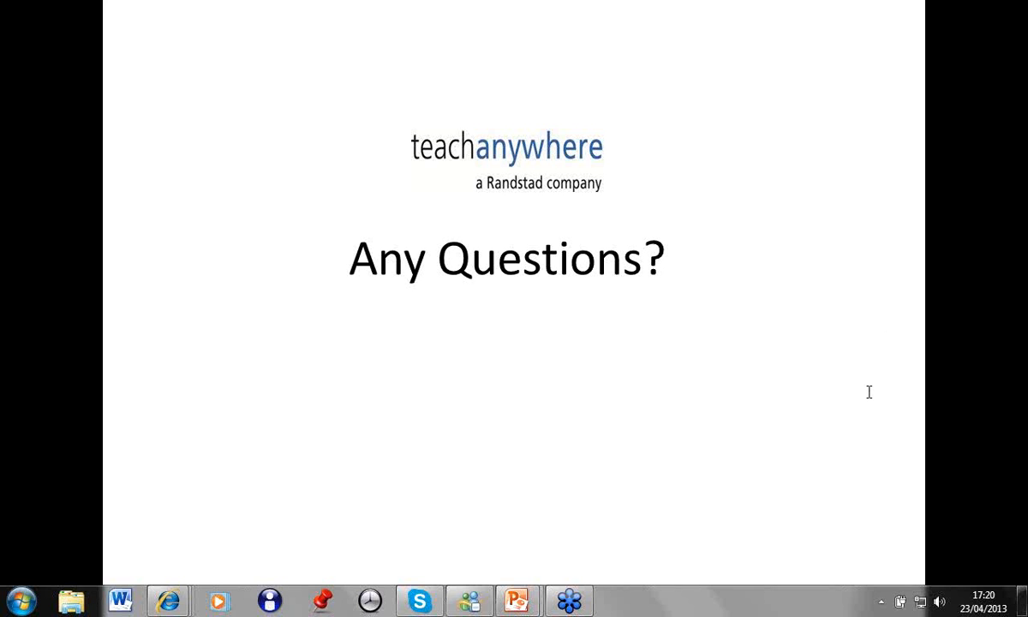
pyautogui.moveTo(897, 392)
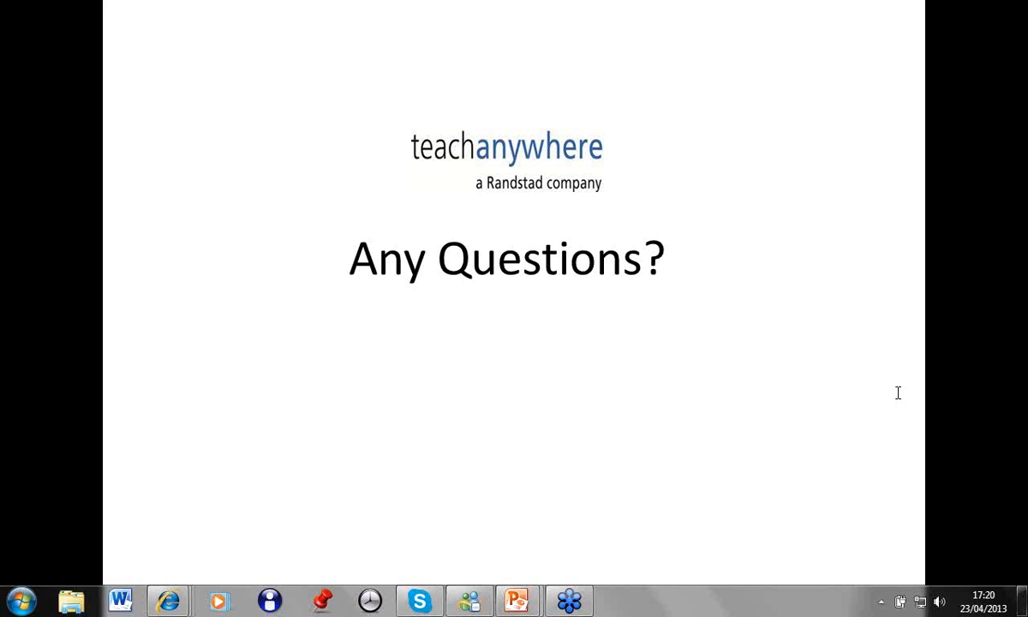
pyautogui.moveTo(940, 378)
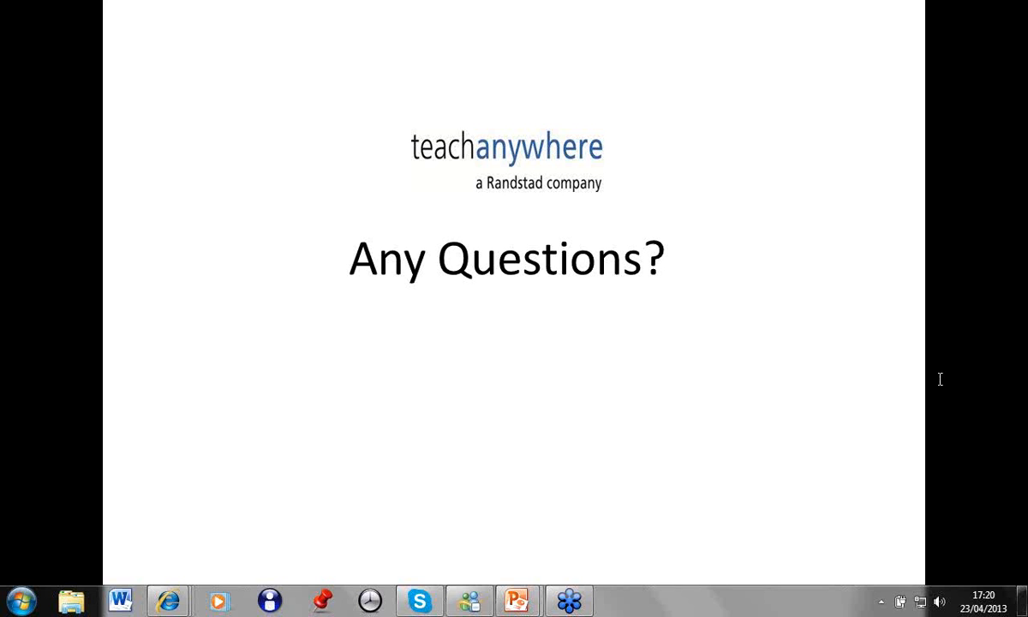
pyautogui.moveTo(997, 388)
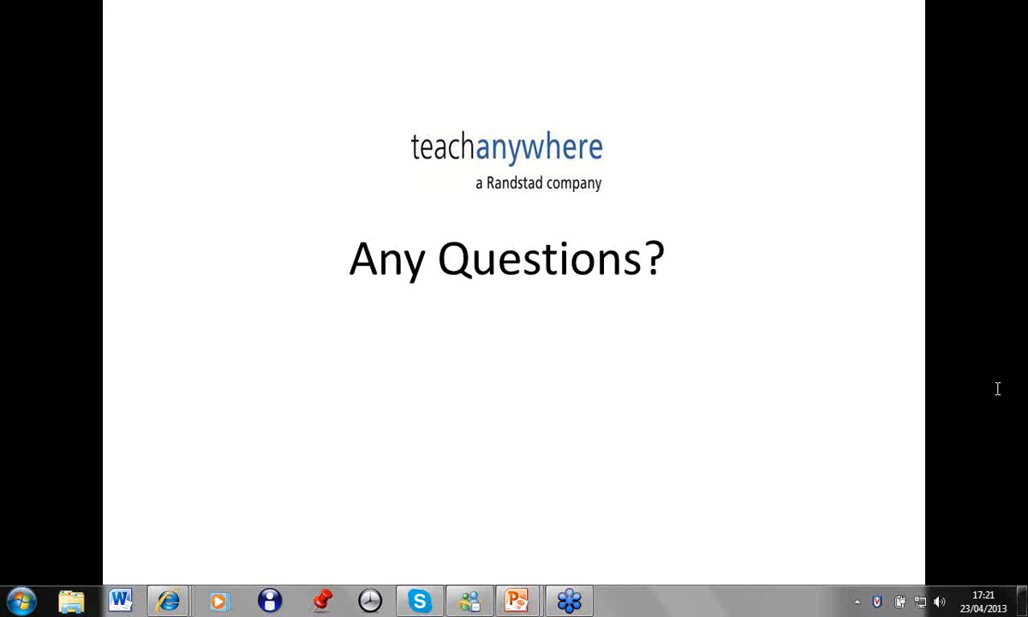
pyautogui.moveTo(828, 347)
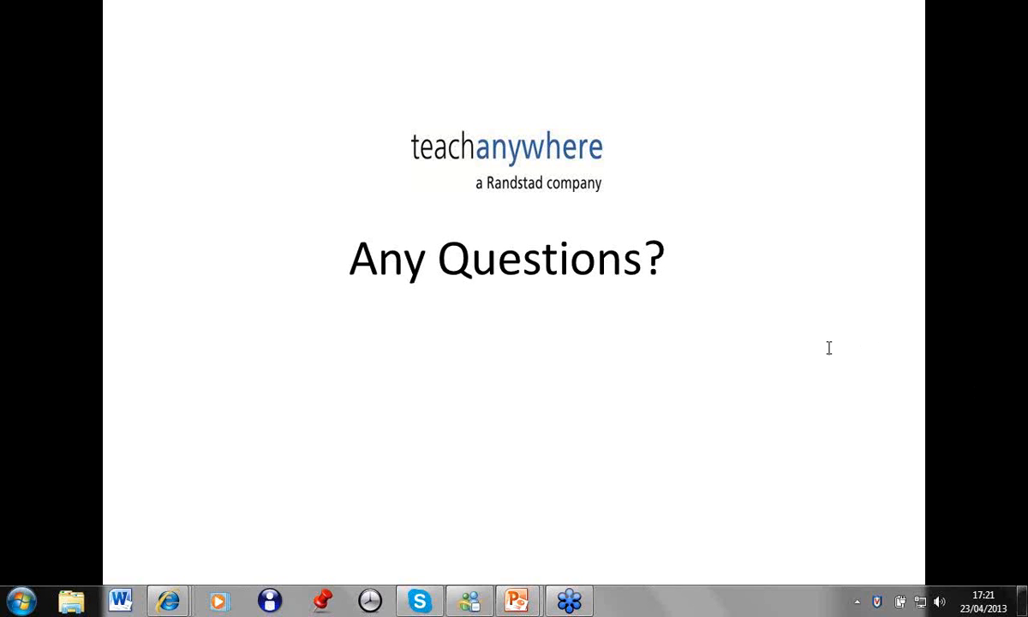
pyautogui.moveTo(1019, 324)
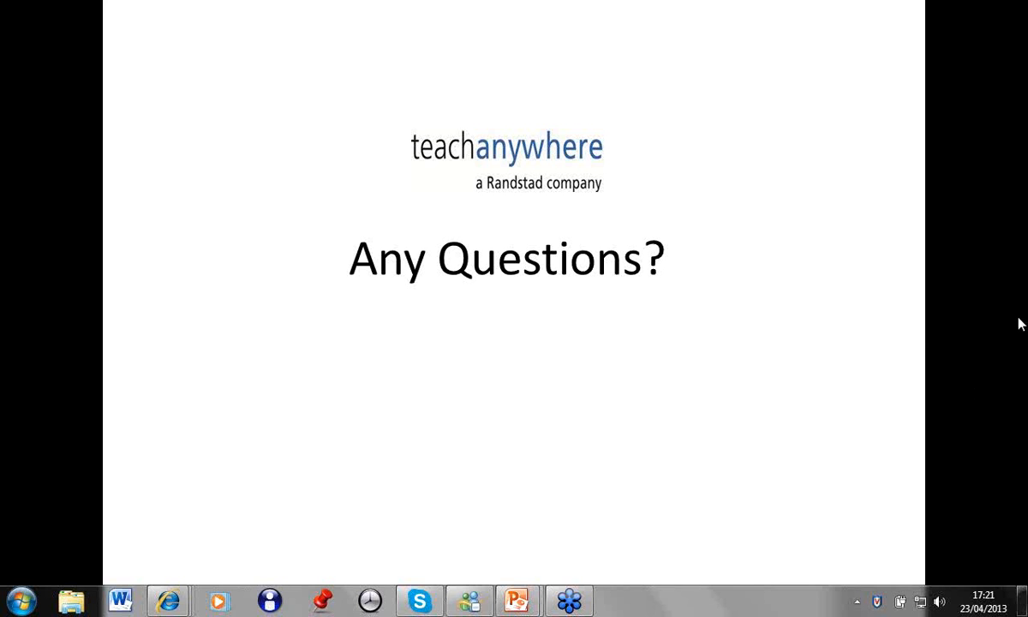
pyautogui.moveTo(834, 332)
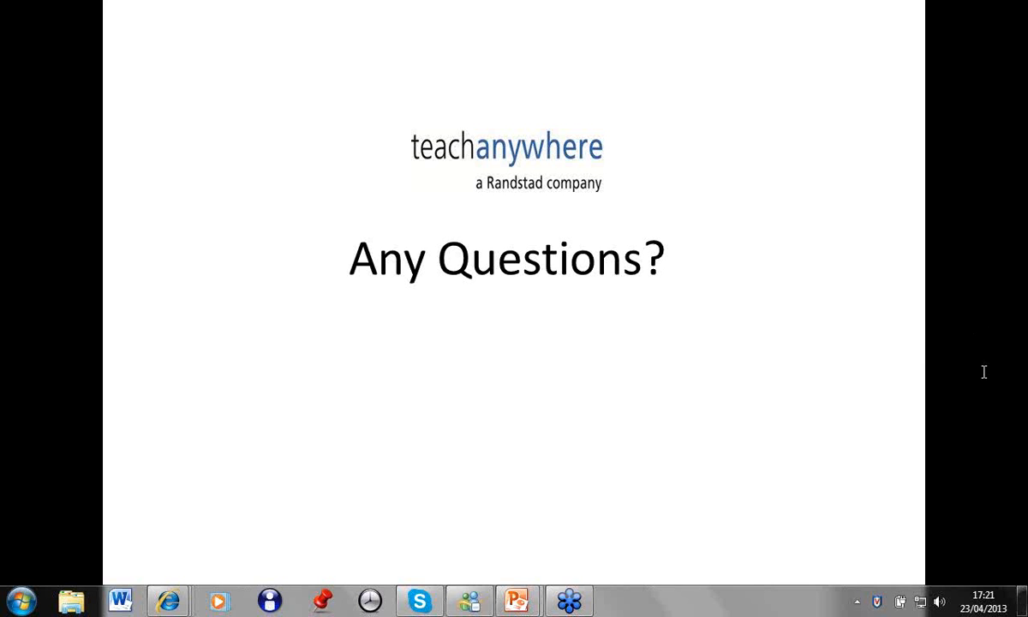
pyautogui.moveTo(905, 384)
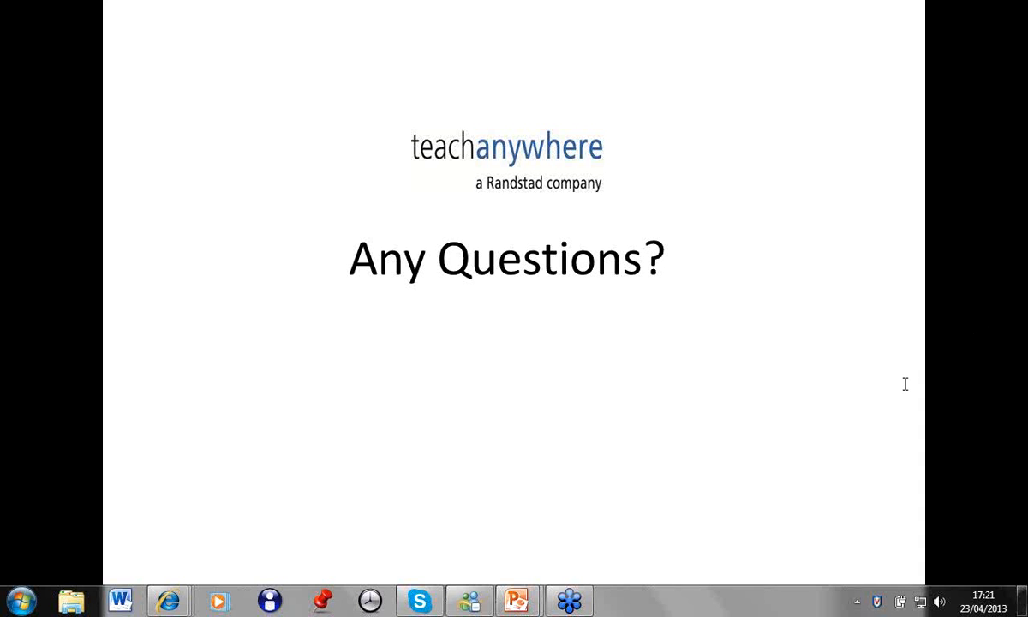
pyautogui.moveTo(1019, 328)
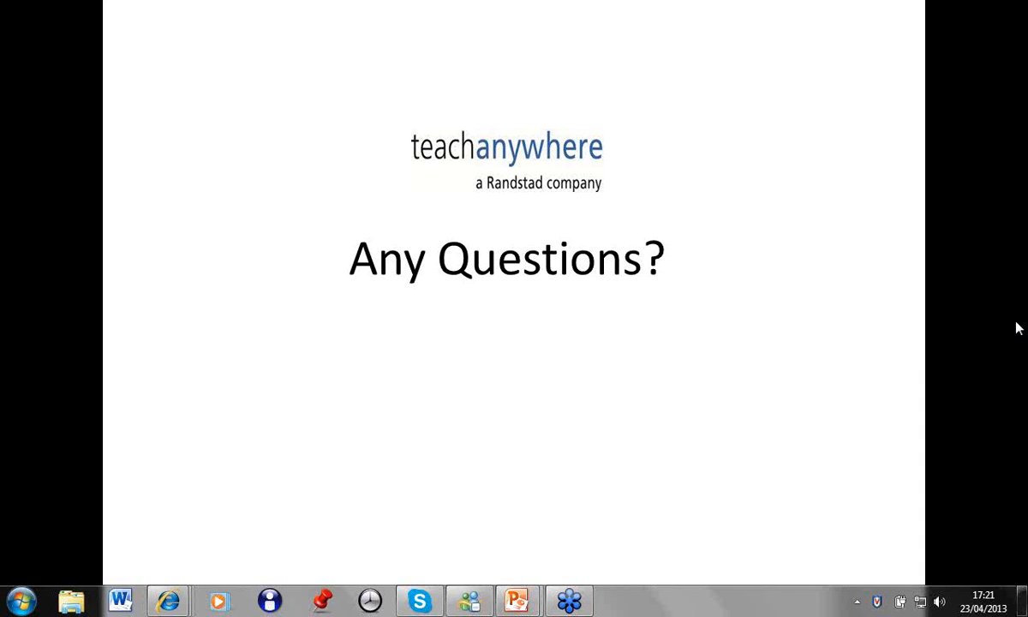
pyautogui.moveTo(830, 333)
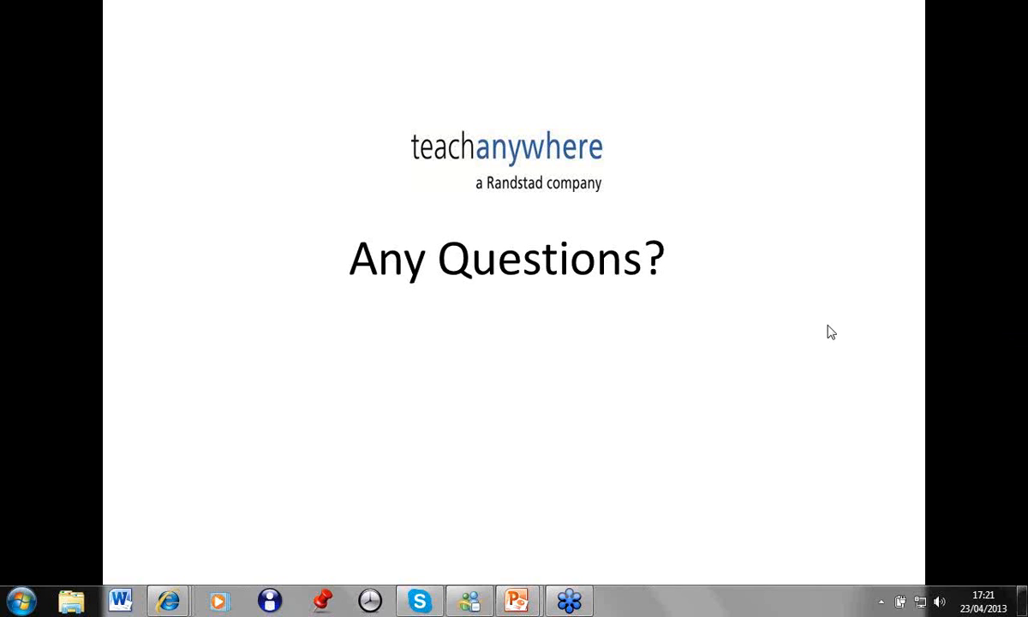
pyautogui.moveTo(1018, 334)
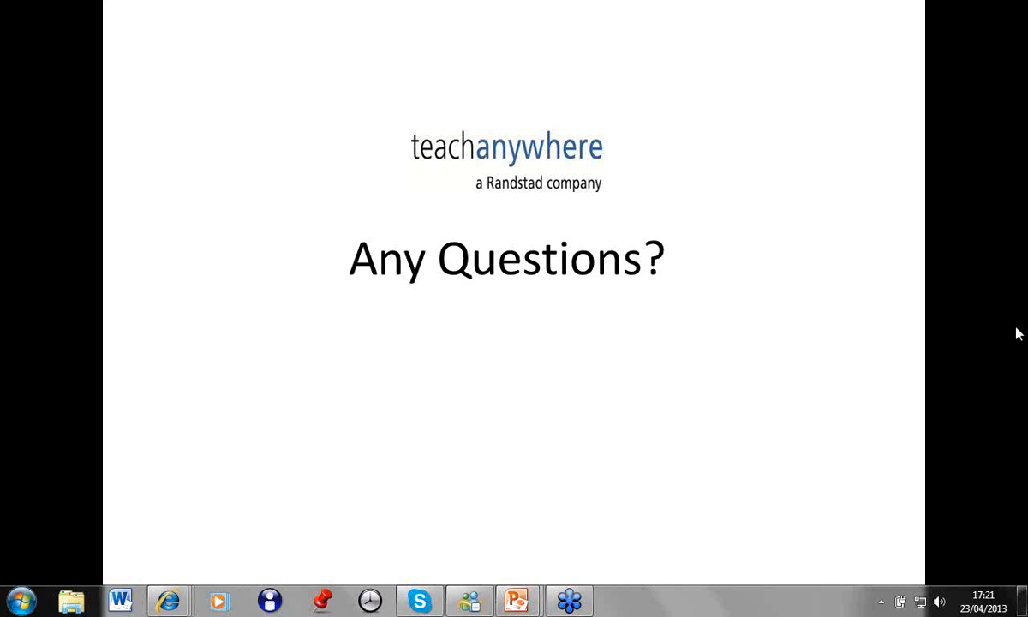
pyautogui.moveTo(1018, 325)
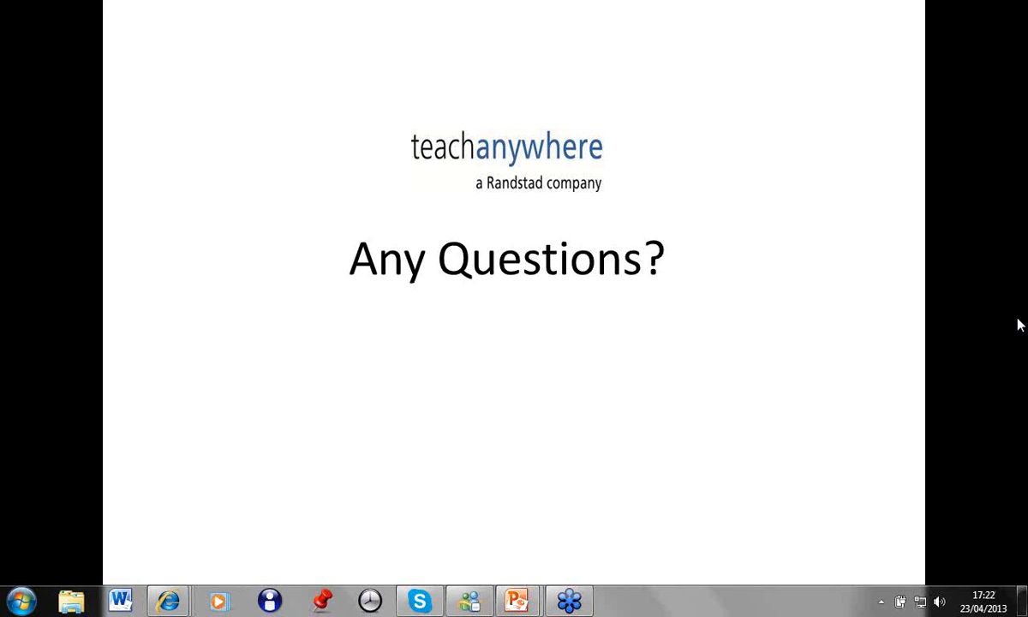
pyautogui.moveTo(1019, 333)
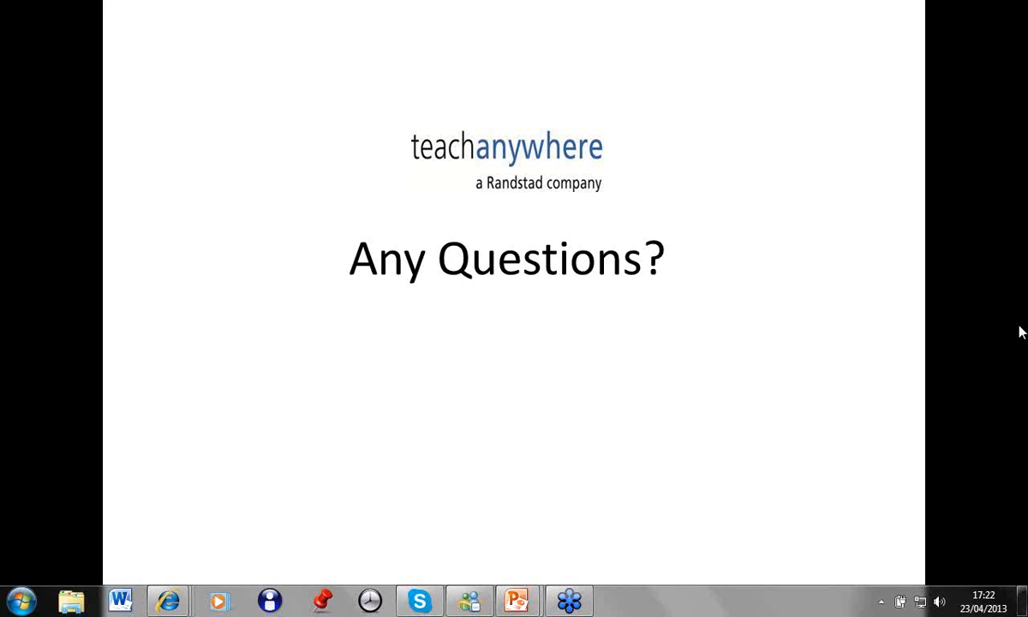
pyautogui.moveTo(1018, 332)
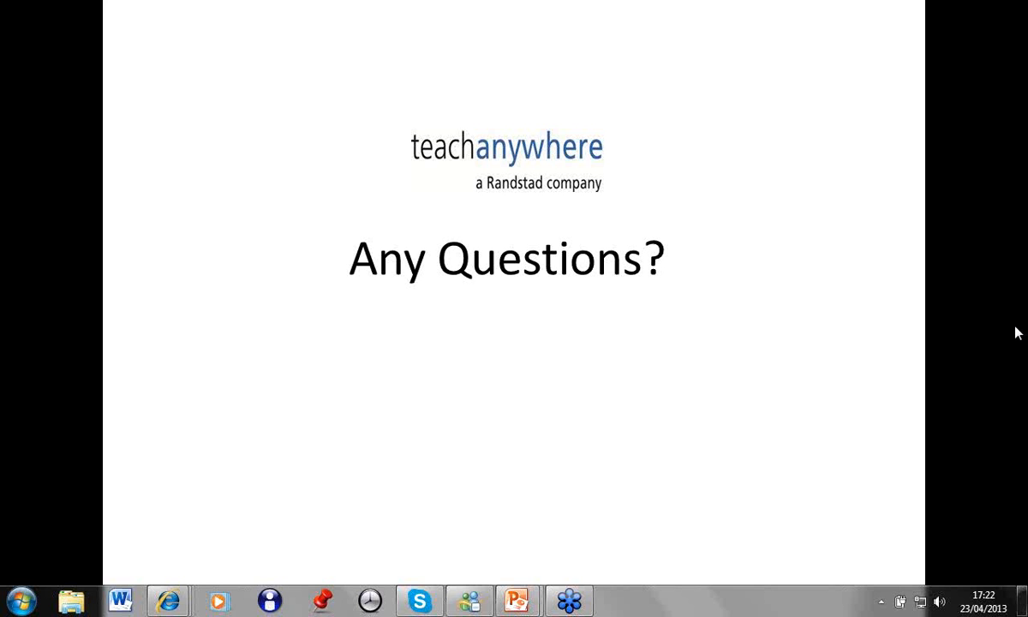
pyautogui.moveTo(1000, 333)
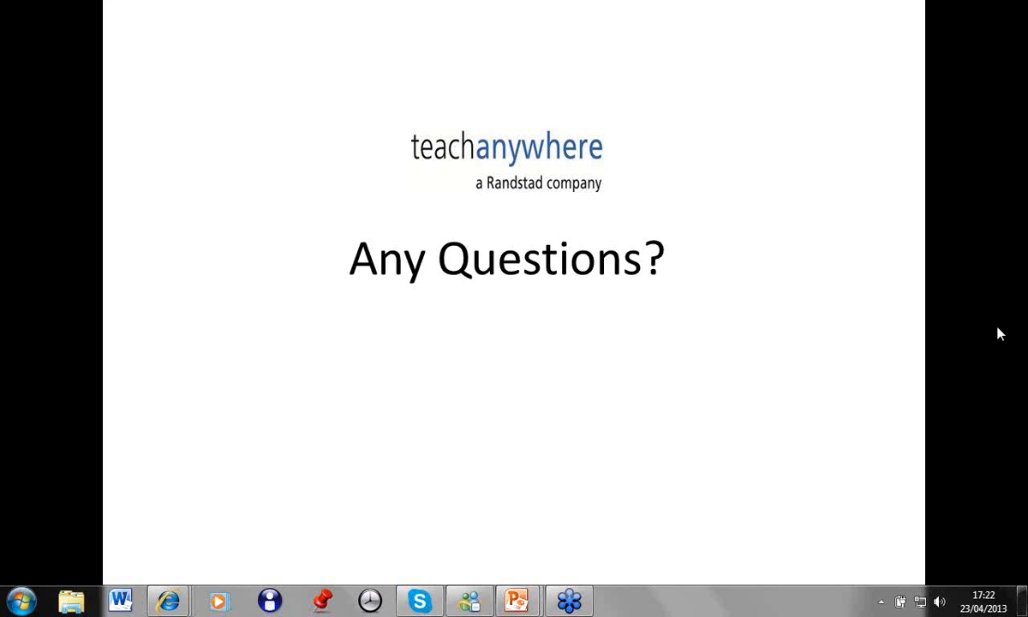
pyautogui.moveTo(1024, 341)
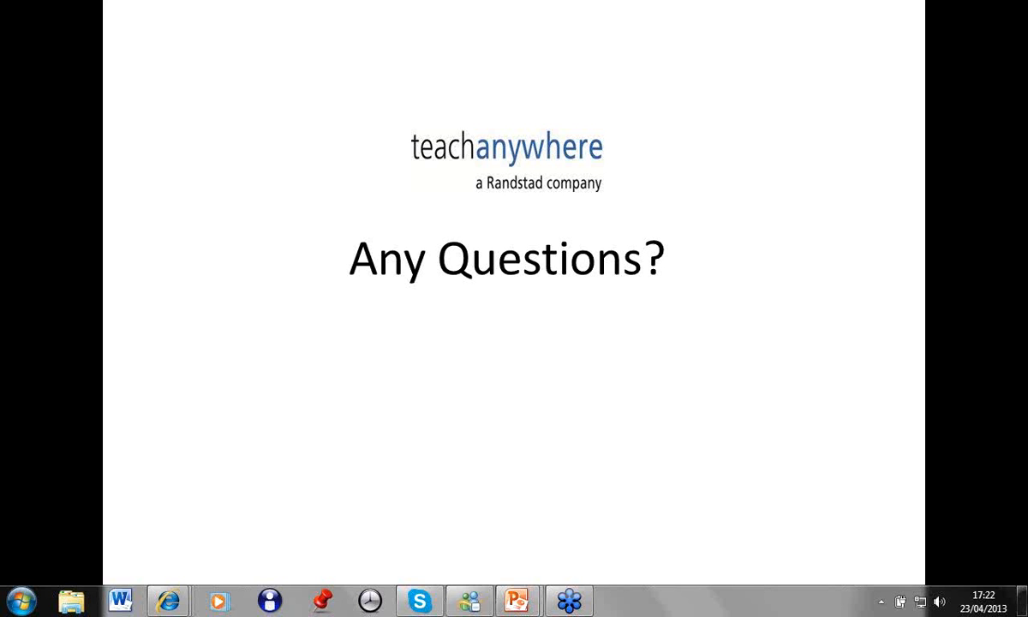
pyautogui.moveTo(1023, 341)
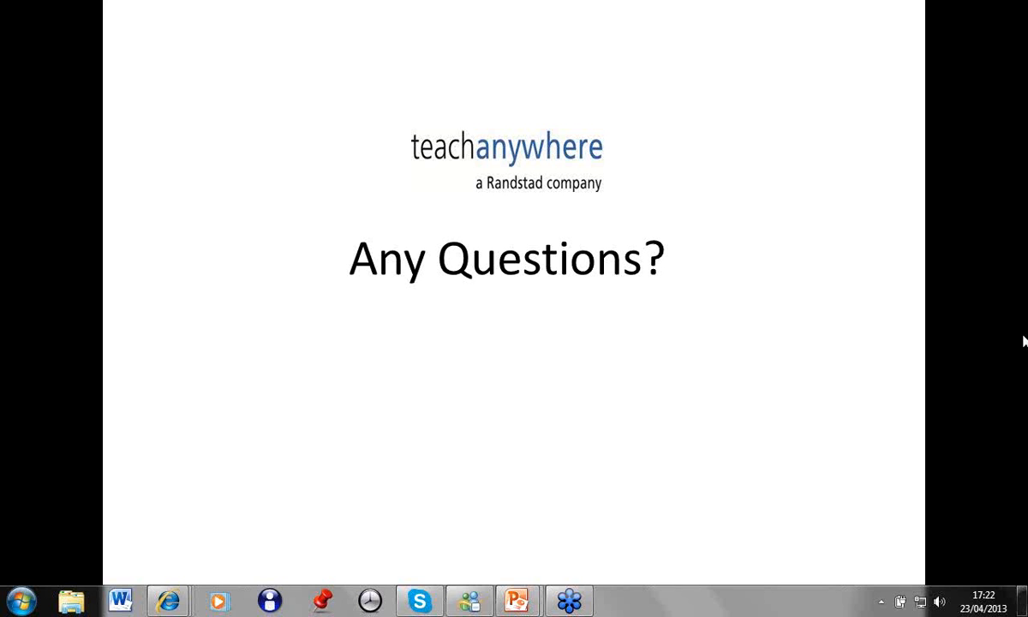
pyautogui.moveTo(860, 338)
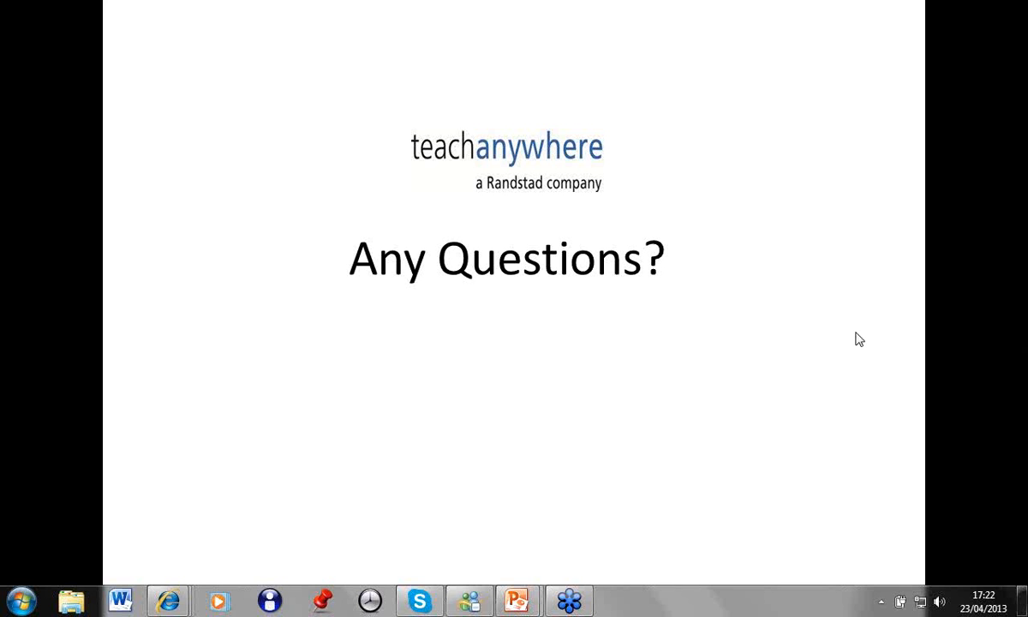
pyautogui.moveTo(911, 327)
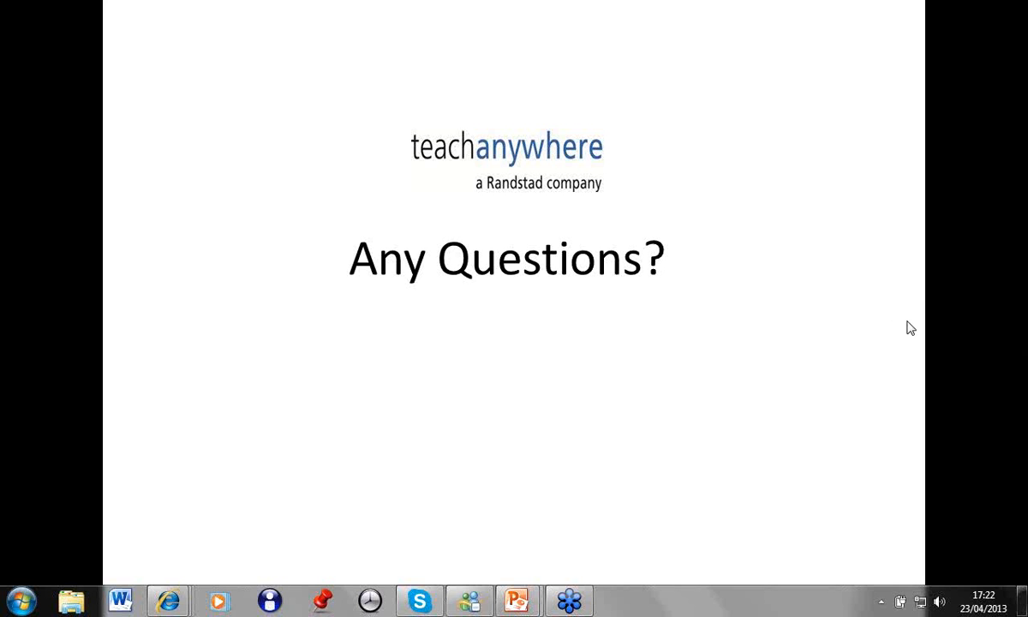
pyautogui.moveTo(935, 341)
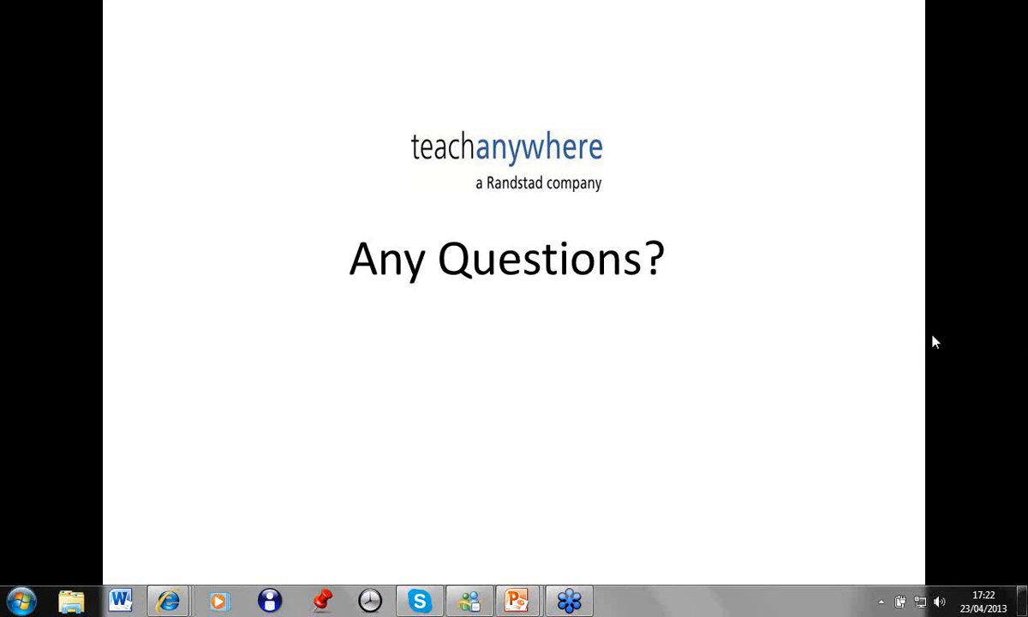
pyautogui.moveTo(1009, 331)
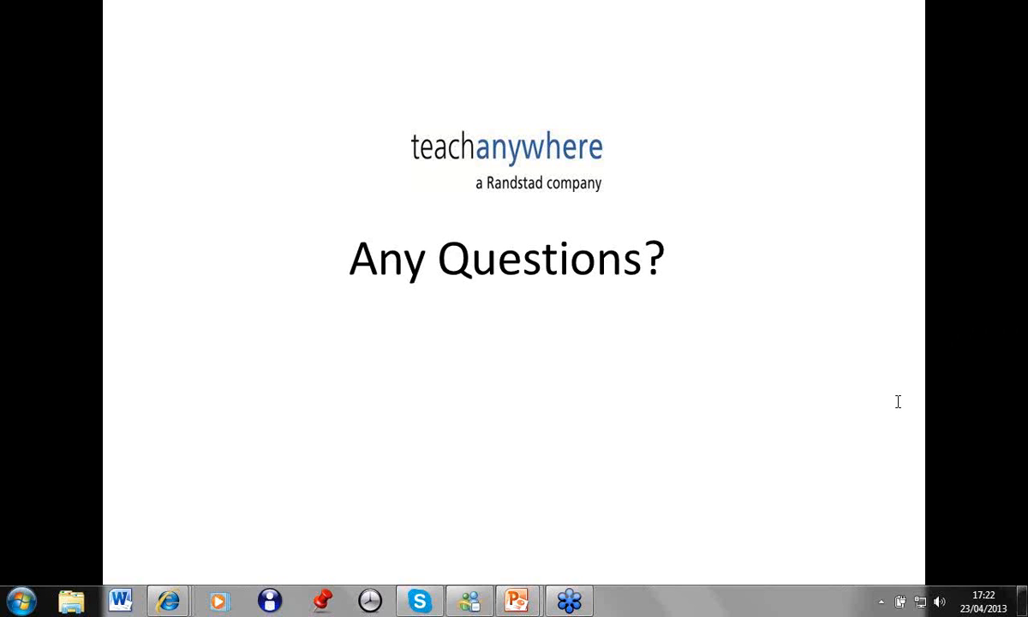
pyautogui.moveTo(863, 430)
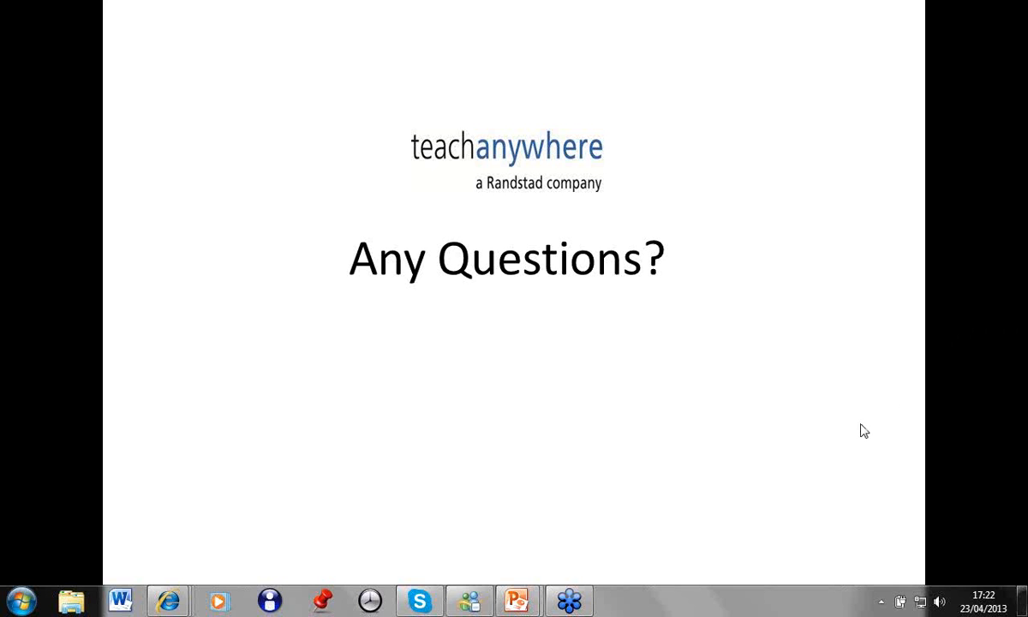
pyautogui.moveTo(1016, 325)
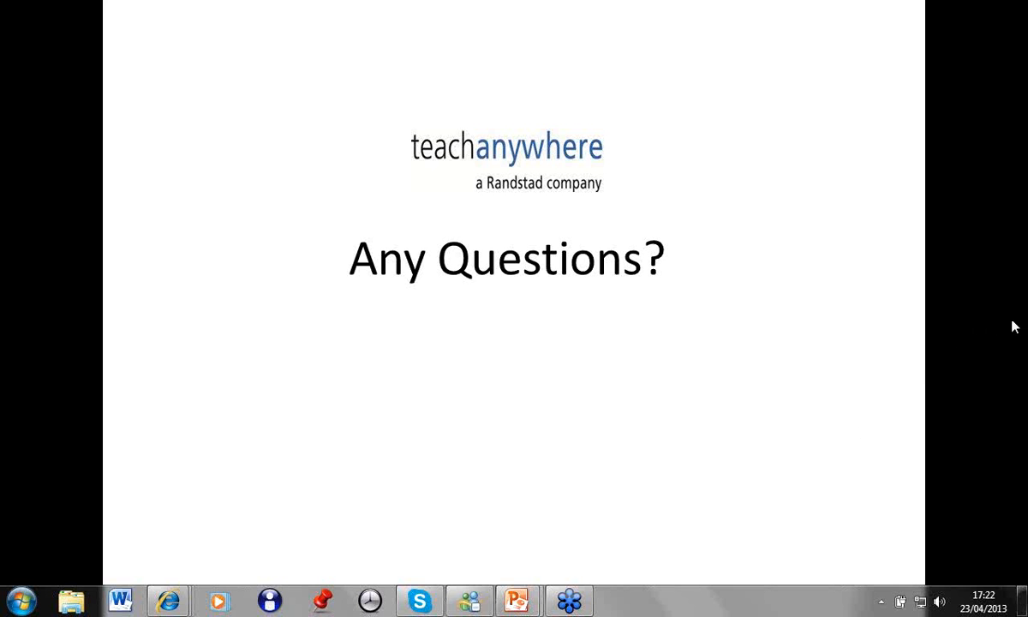
pyautogui.moveTo(904, 338)
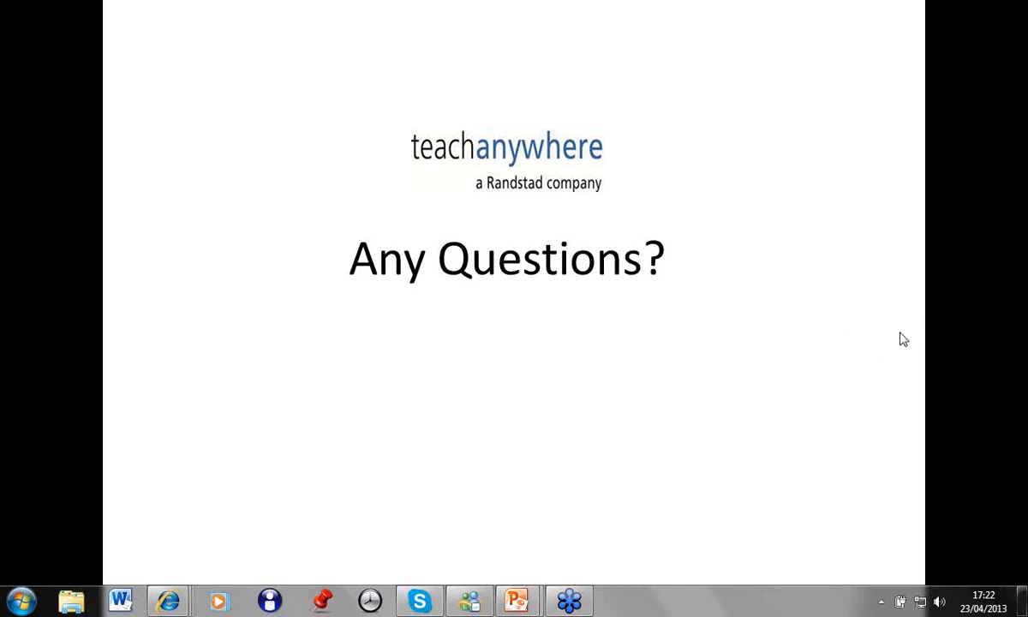
pyautogui.moveTo(1018, 324)
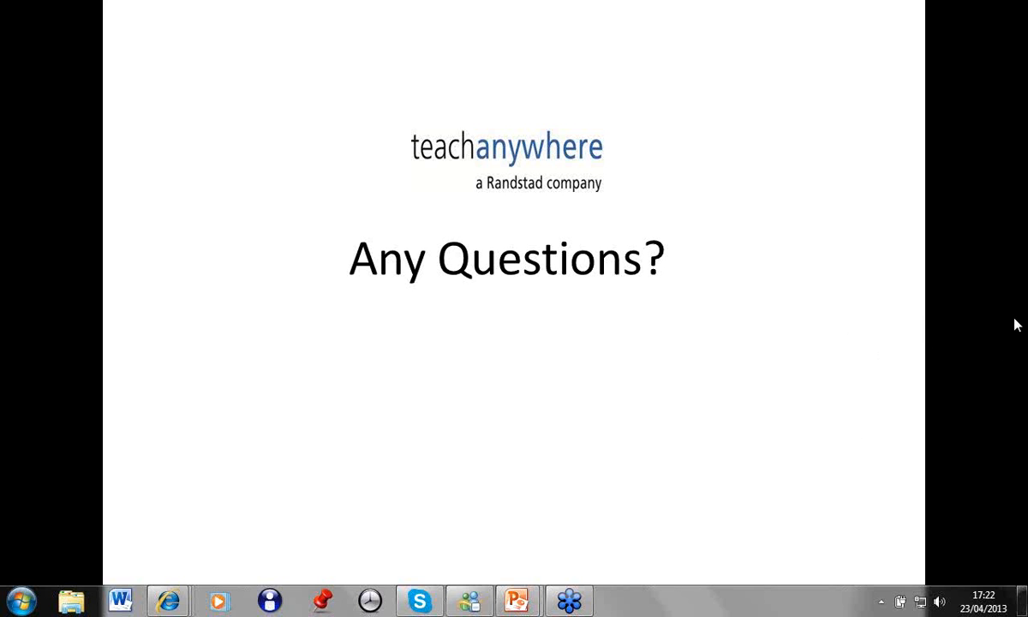
pyautogui.moveTo(1020, 334)
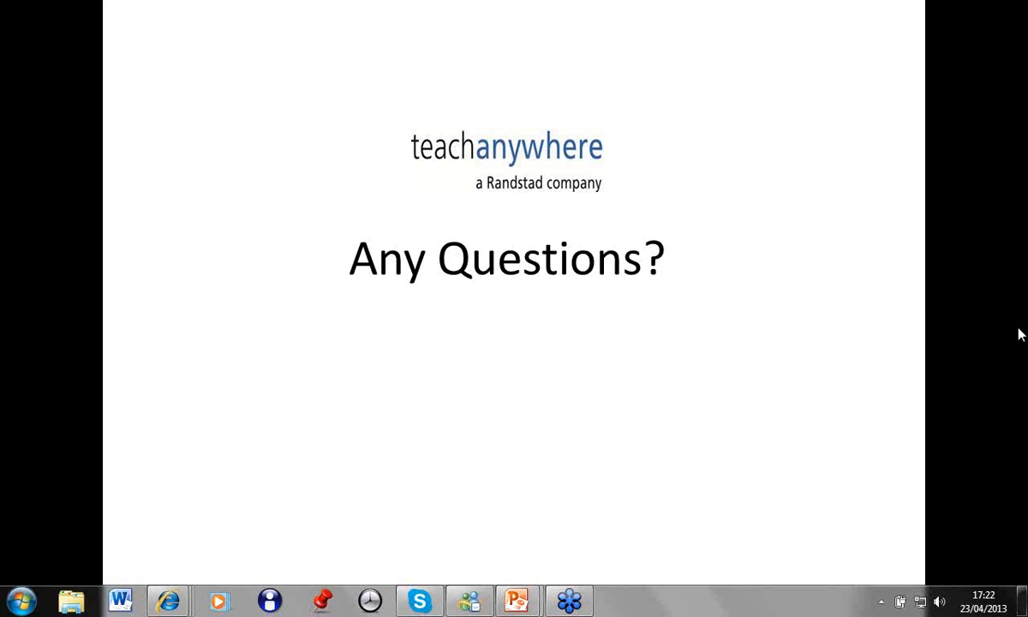
pyautogui.moveTo(1020, 323)
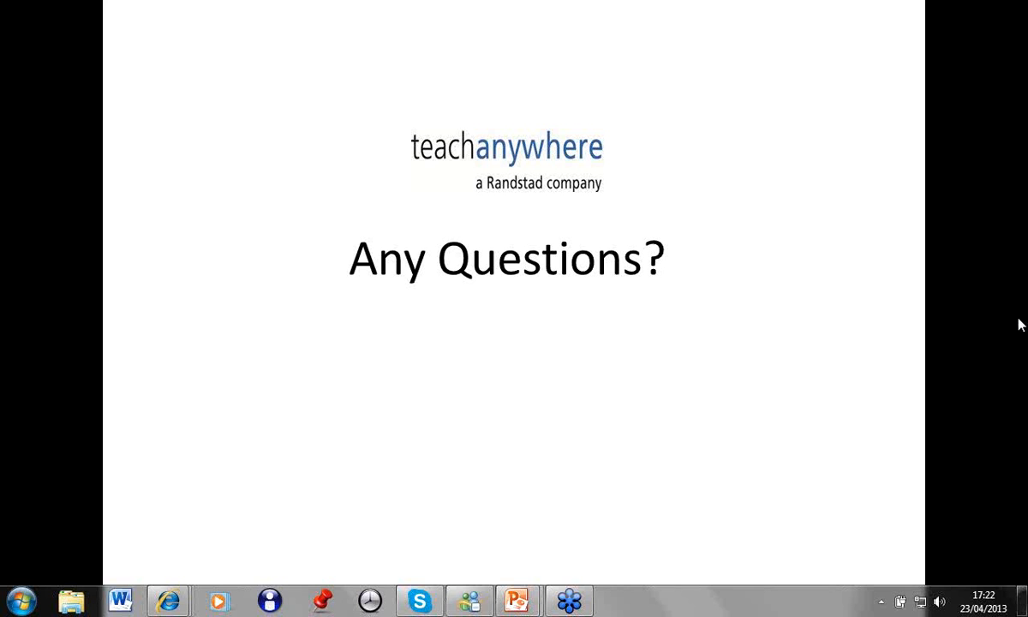
pyautogui.moveTo(1018, 333)
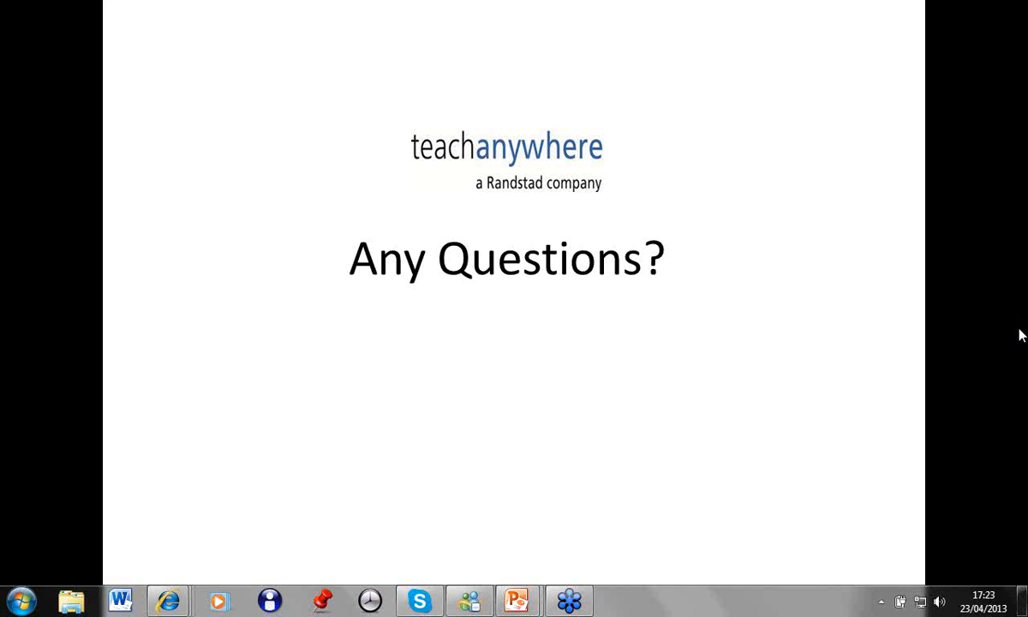
pyautogui.moveTo(1019, 328)
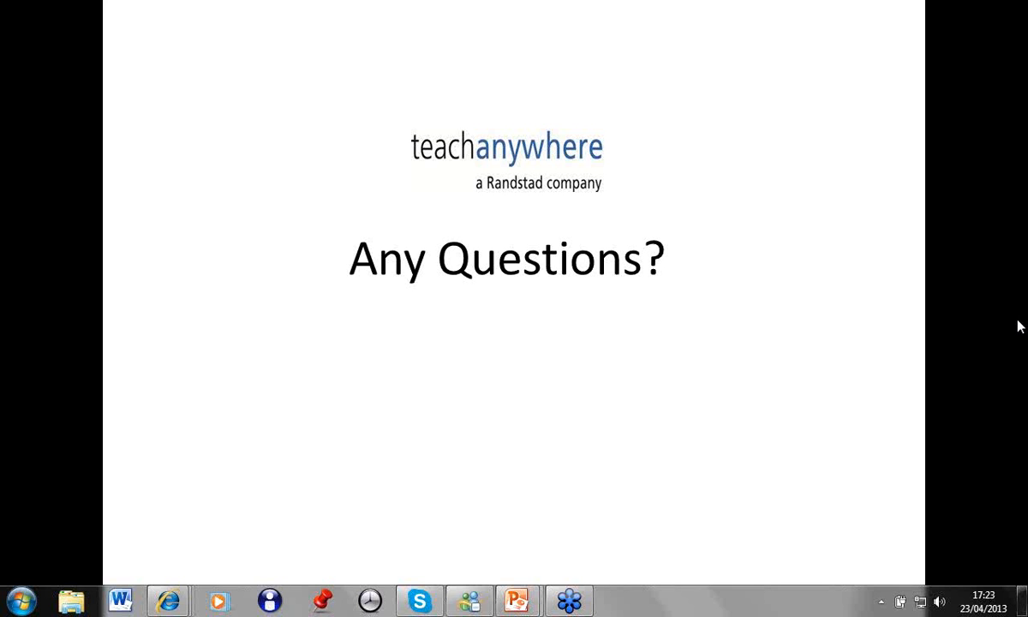
pyautogui.moveTo(1020, 334)
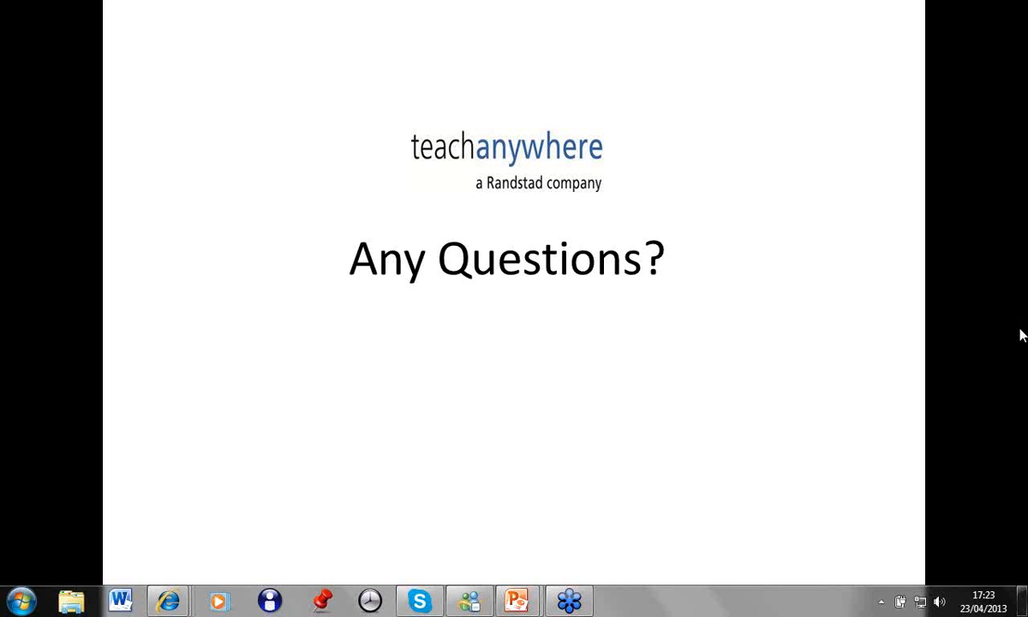
pyautogui.moveTo(624, 455)
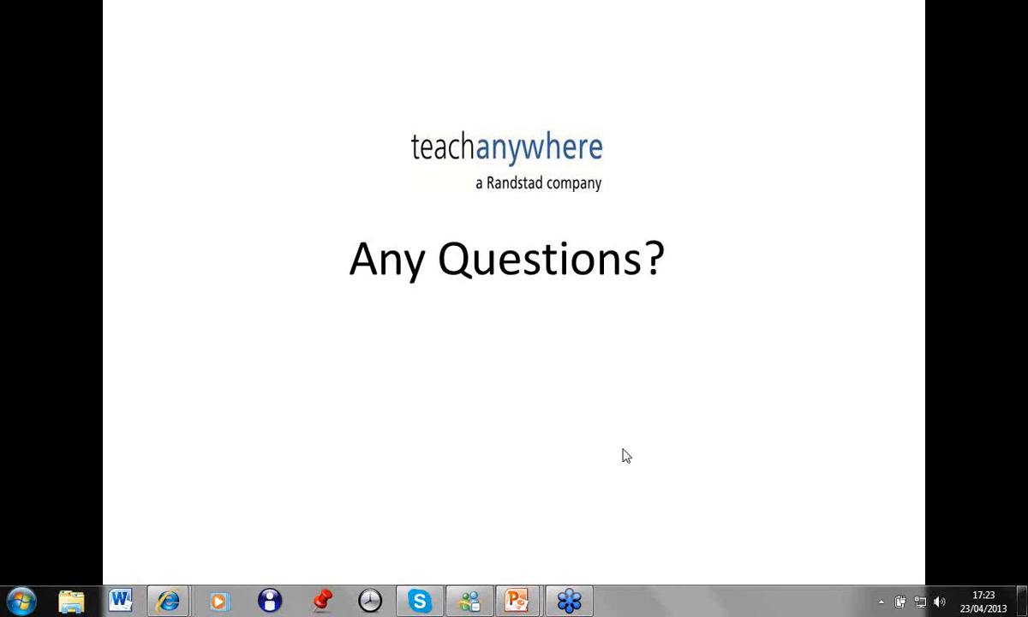
pyautogui.moveTo(350, 492)
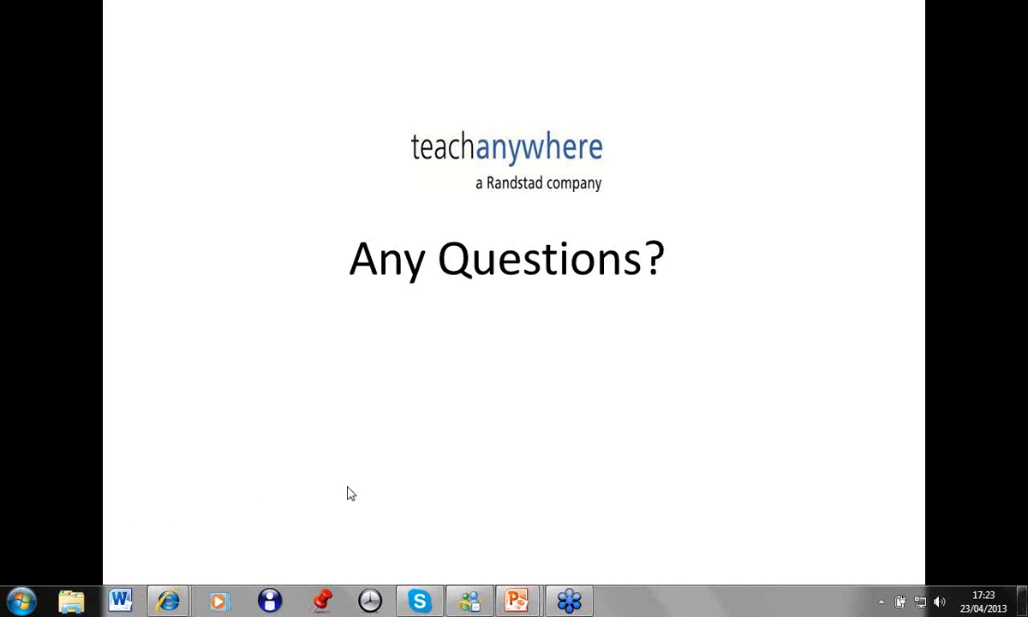
pyautogui.moveTo(889, 332)
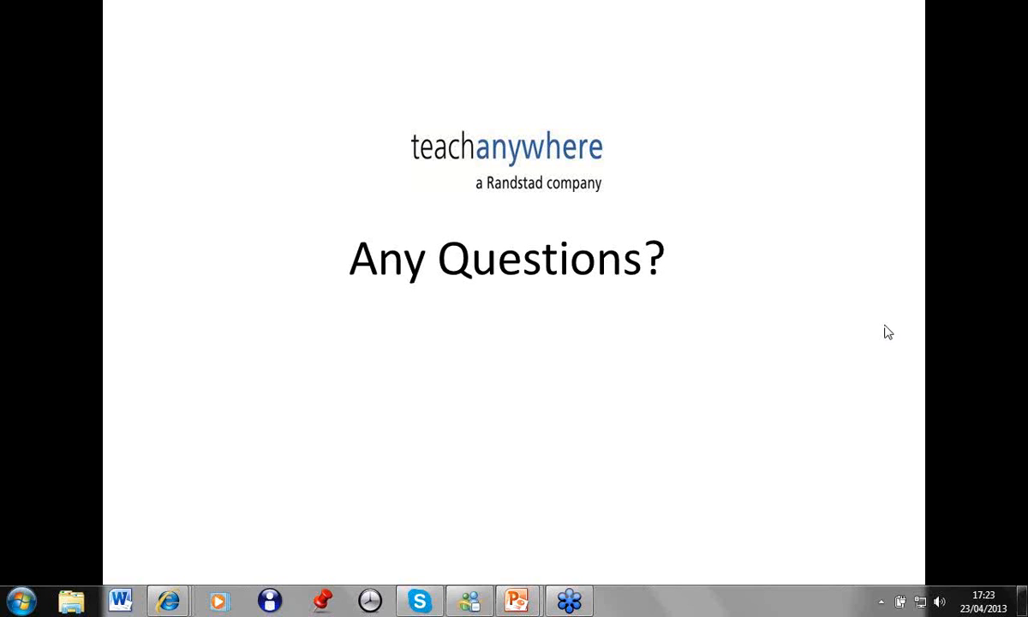
pyautogui.moveTo(863, 395)
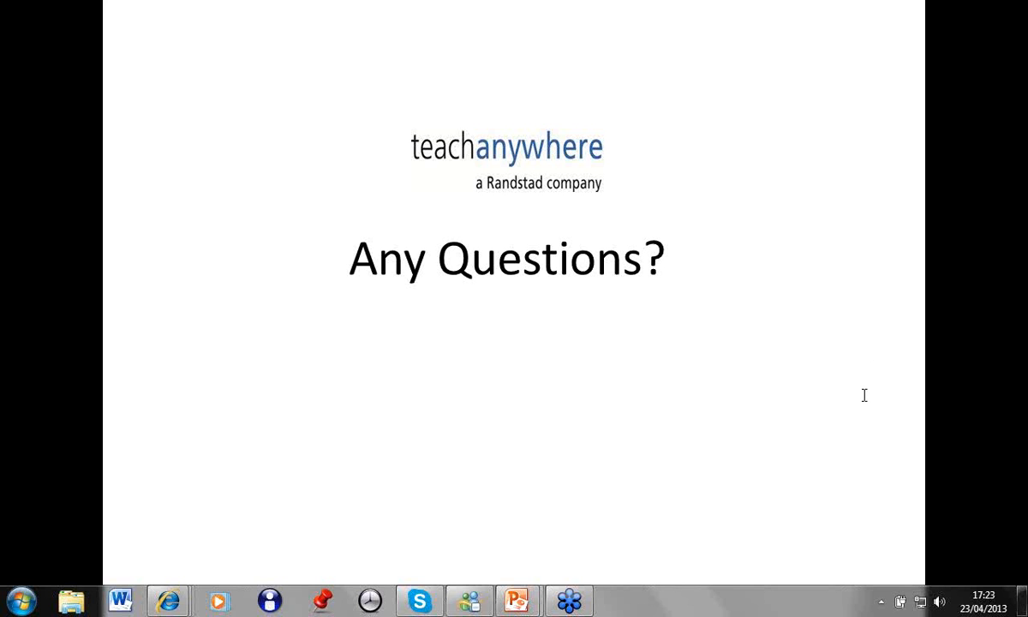
pyautogui.moveTo(854, 430)
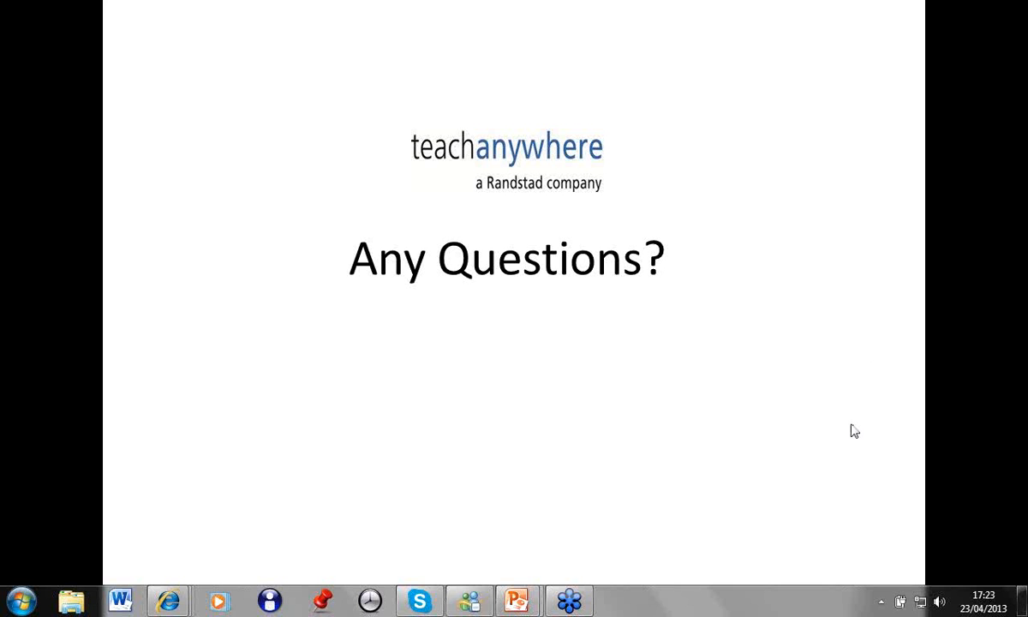
pyautogui.moveTo(847, 329)
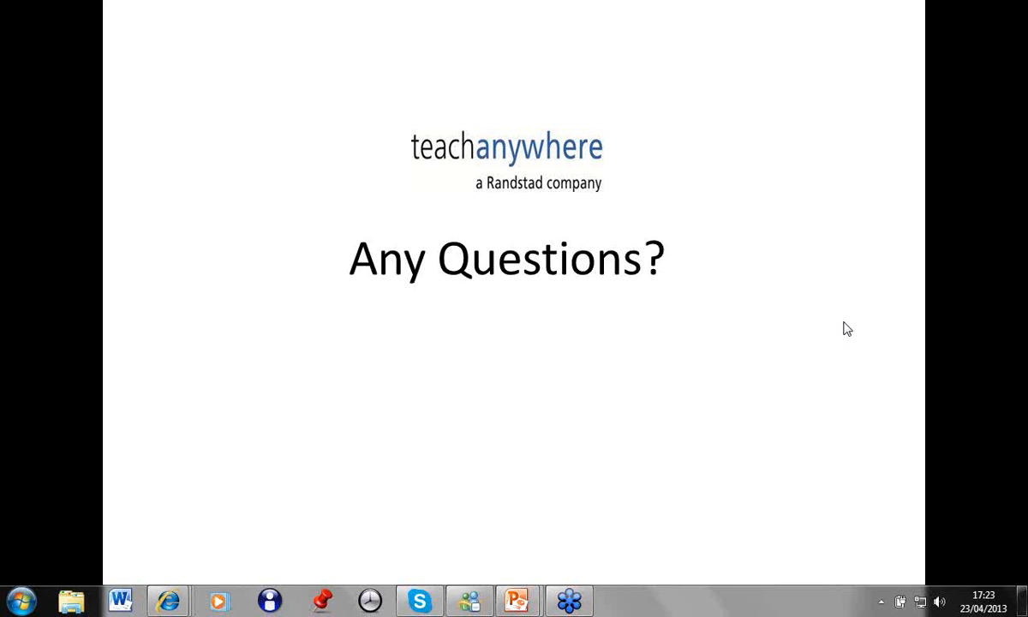
pyautogui.moveTo(1018, 323)
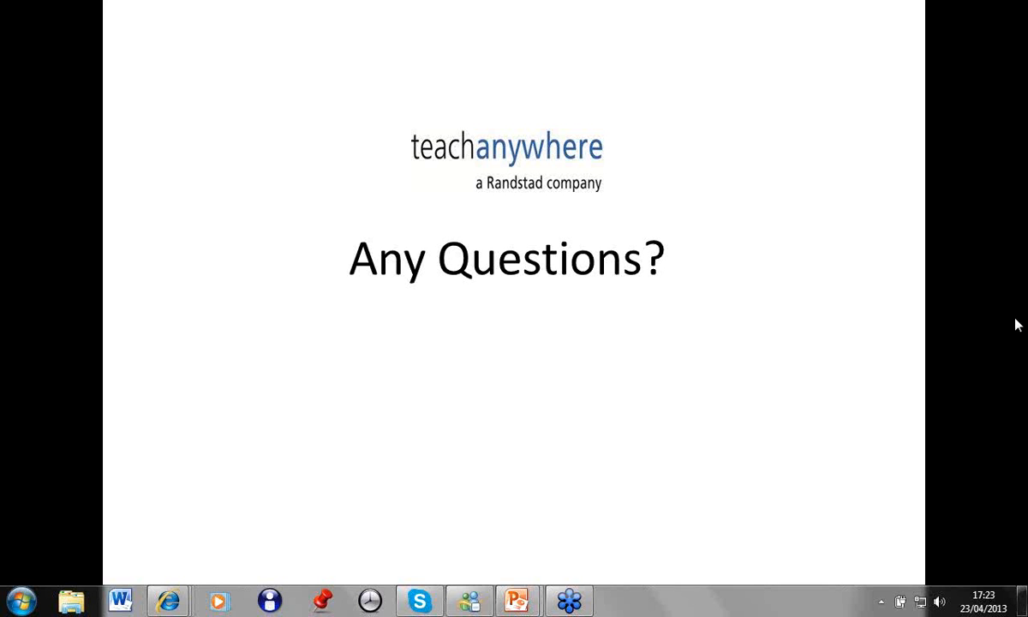
pyautogui.moveTo(1018, 333)
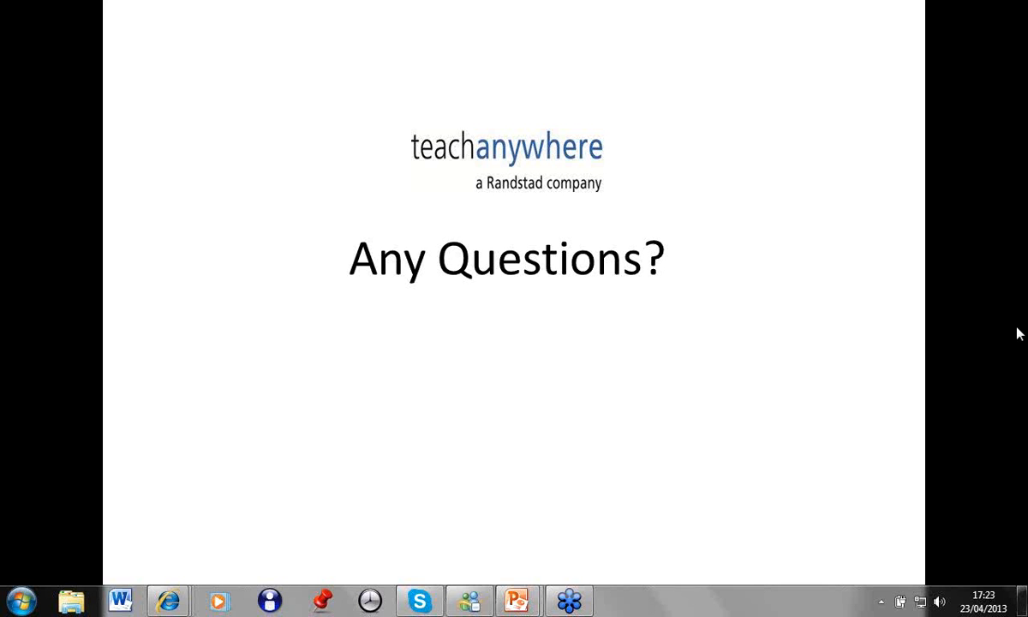
pyautogui.moveTo(838, 331)
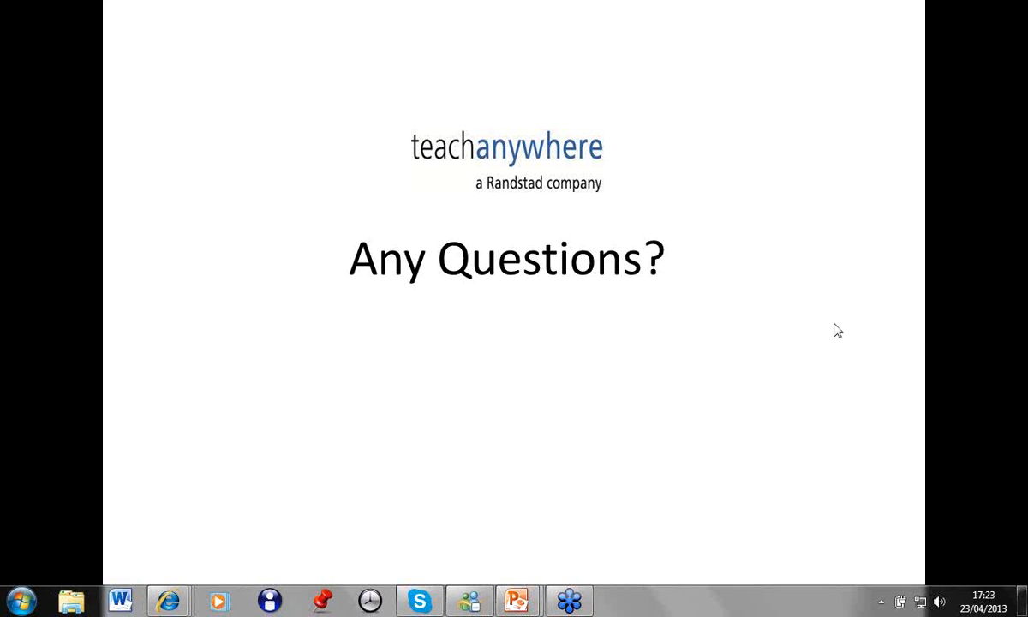
pyautogui.moveTo(1018, 332)
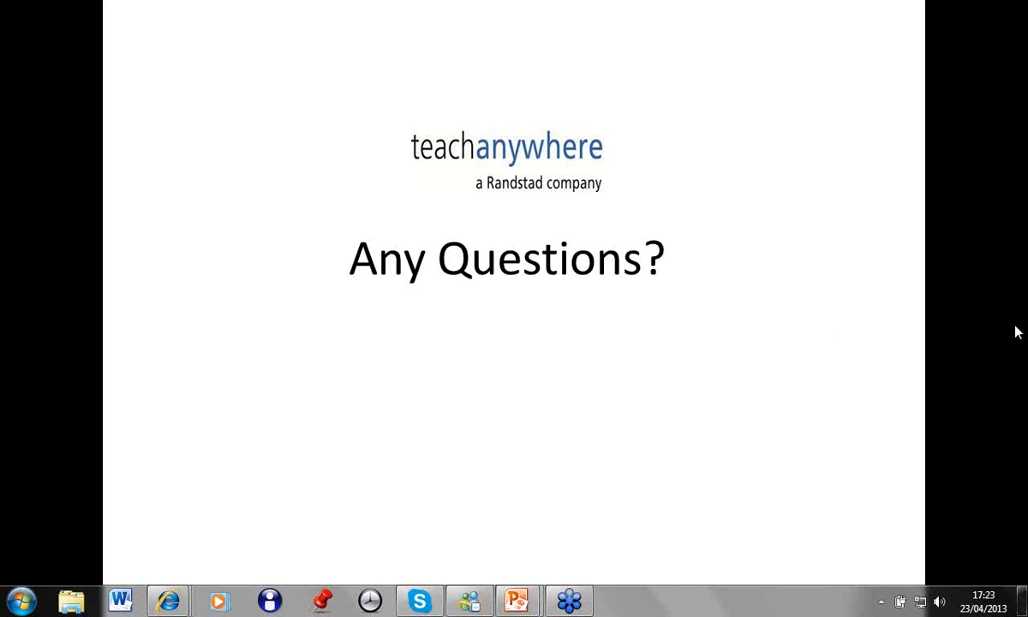
pyautogui.moveTo(827, 328)
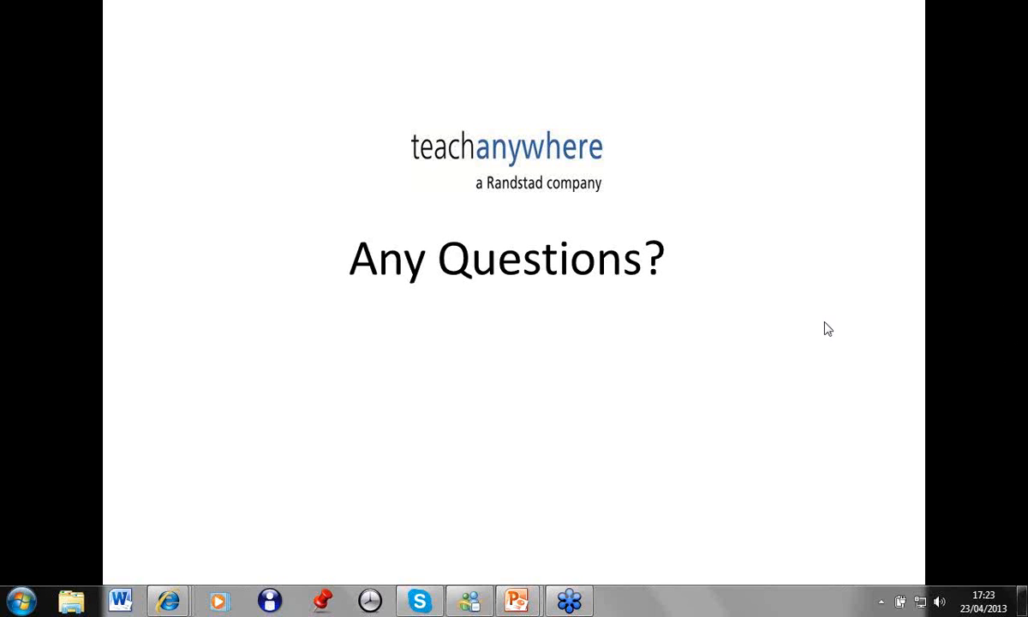
pyautogui.moveTo(1017, 324)
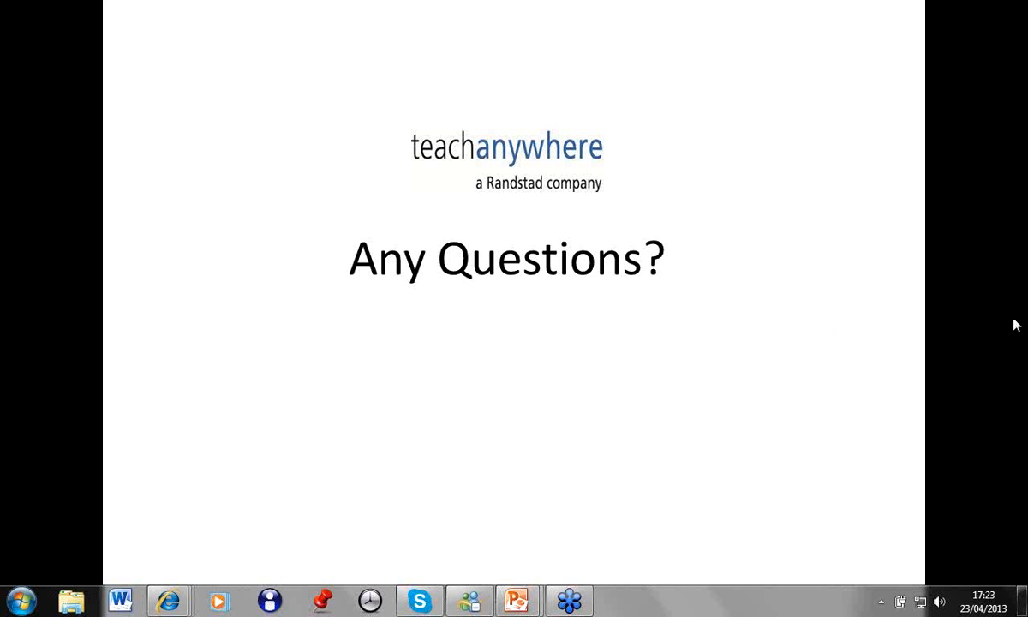
pyautogui.moveTo(1019, 323)
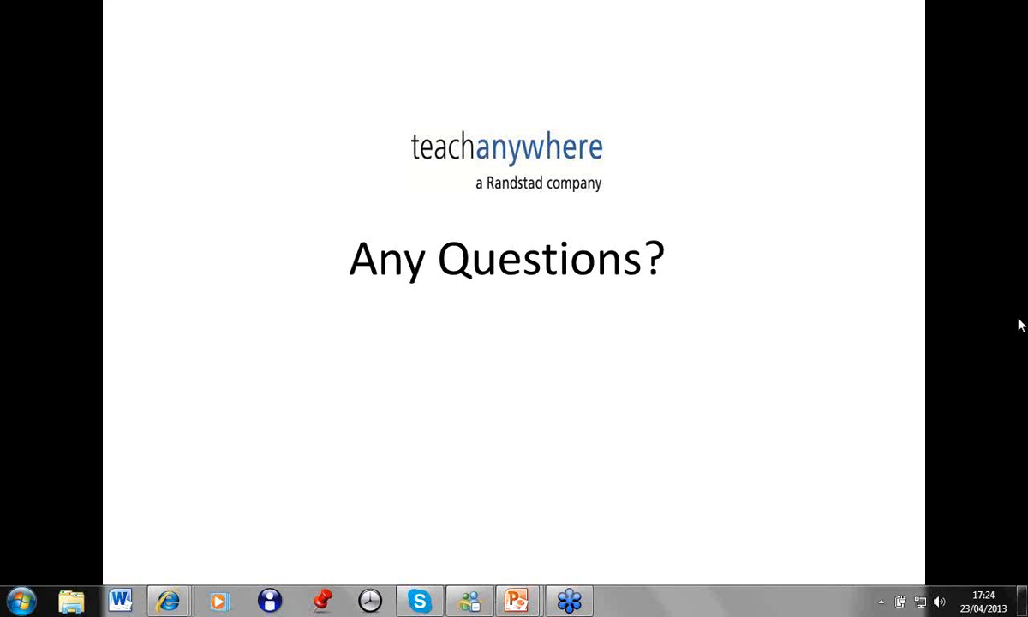
pyautogui.moveTo(1009, 322)
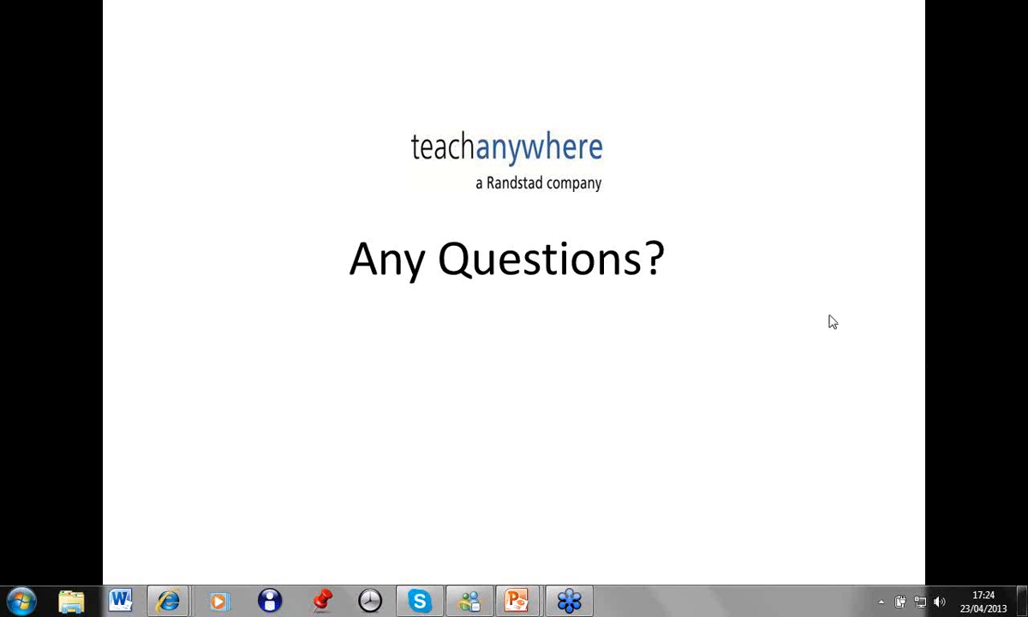
pyautogui.moveTo(995, 341)
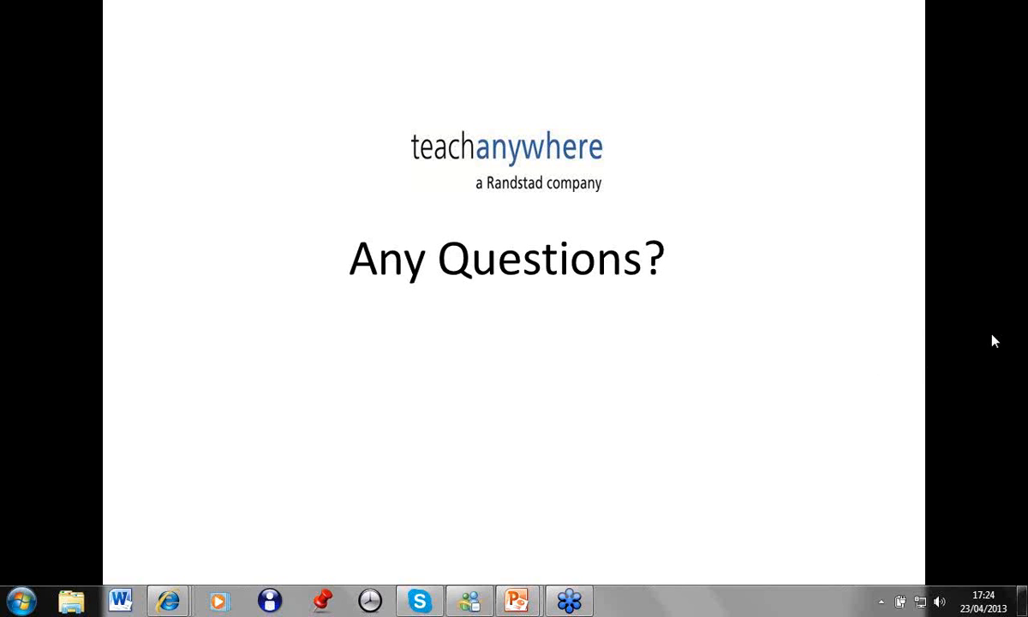
pyautogui.moveTo(1021, 332)
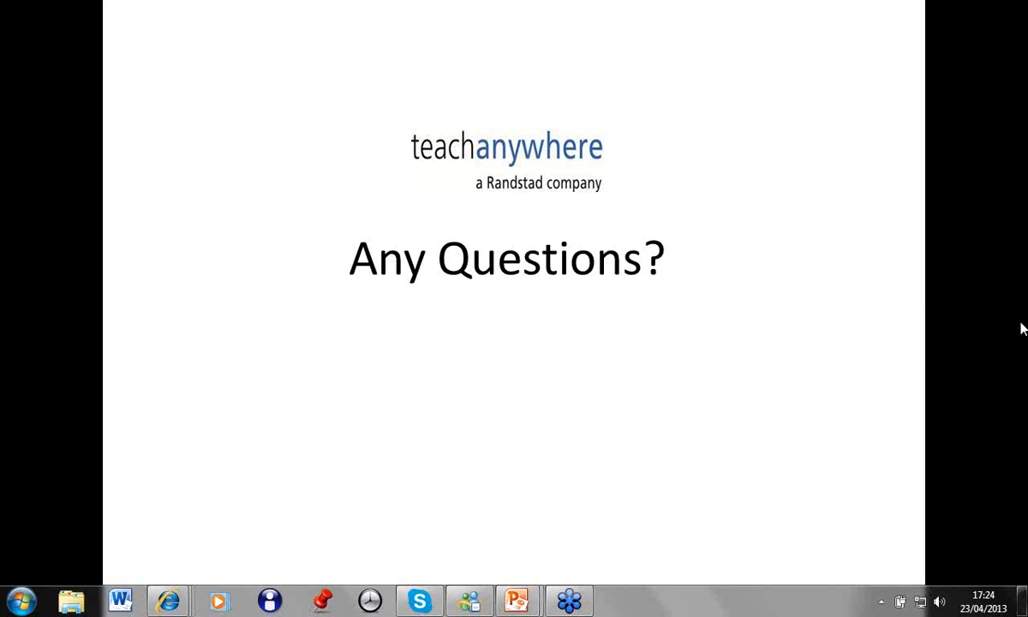
pyautogui.moveTo(1020, 335)
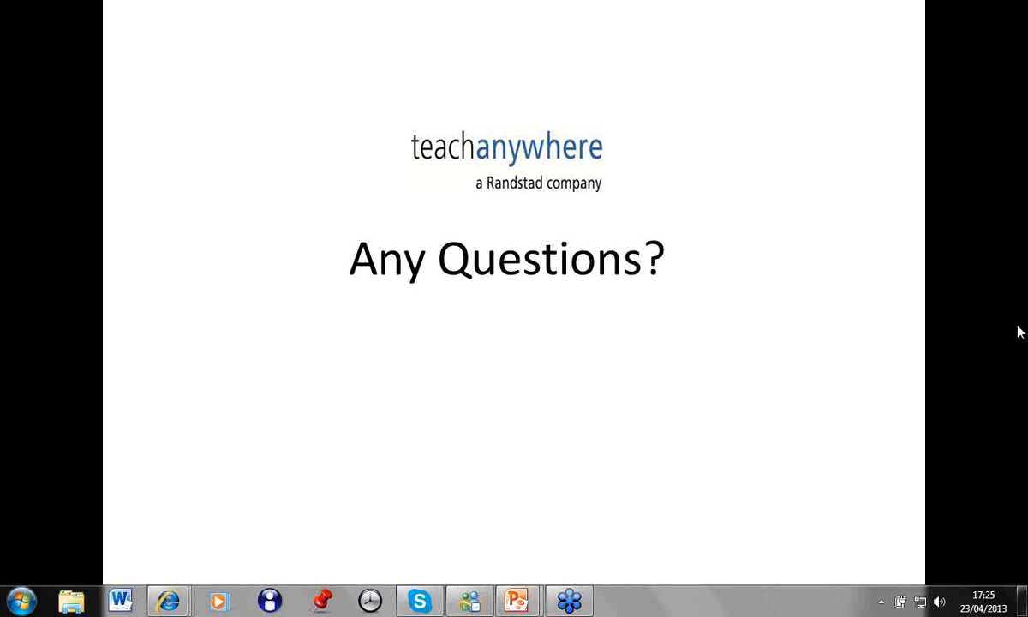
pyautogui.moveTo(1019, 322)
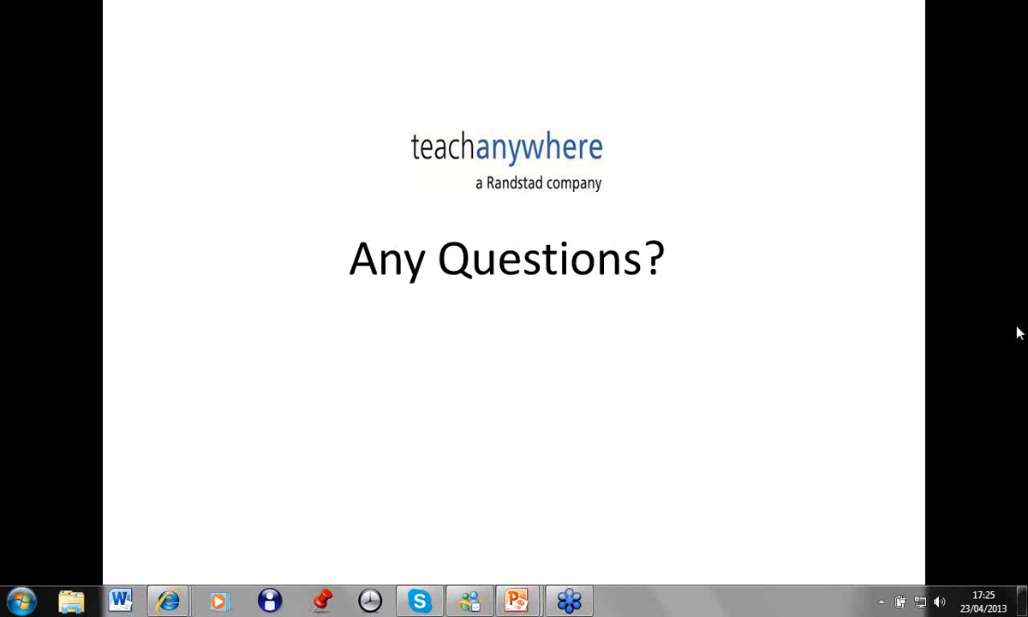
pyautogui.moveTo(1018, 326)
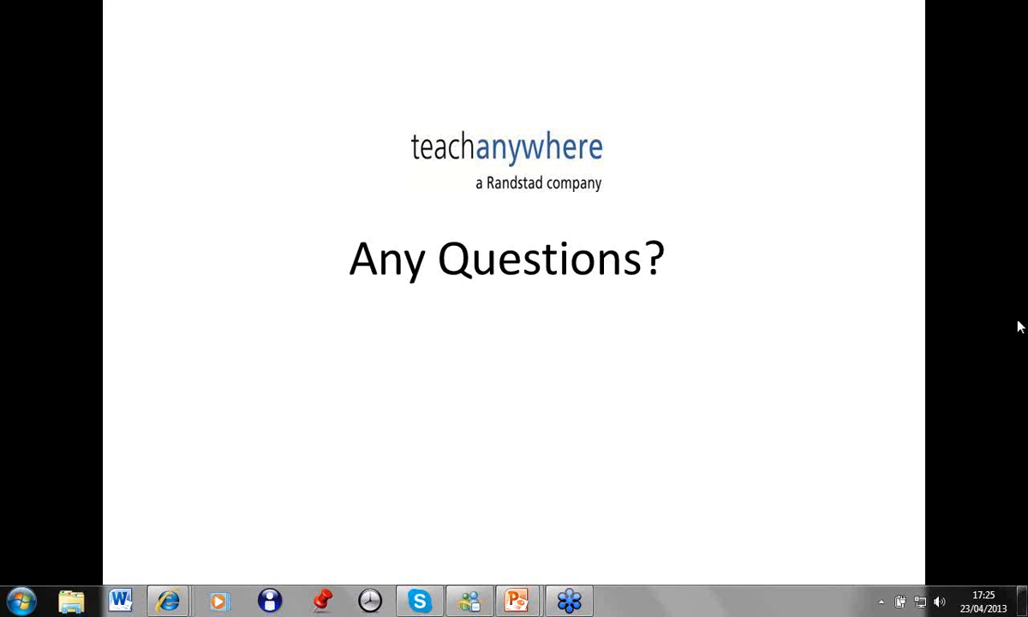
pyautogui.moveTo(856, 321)
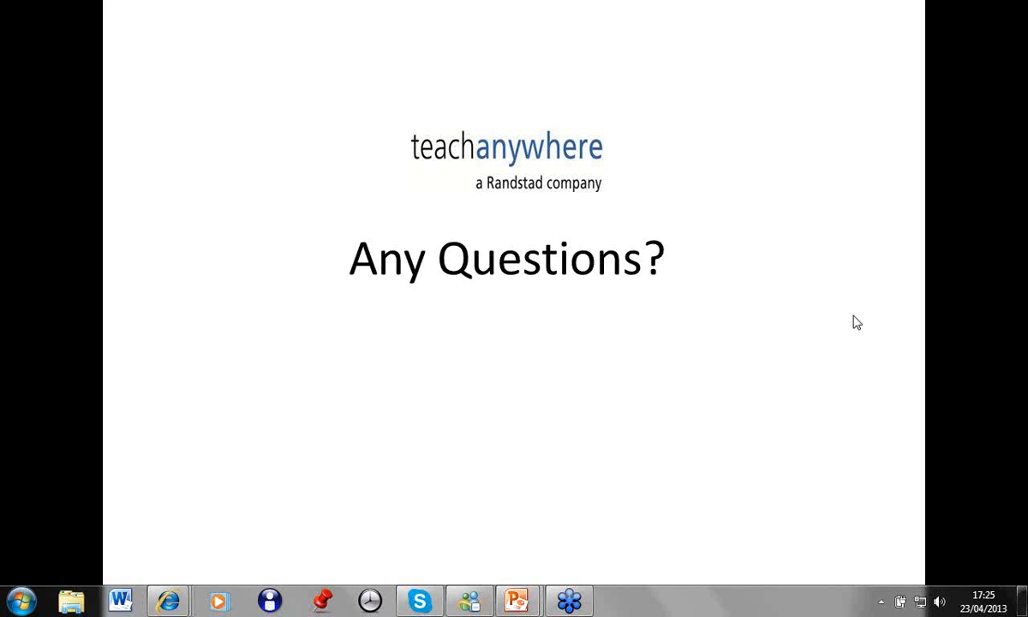
pyautogui.moveTo(1020, 324)
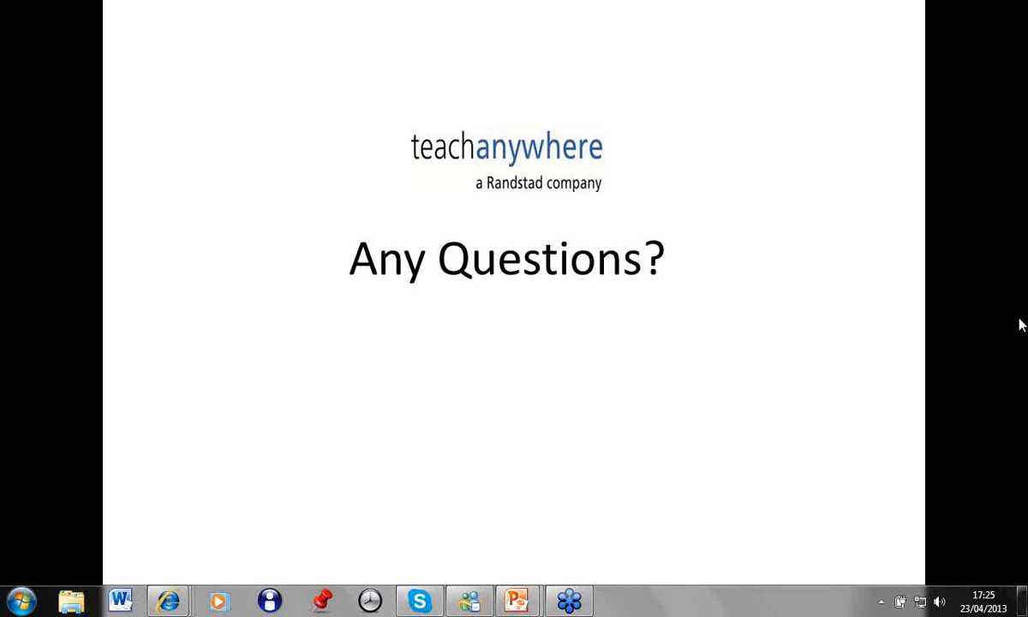
pyautogui.moveTo(847, 326)
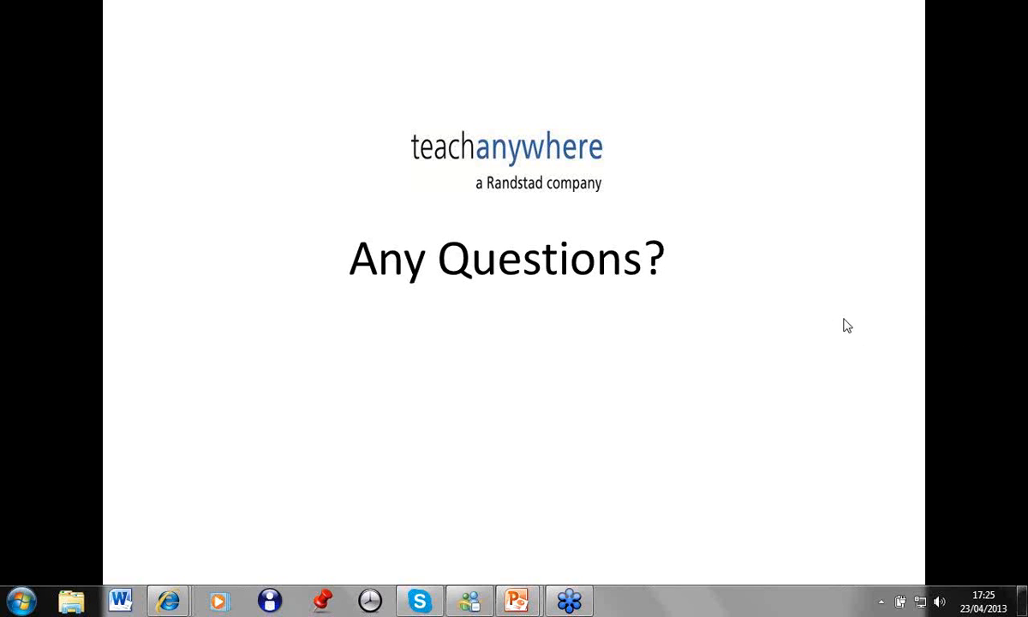
pyautogui.moveTo(1020, 324)
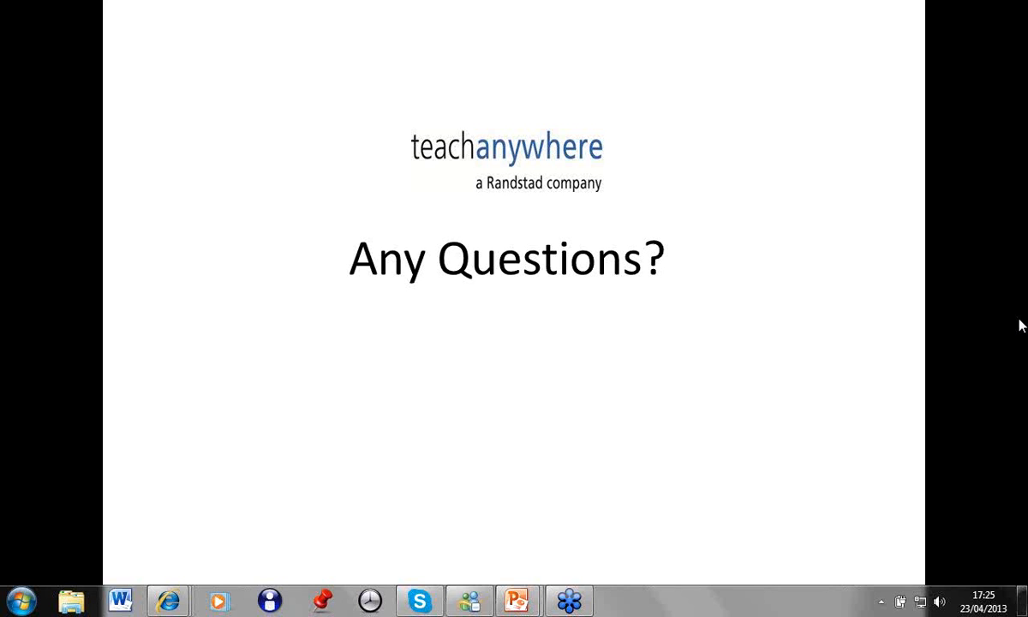
pyautogui.moveTo(1019, 334)
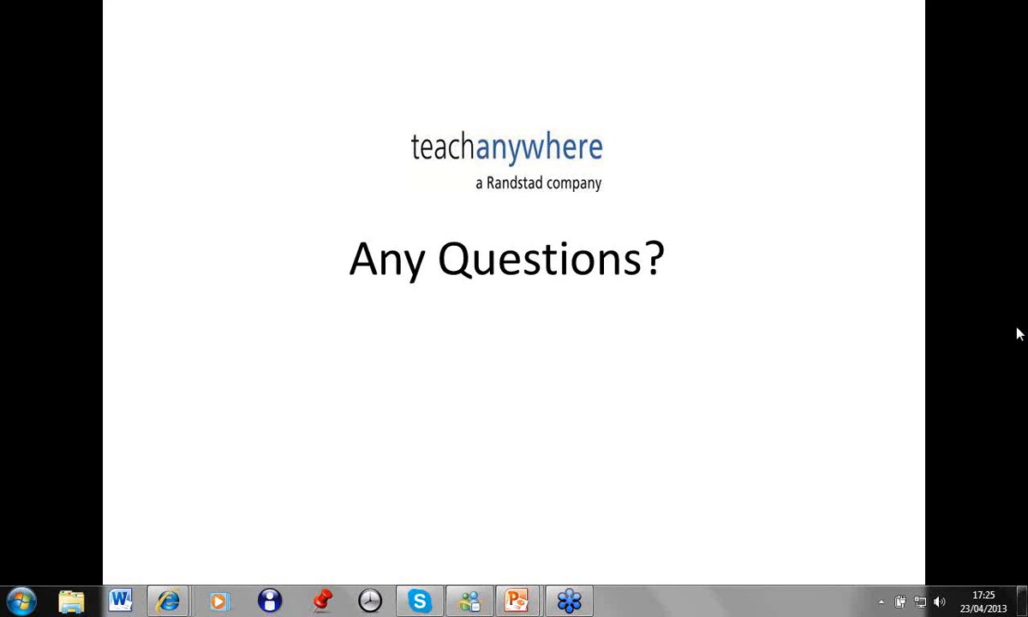
pyautogui.moveTo(831, 332)
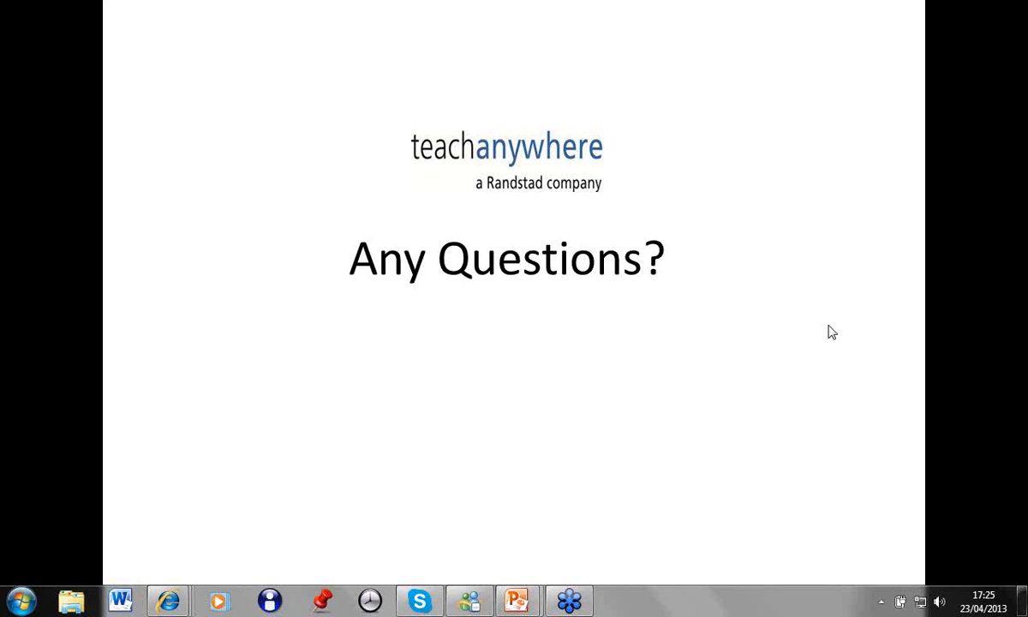
pyautogui.moveTo(1018, 328)
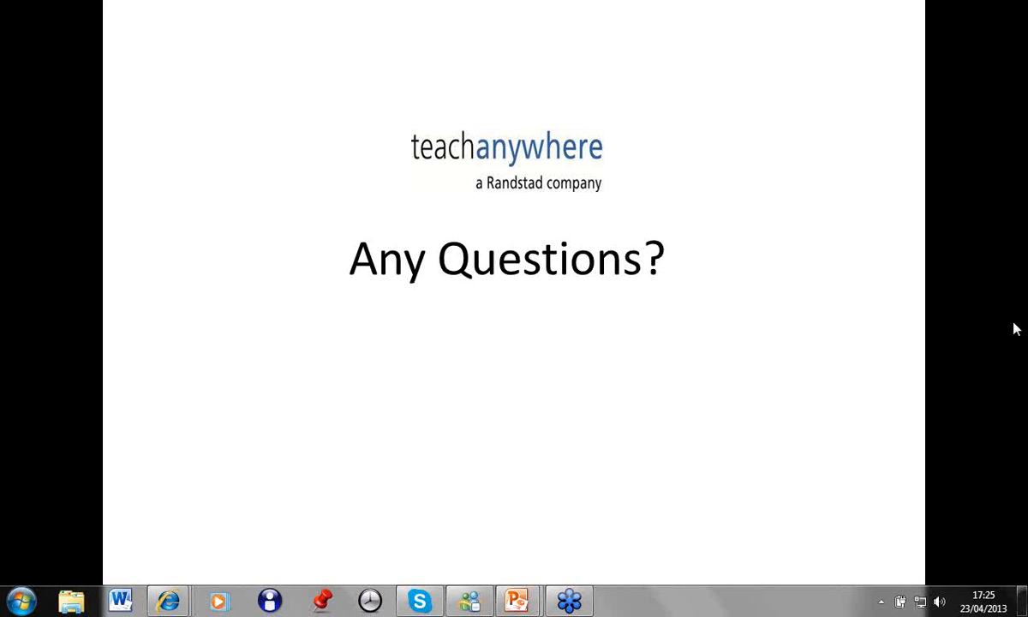
pyautogui.moveTo(1018, 332)
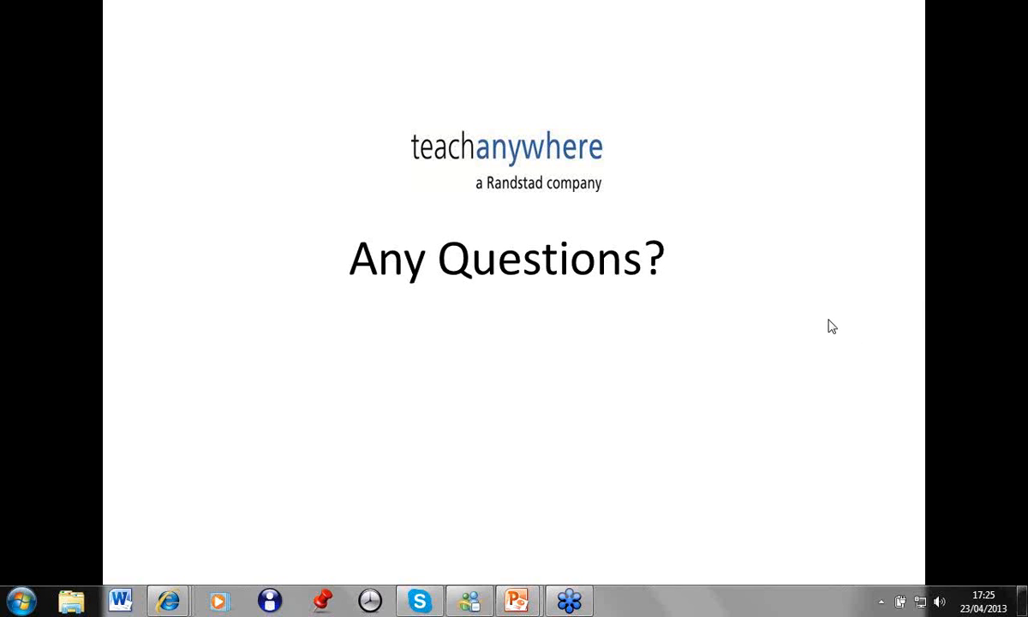
pyautogui.moveTo(1019, 332)
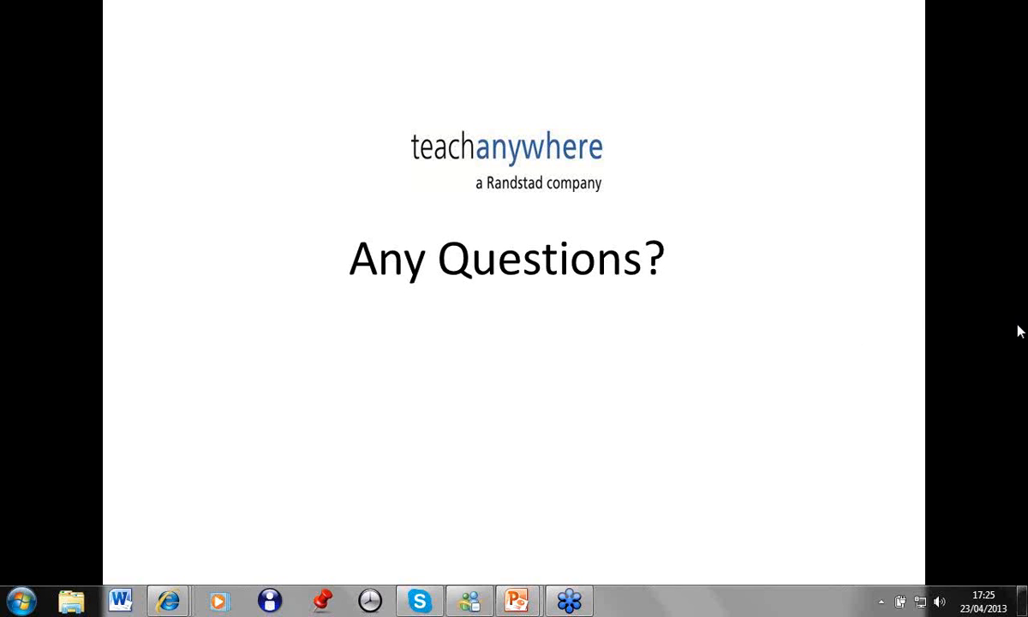
pyautogui.moveTo(884, 397)
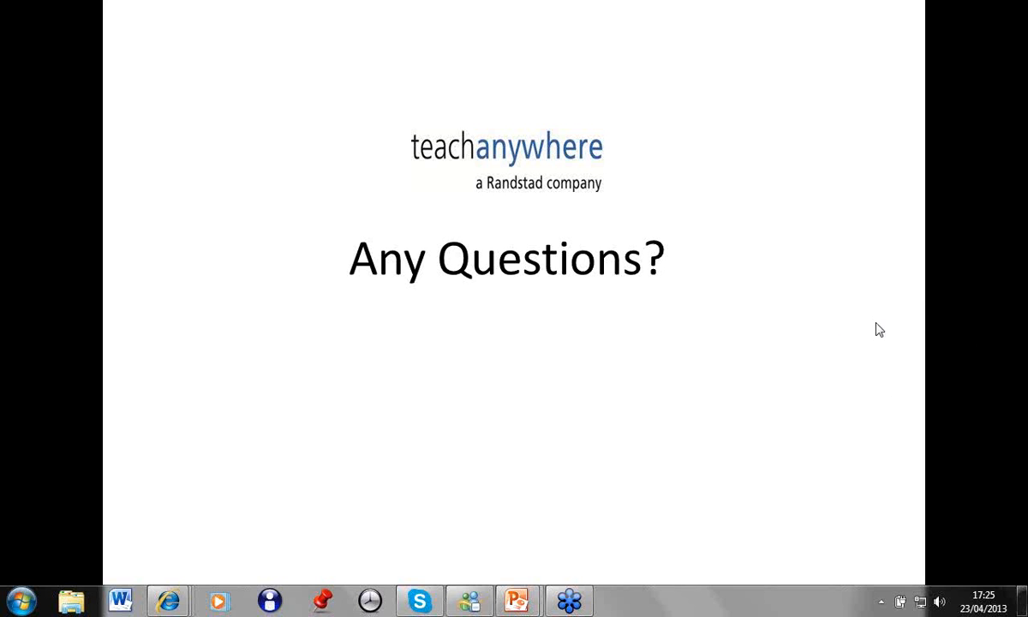
pyautogui.moveTo(846, 390)
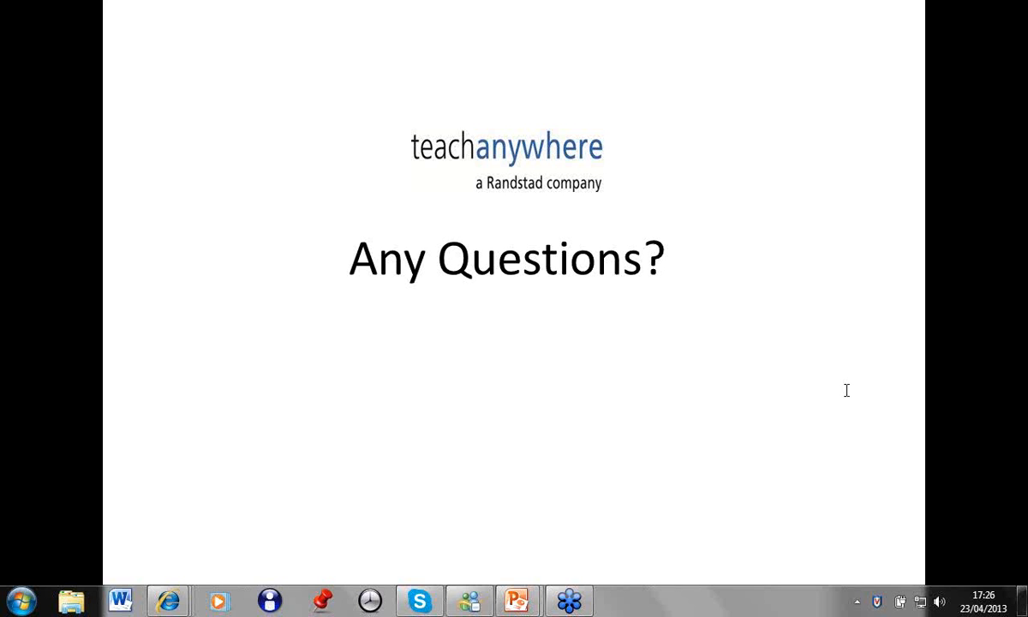
pyautogui.moveTo(910, 363)
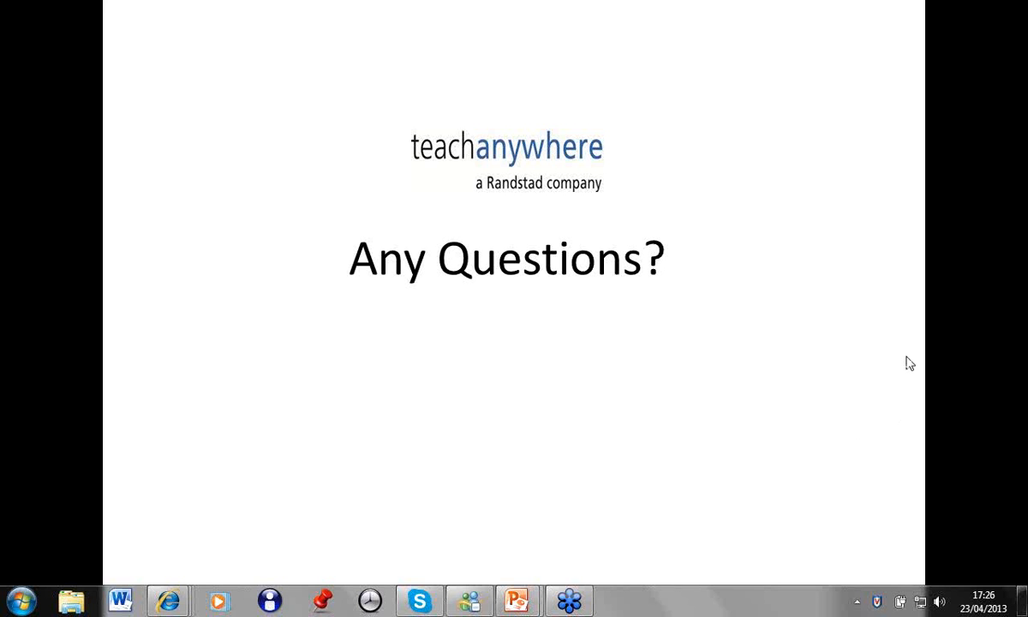
pyautogui.moveTo(1019, 332)
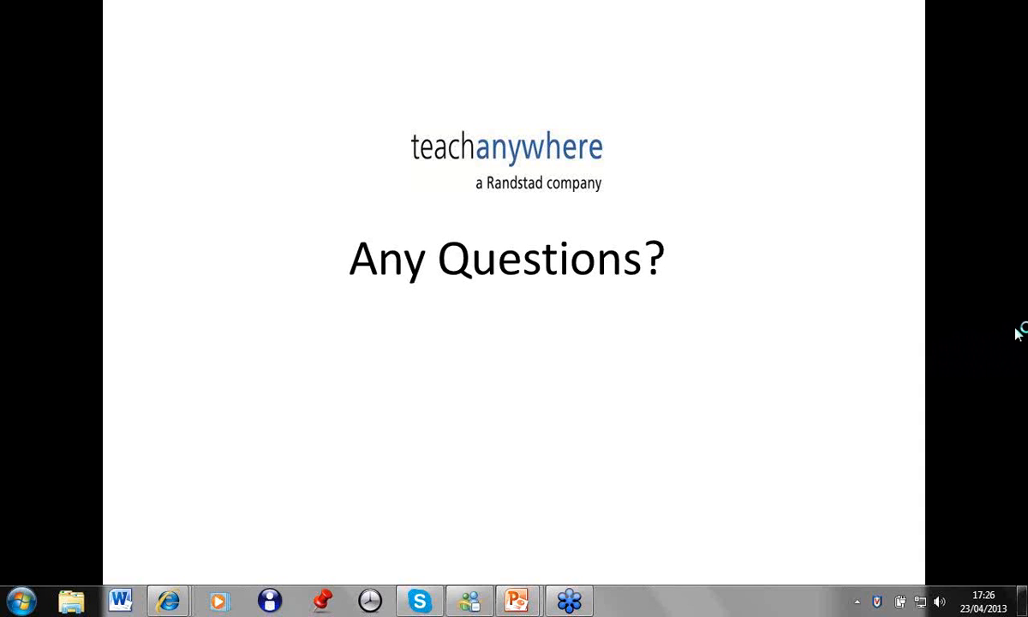
pyautogui.moveTo(1017, 334)
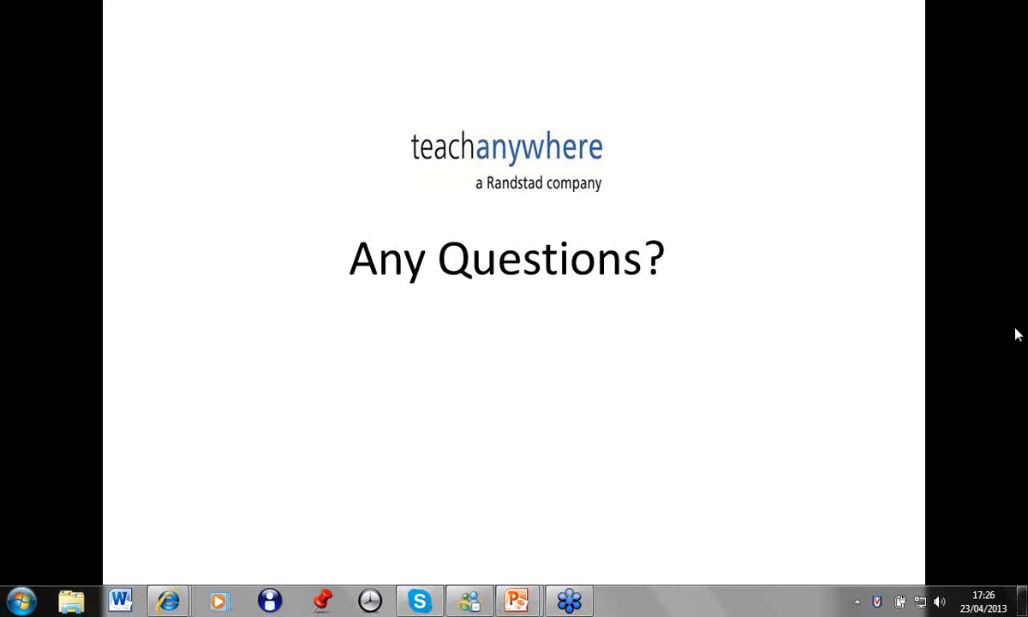
pyautogui.moveTo(1017, 330)
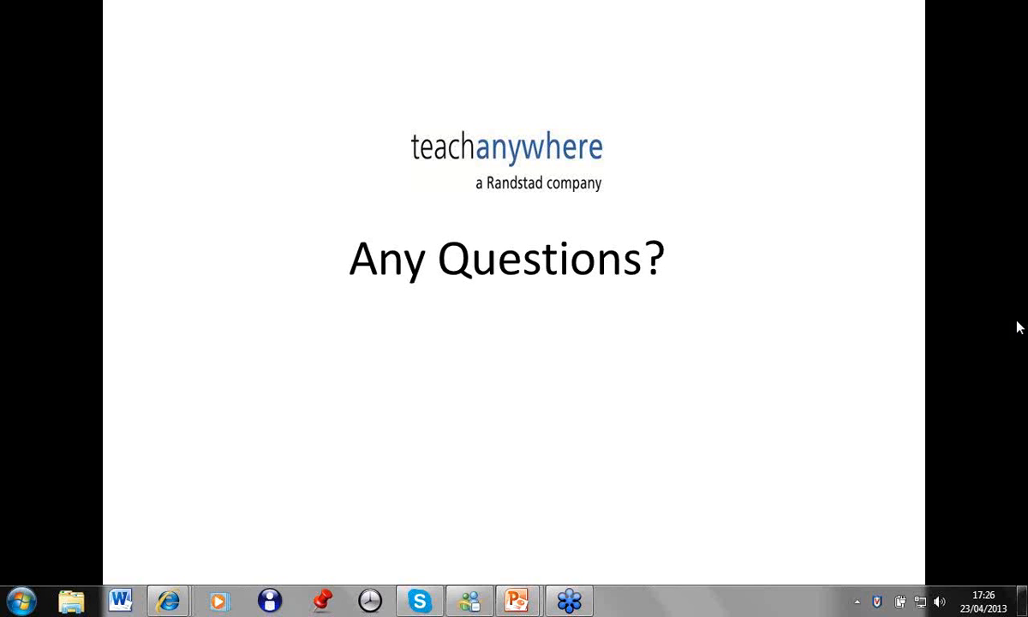
pyautogui.moveTo(1017, 339)
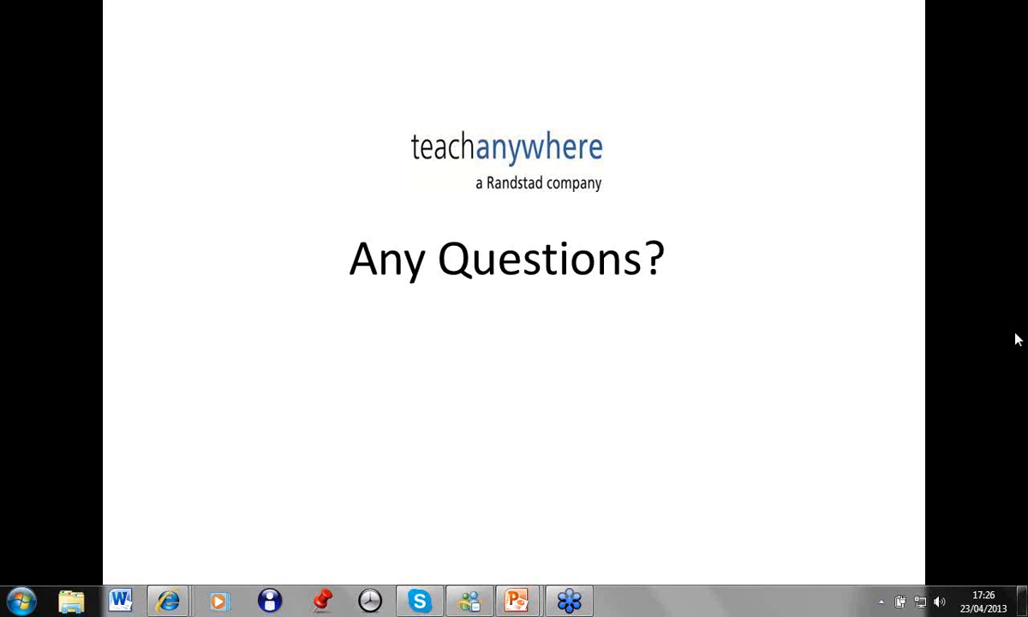
pyautogui.moveTo(1019, 332)
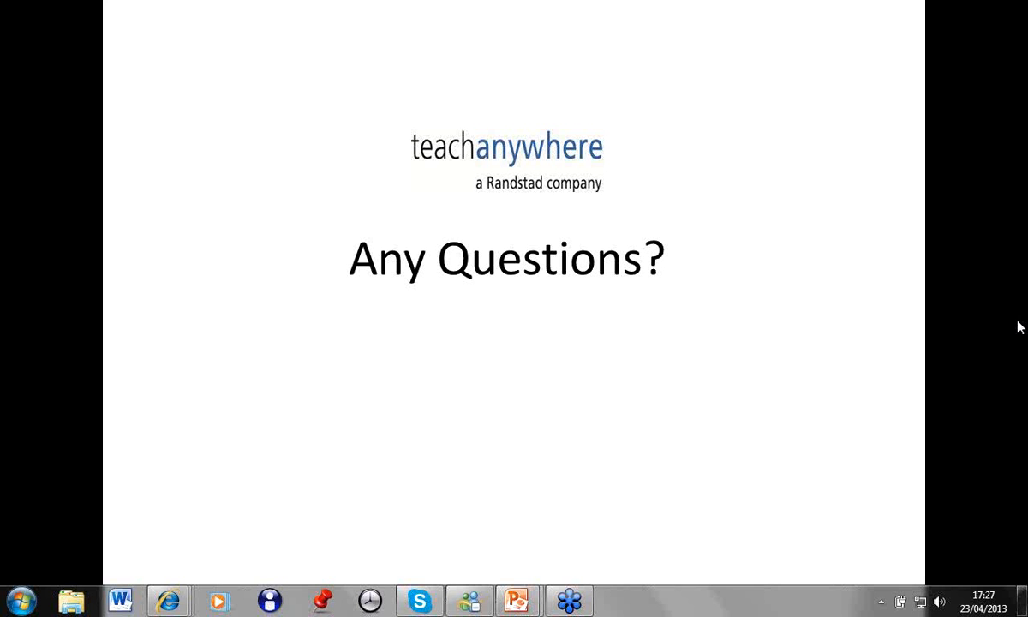
pyautogui.moveTo(876, 349)
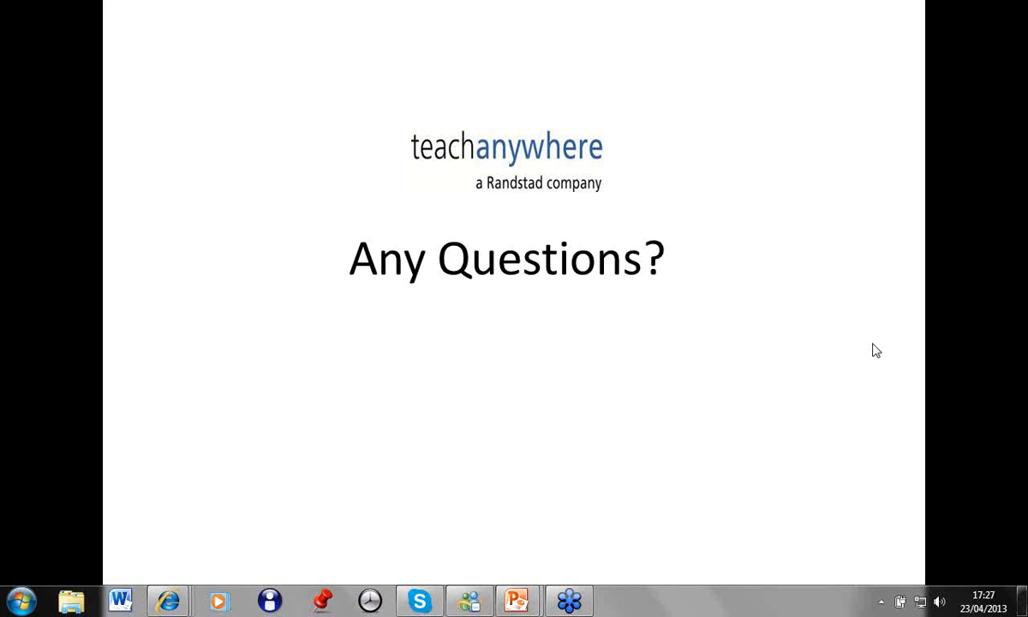
pyautogui.moveTo(1021, 332)
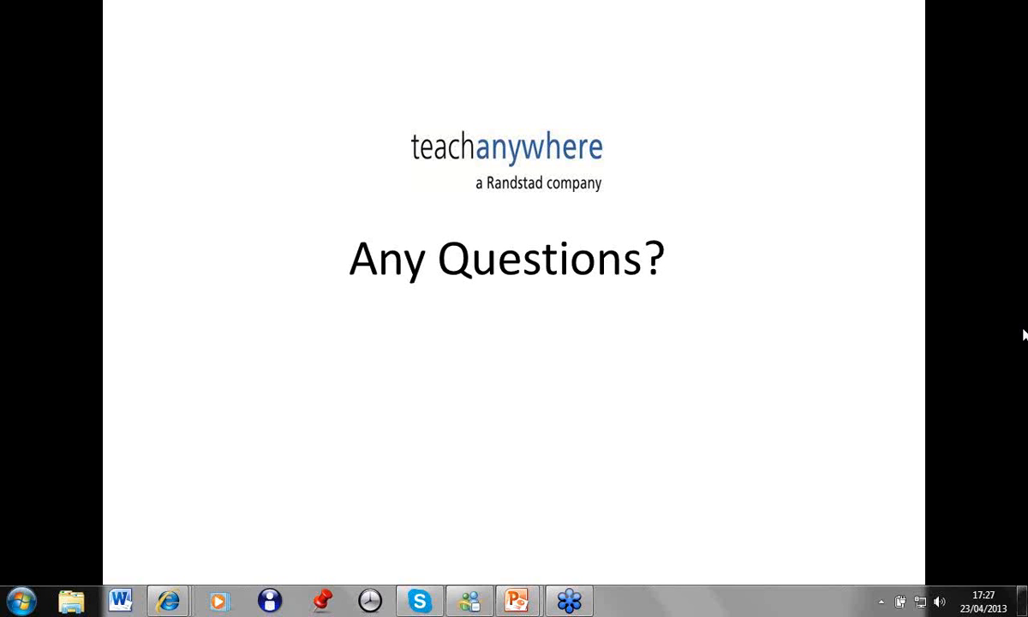
pyautogui.moveTo(1019, 328)
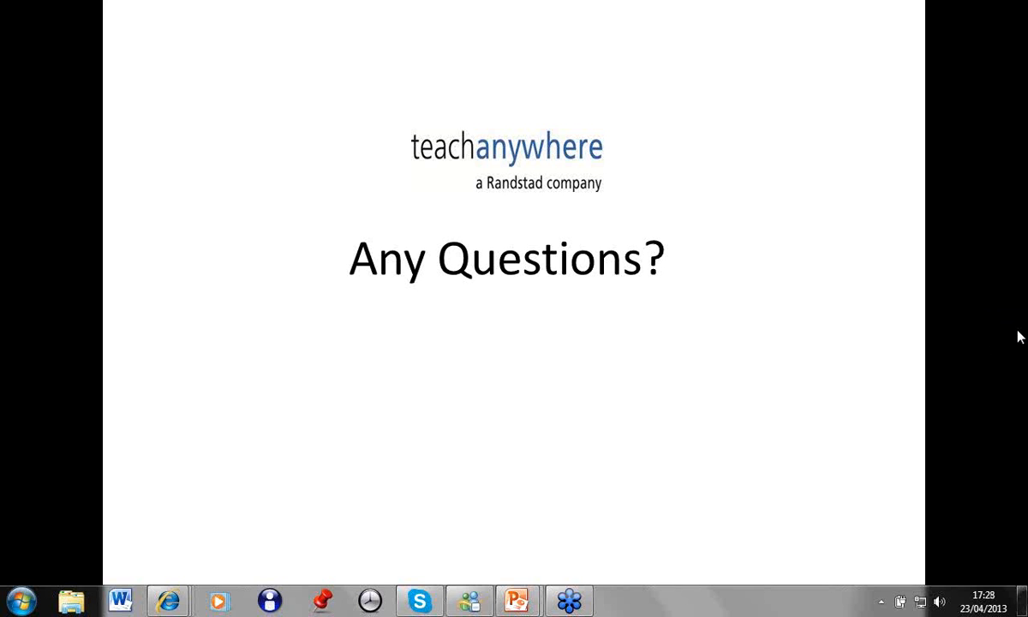
pyautogui.moveTo(1019, 326)
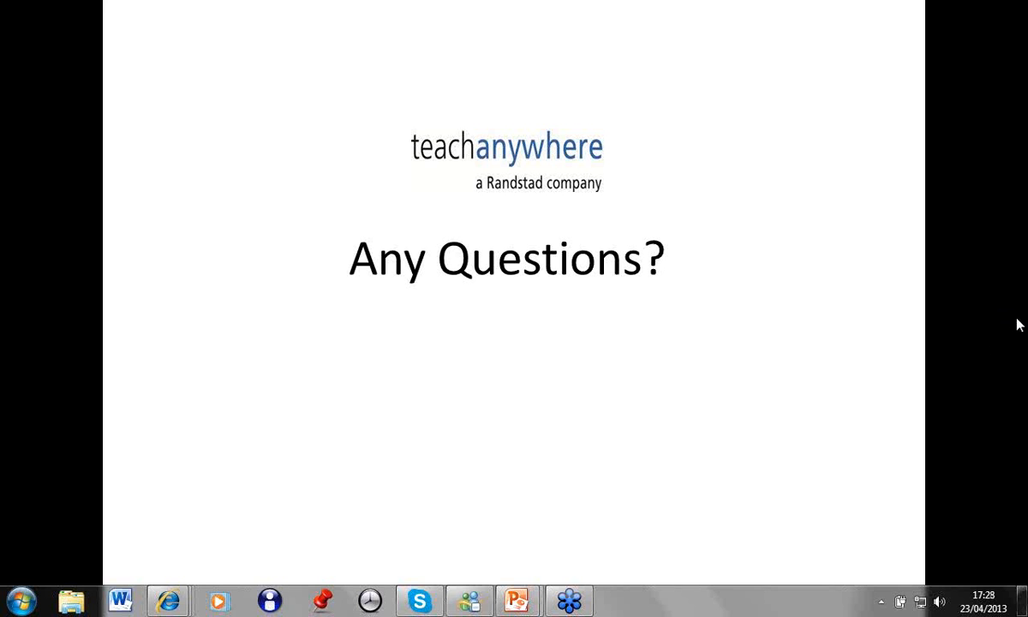
pyautogui.moveTo(996, 331)
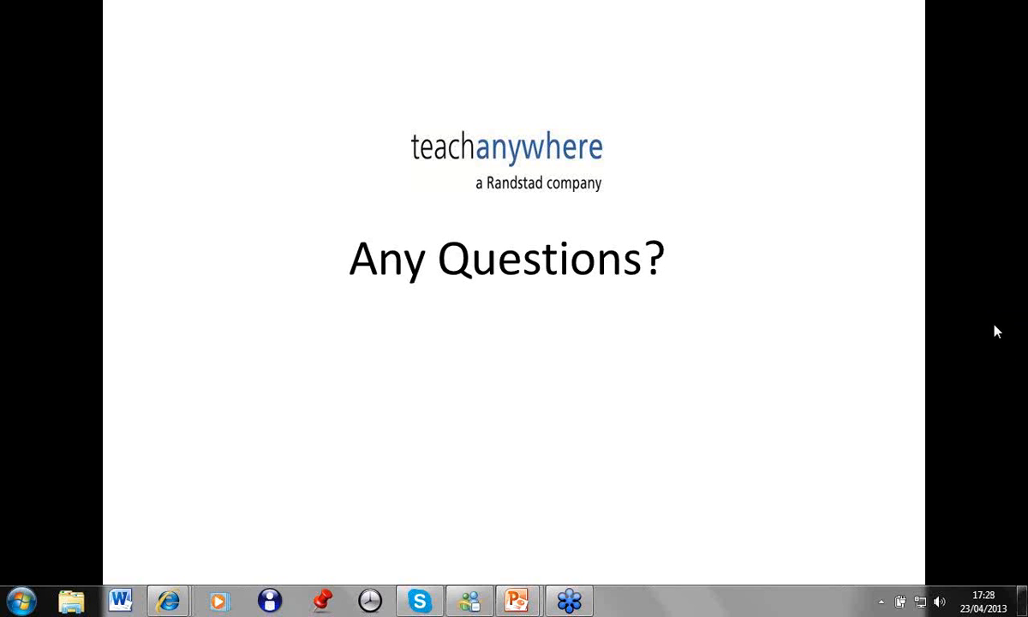
pyautogui.moveTo(1020, 324)
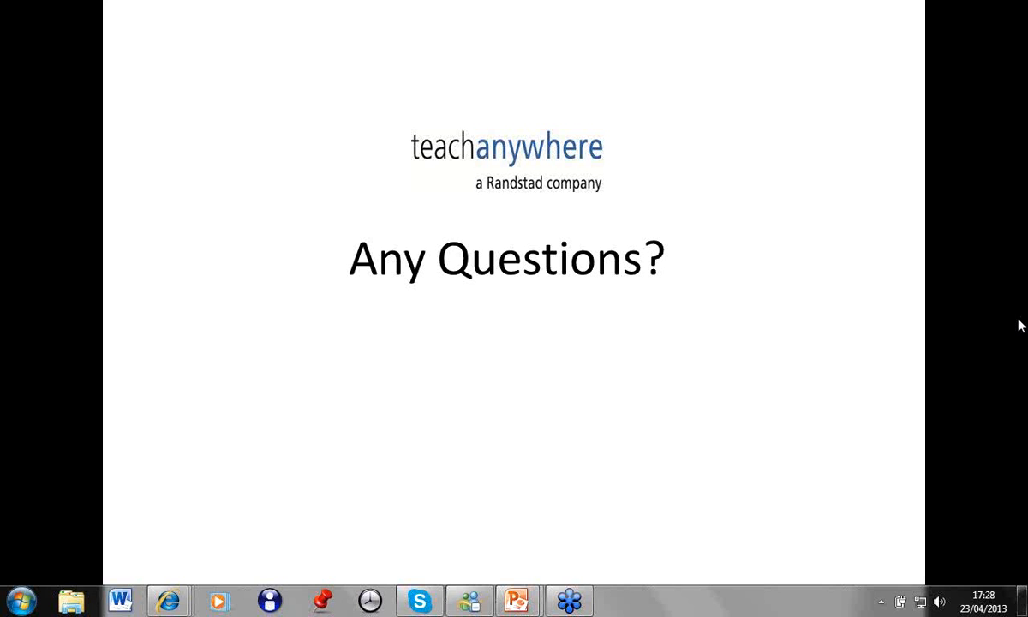
pyautogui.moveTo(1019, 334)
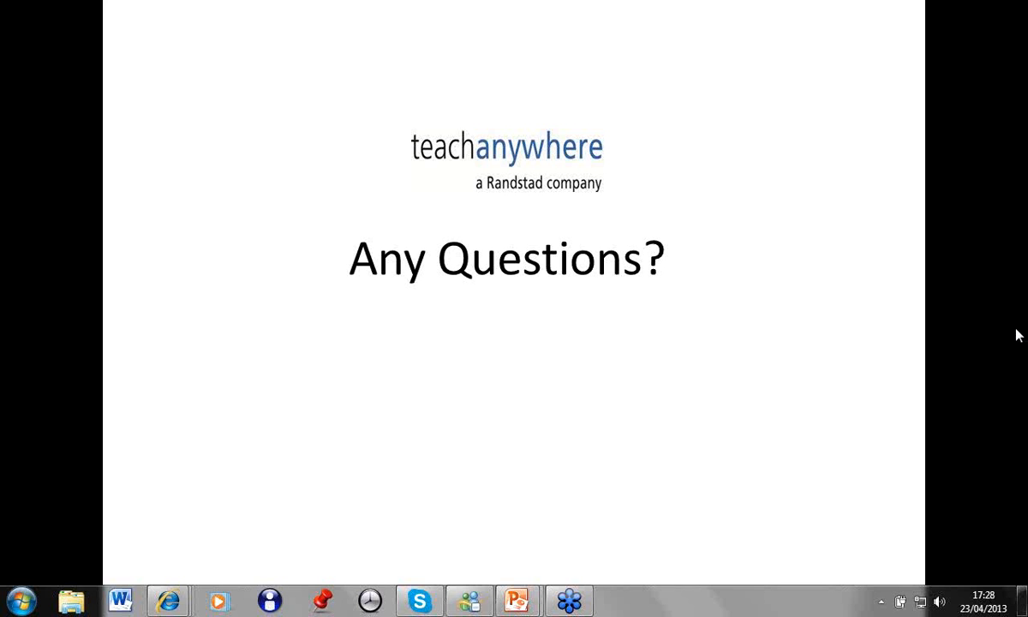
pyautogui.moveTo(1019, 322)
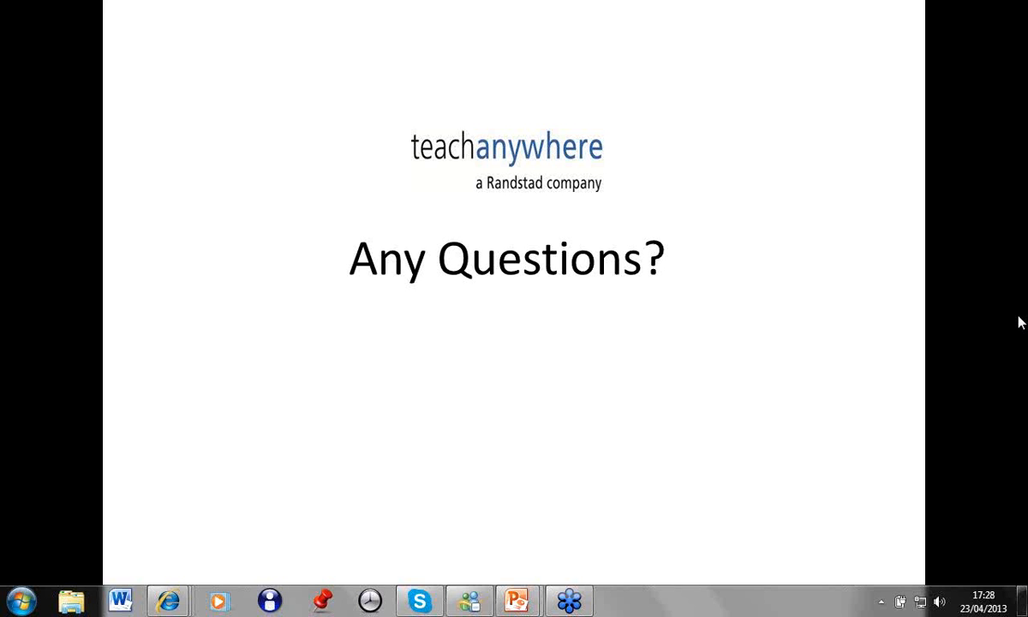
pyautogui.moveTo(1016, 333)
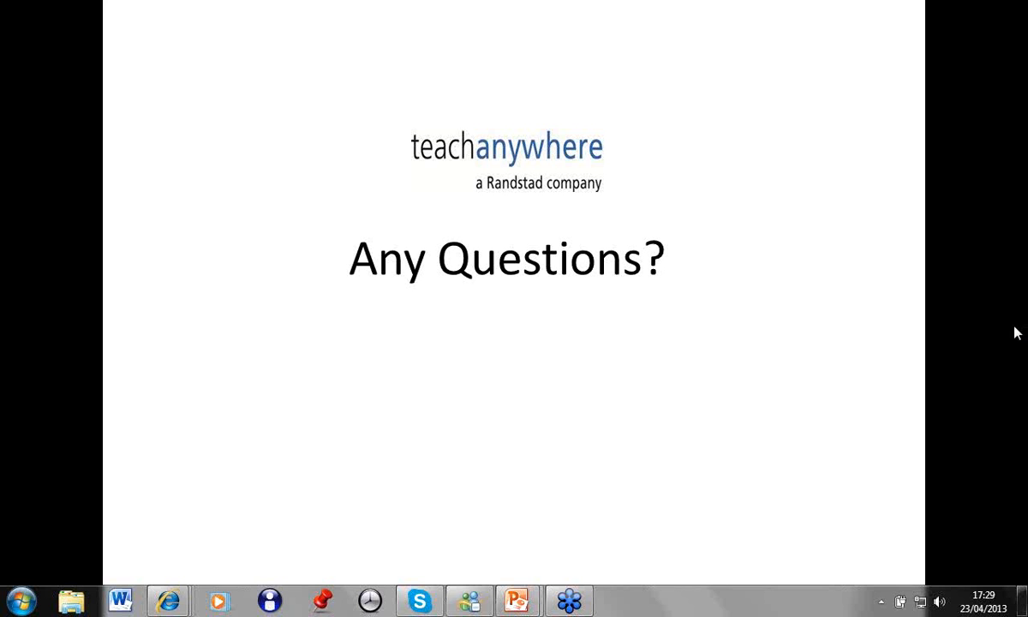
pyautogui.moveTo(1018, 330)
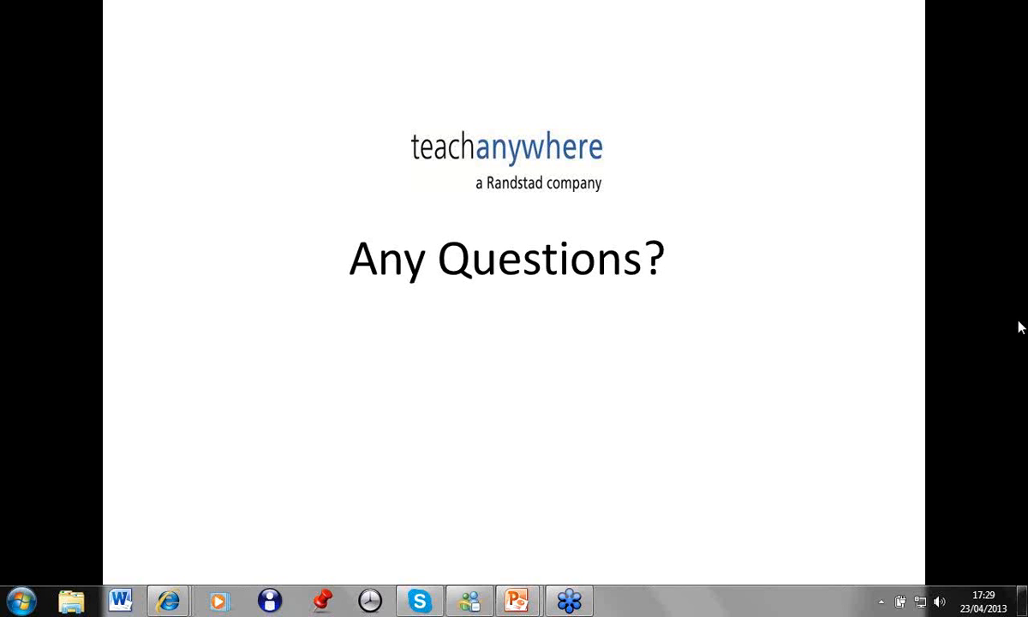
pyautogui.moveTo(907, 386)
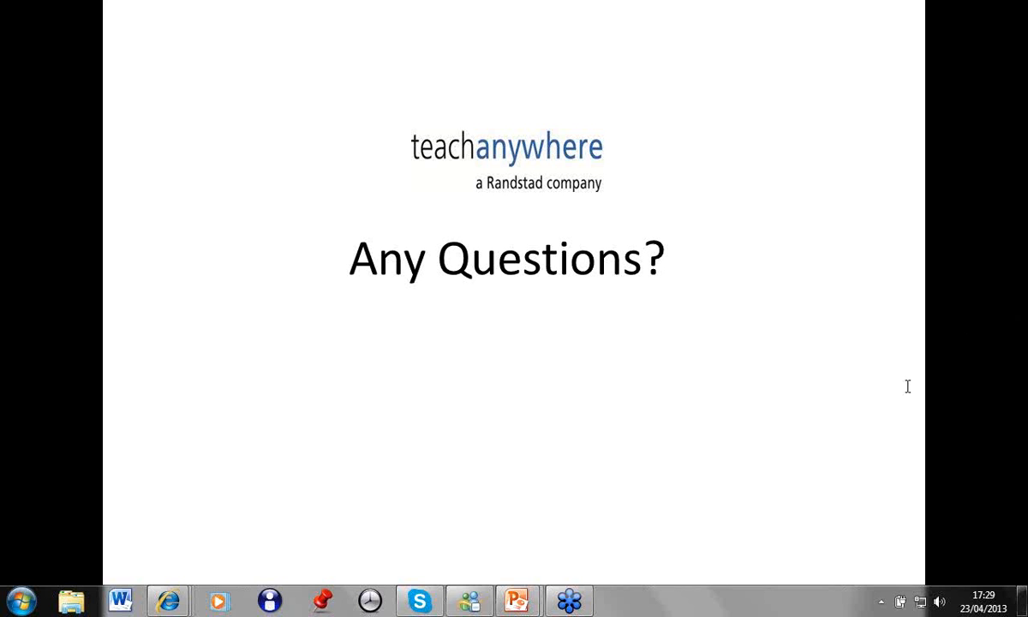
pyautogui.moveTo(894, 392)
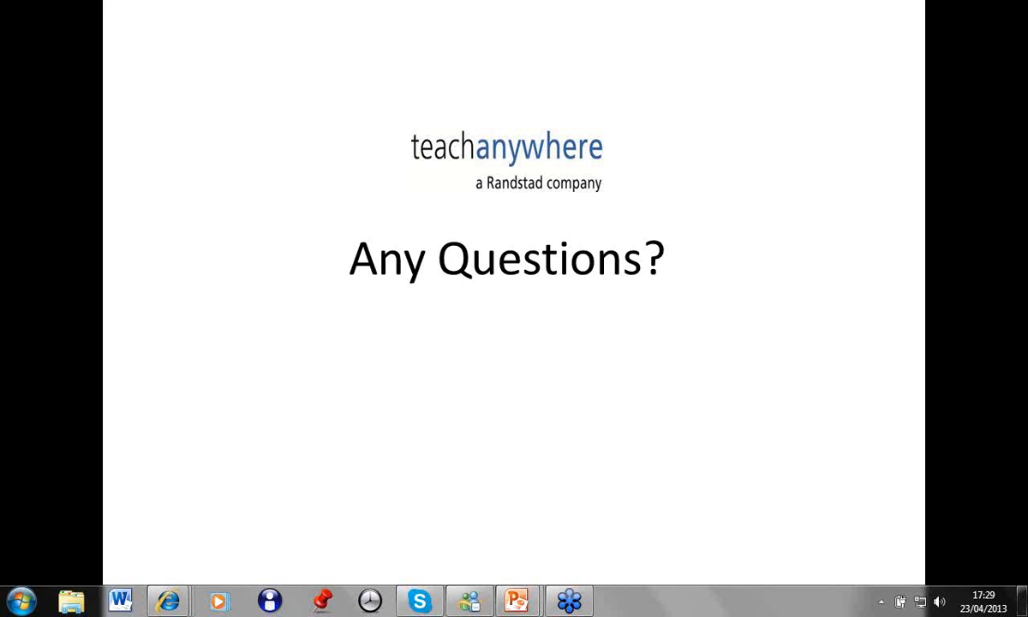
pyautogui.moveTo(894, 395)
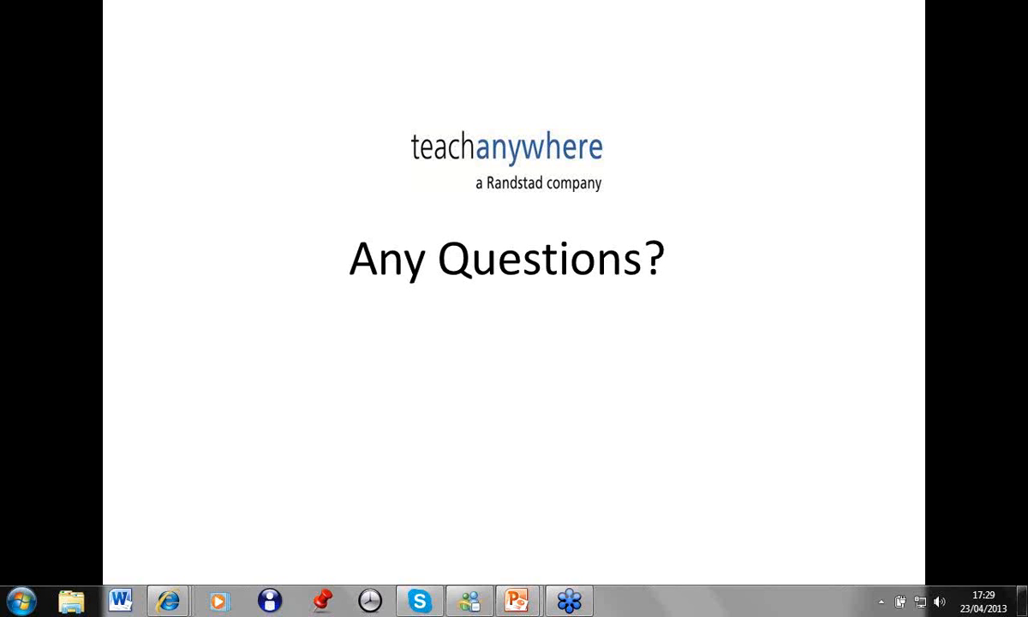
pyautogui.moveTo(893, 395)
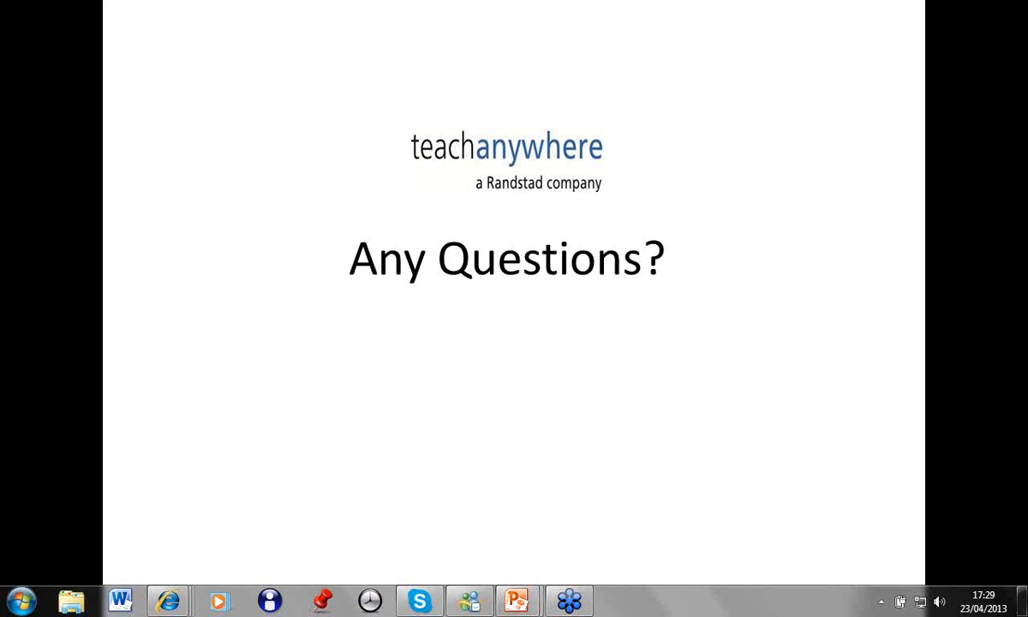
pyautogui.moveTo(893, 395)
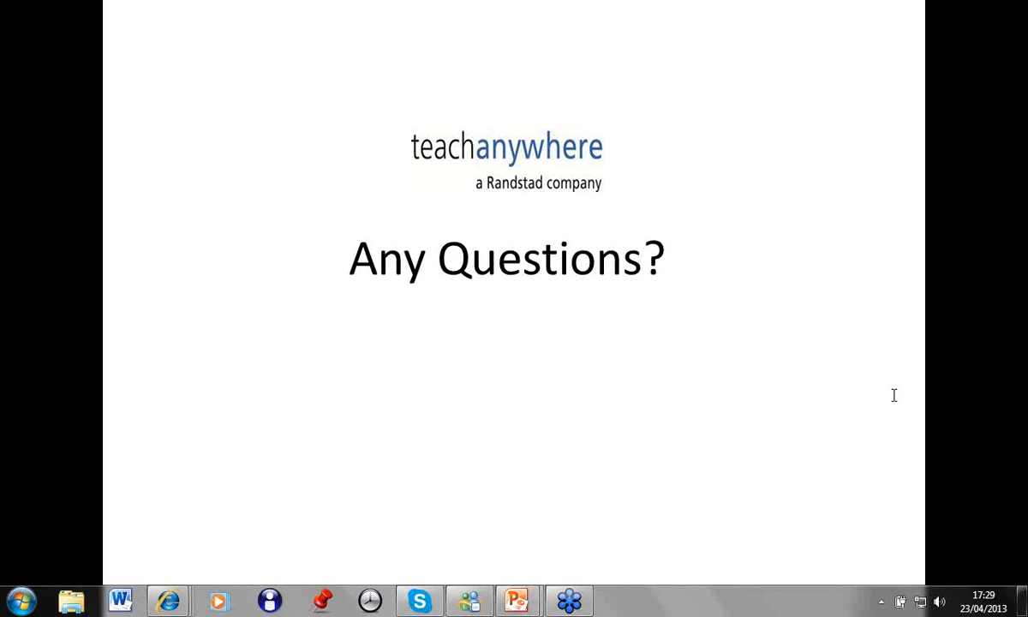
pyautogui.moveTo(992, 402)
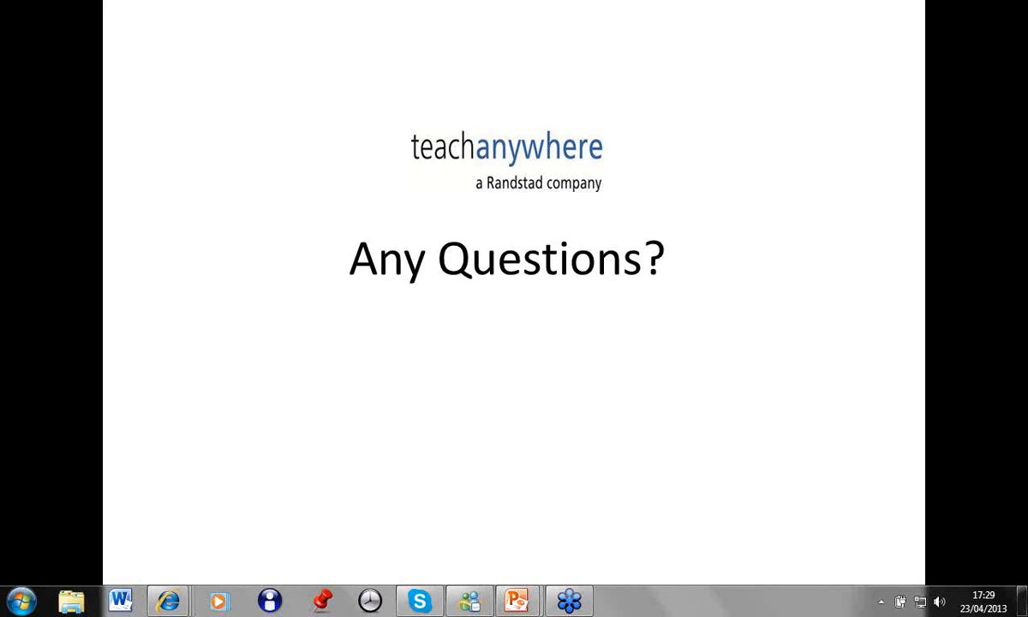
pyautogui.moveTo(992, 403)
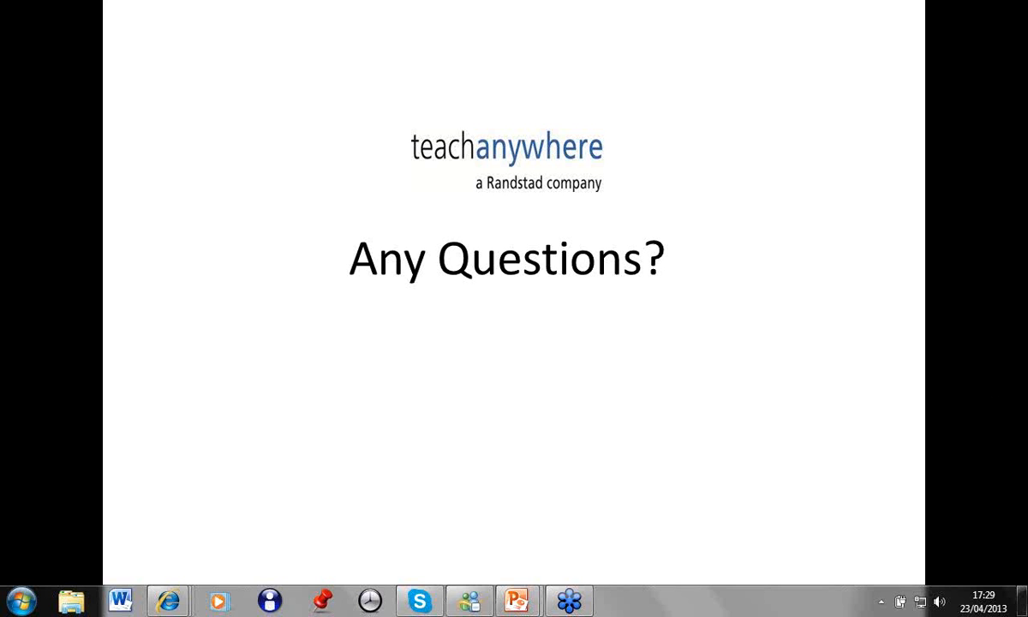
pyautogui.moveTo(991, 402)
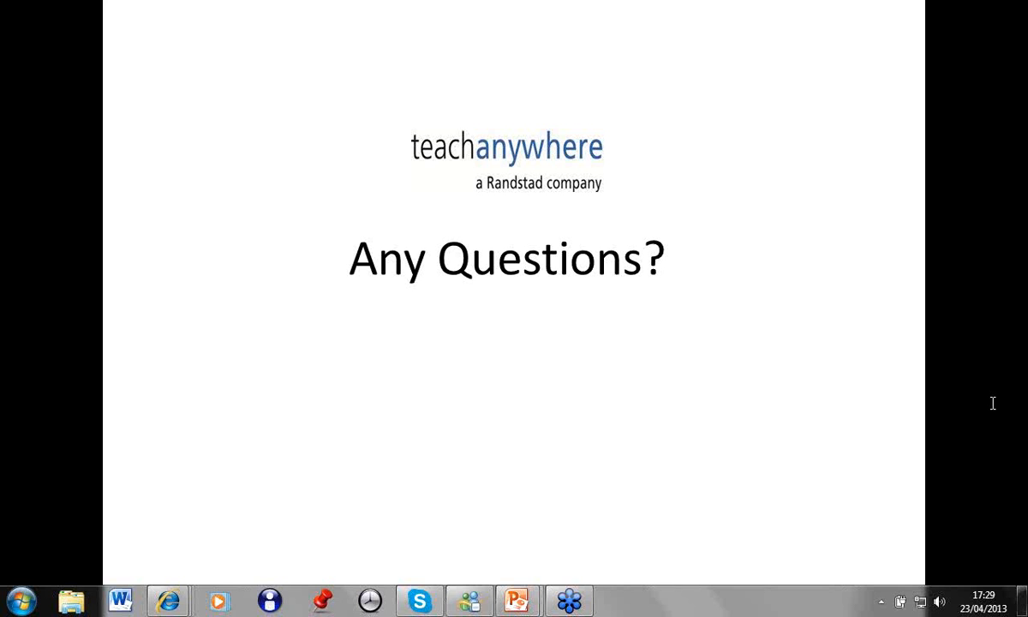
pyautogui.moveTo(840, 436)
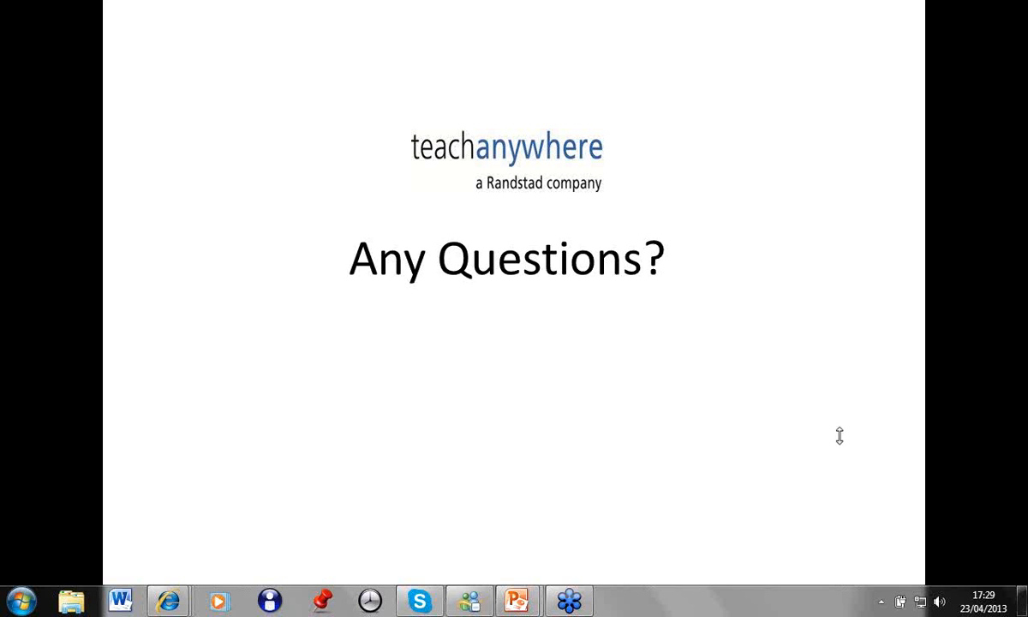
pyautogui.moveTo(914, 348)
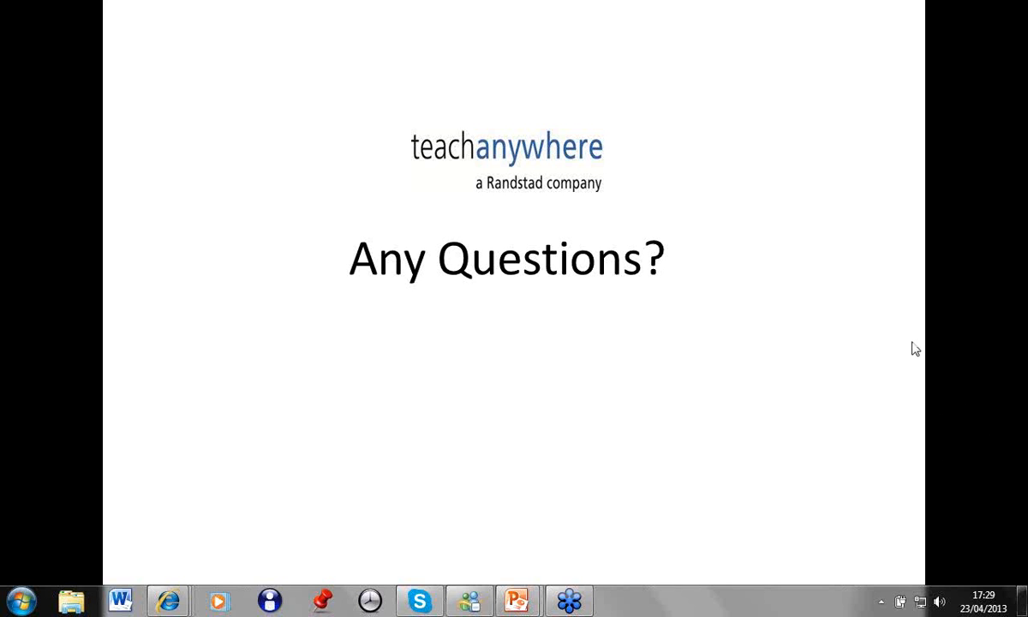
pyautogui.moveTo(947, 336)
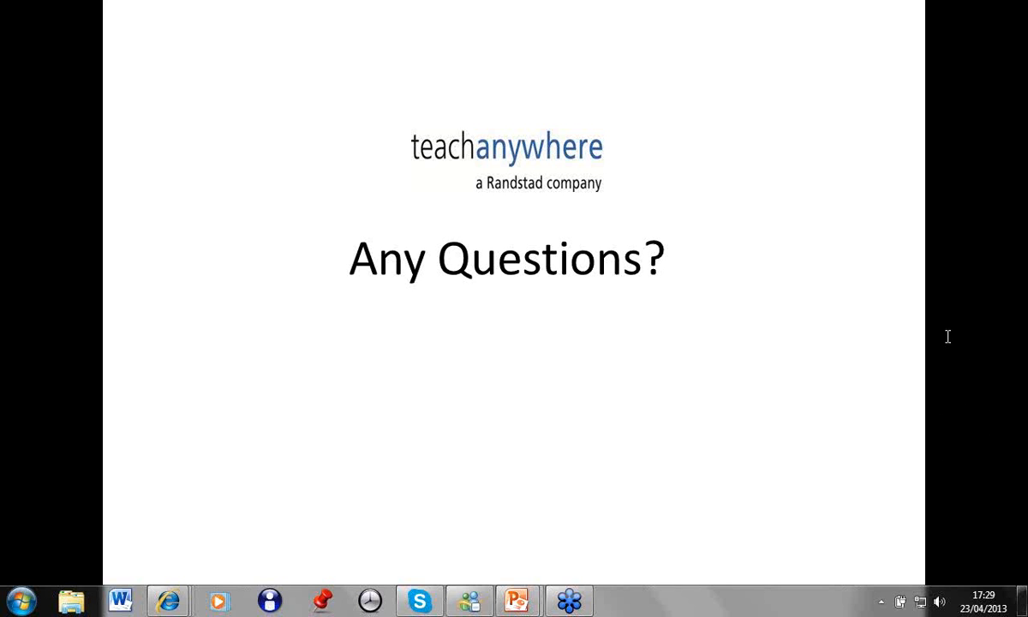
pyautogui.moveTo(946, 330)
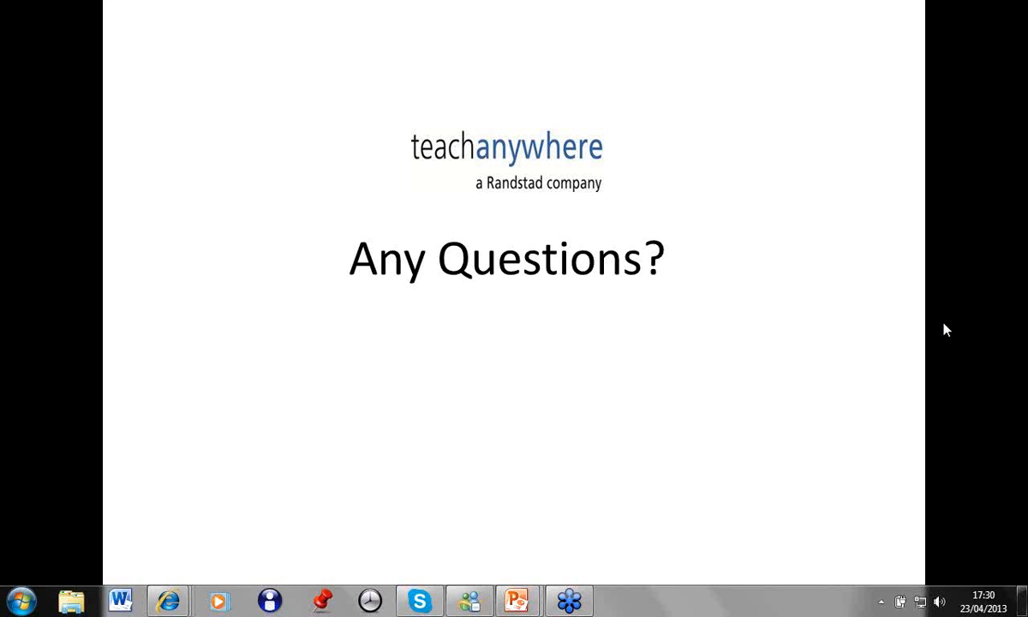
pyautogui.moveTo(872, 427)
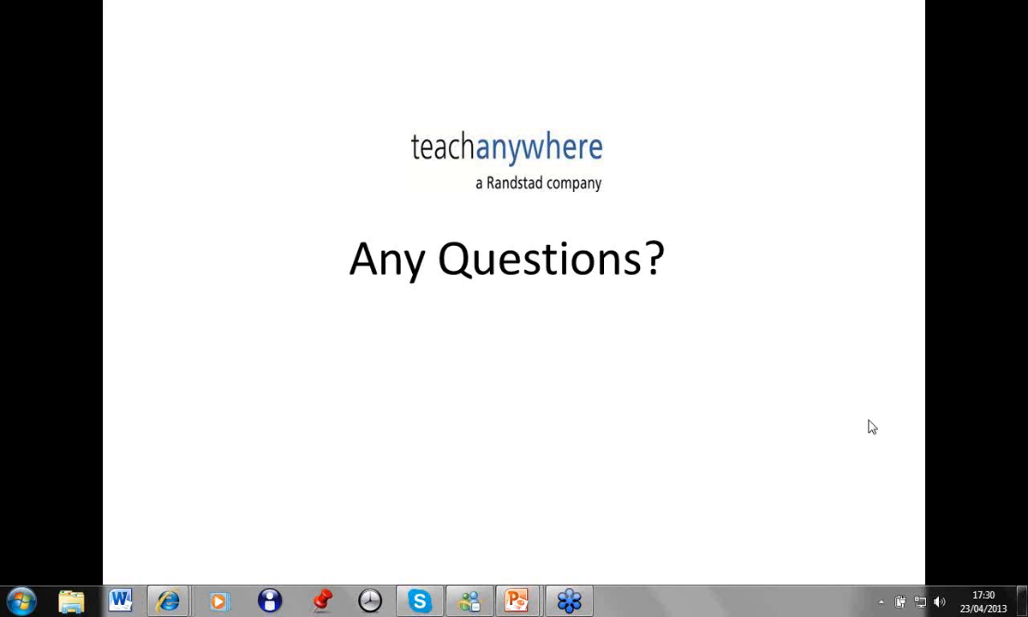
pyautogui.moveTo(989, 341)
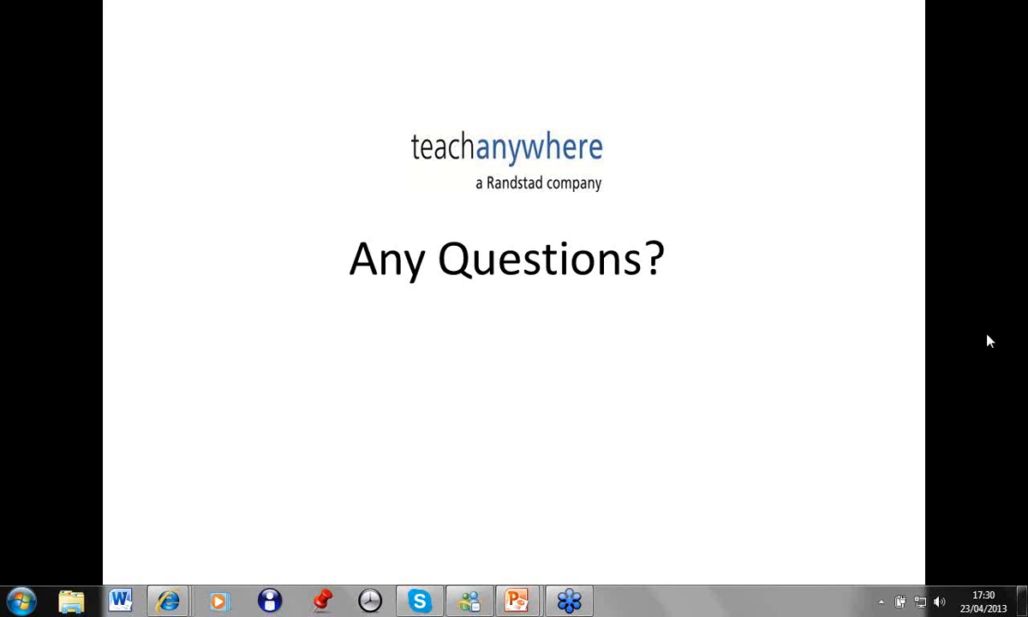
pyautogui.moveTo(1019, 336)
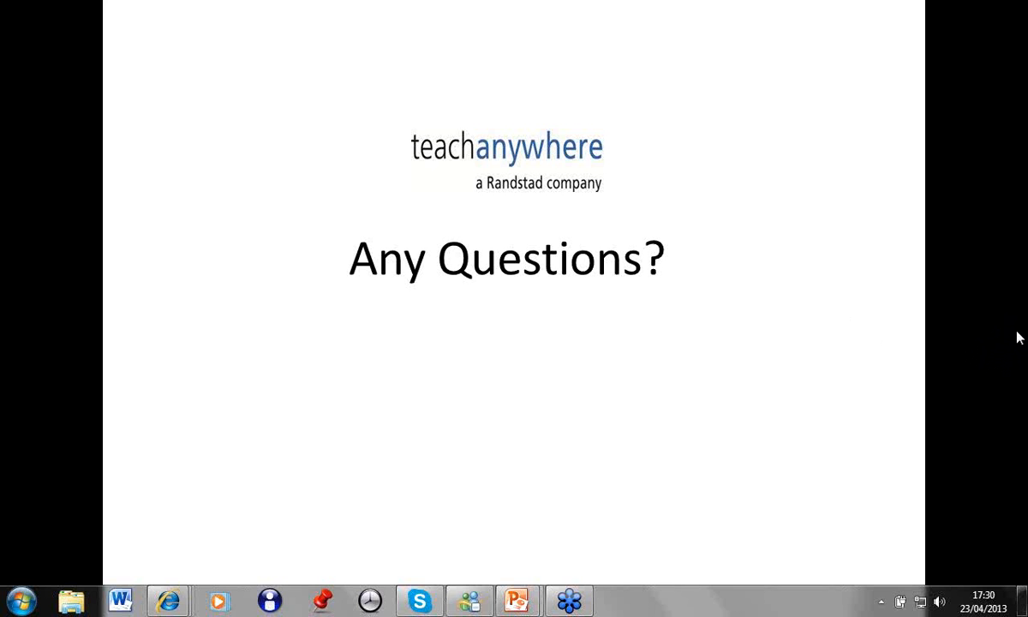
pyautogui.moveTo(834, 334)
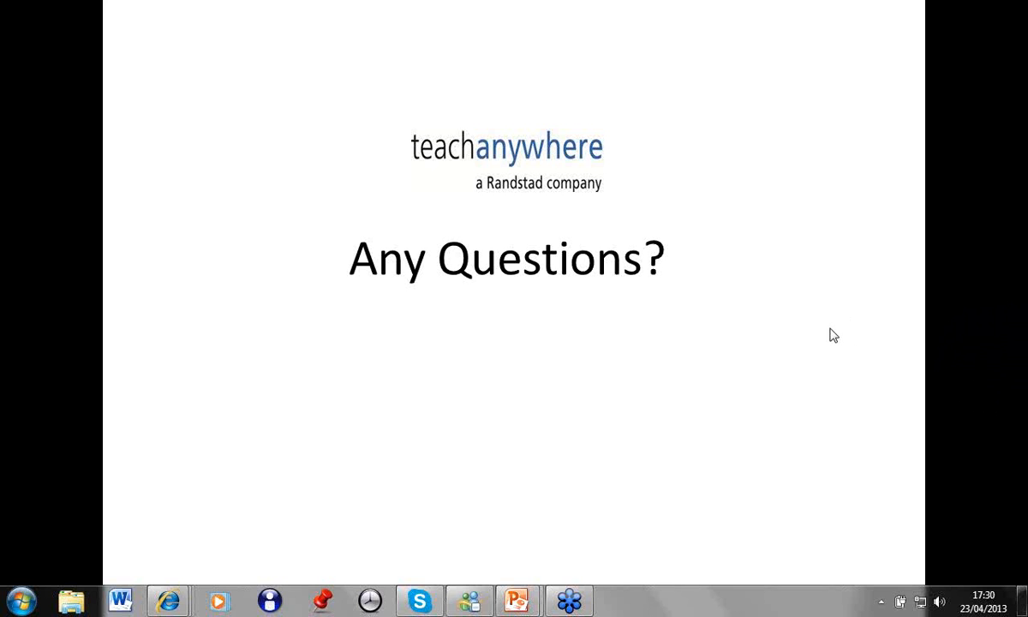
pyautogui.moveTo(1018, 322)
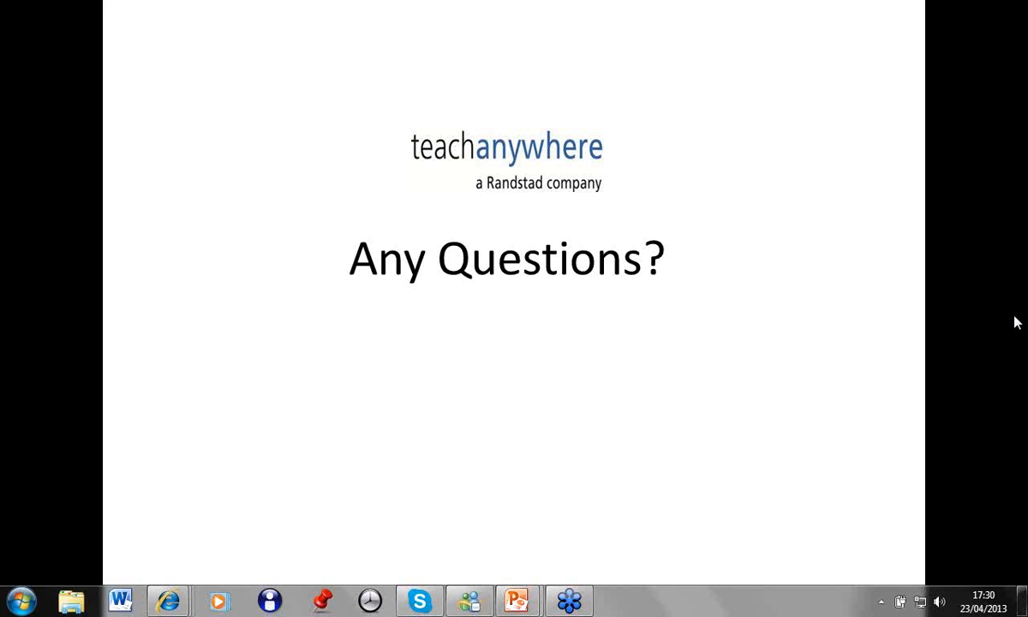
pyautogui.moveTo(865, 291)
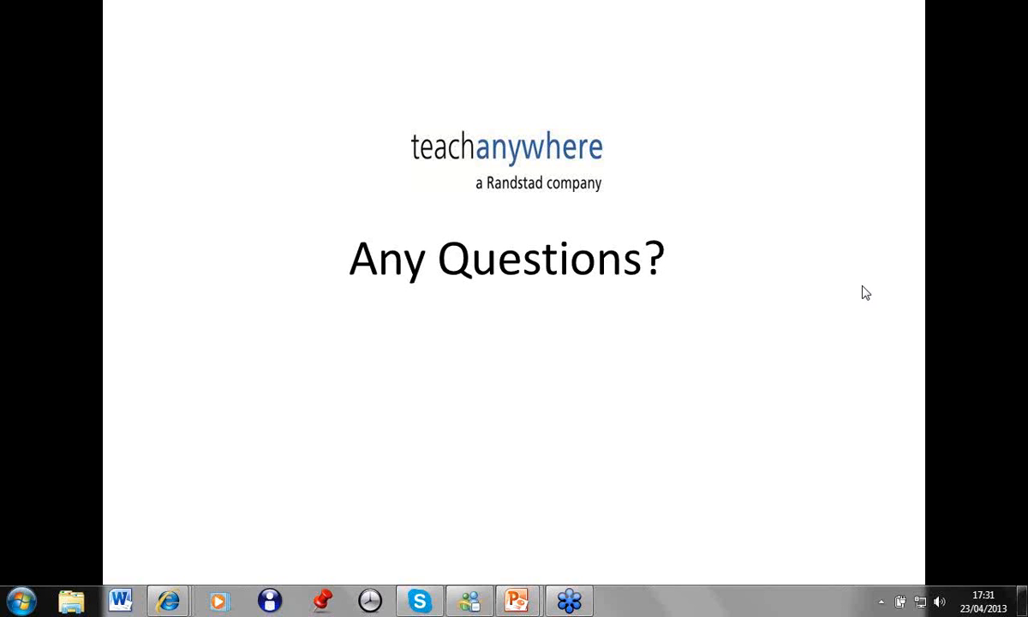
pyautogui.moveTo(680, 397)
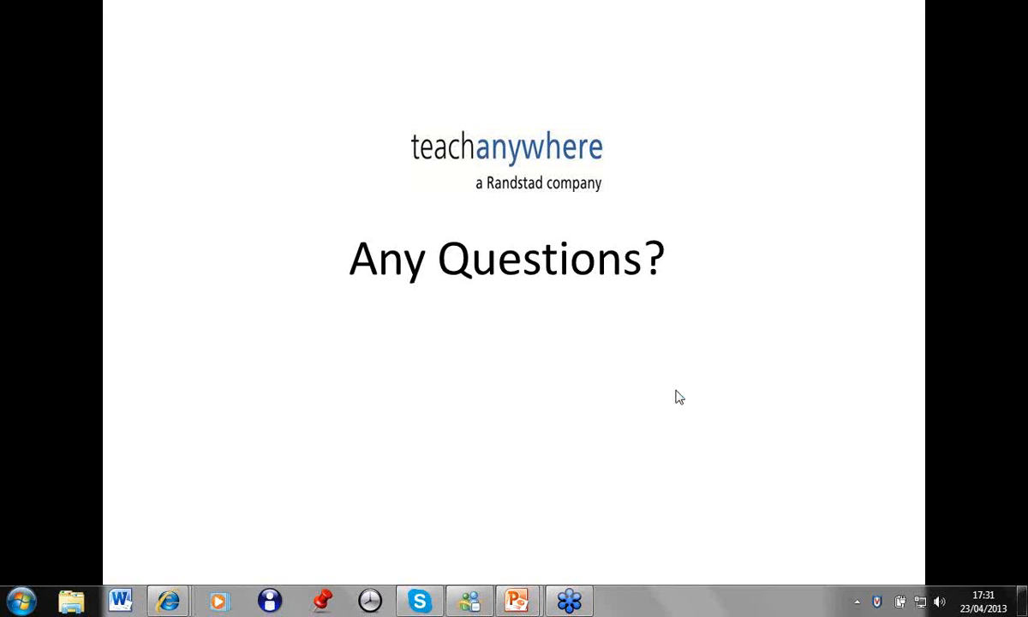
pyautogui.moveTo(934, 400)
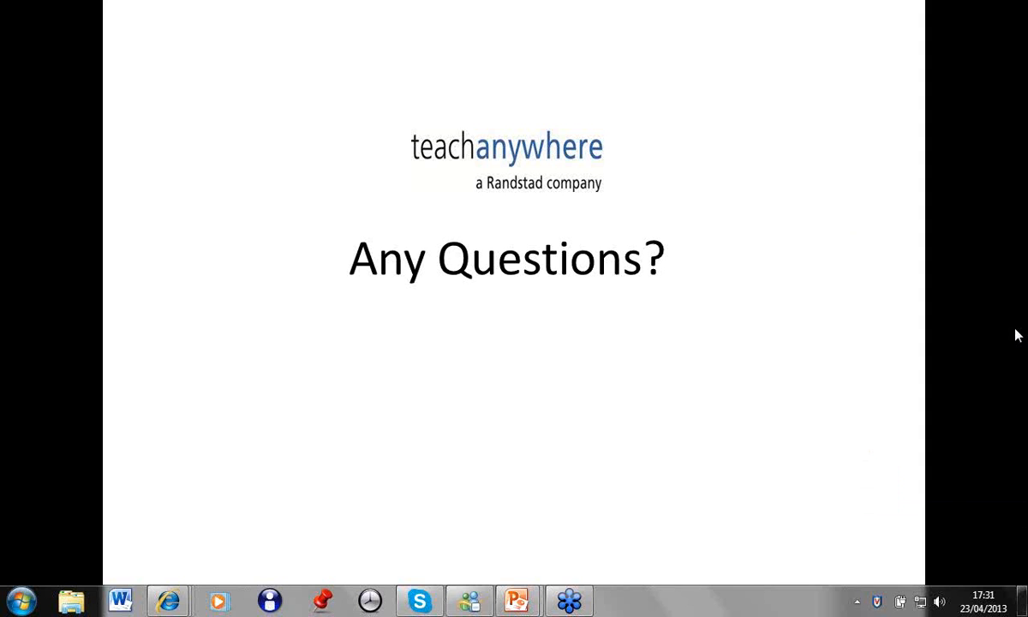
pyautogui.moveTo(1016, 328)
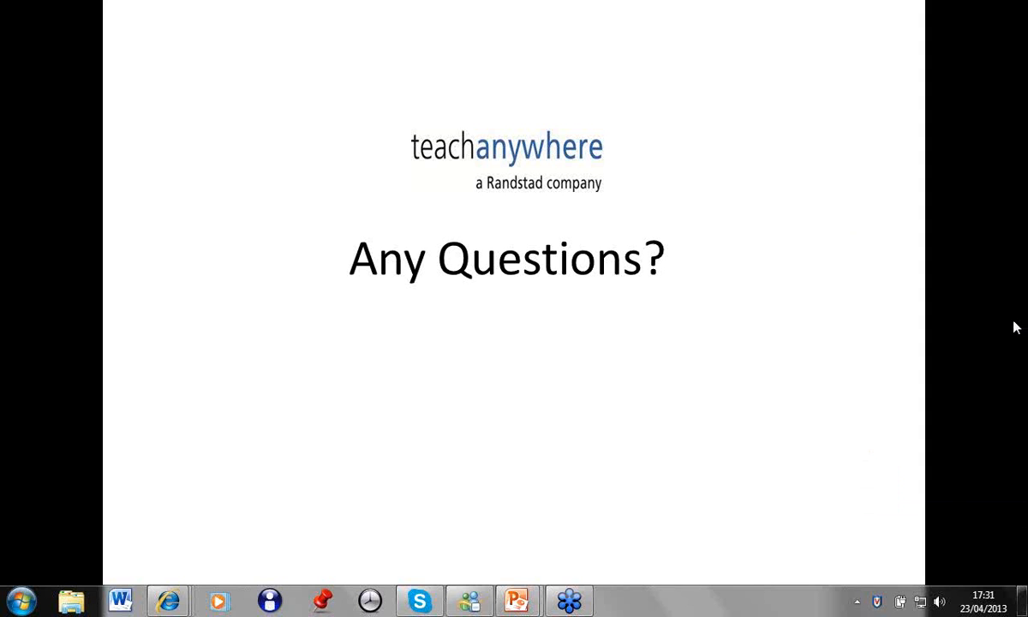
pyautogui.moveTo(942, 346)
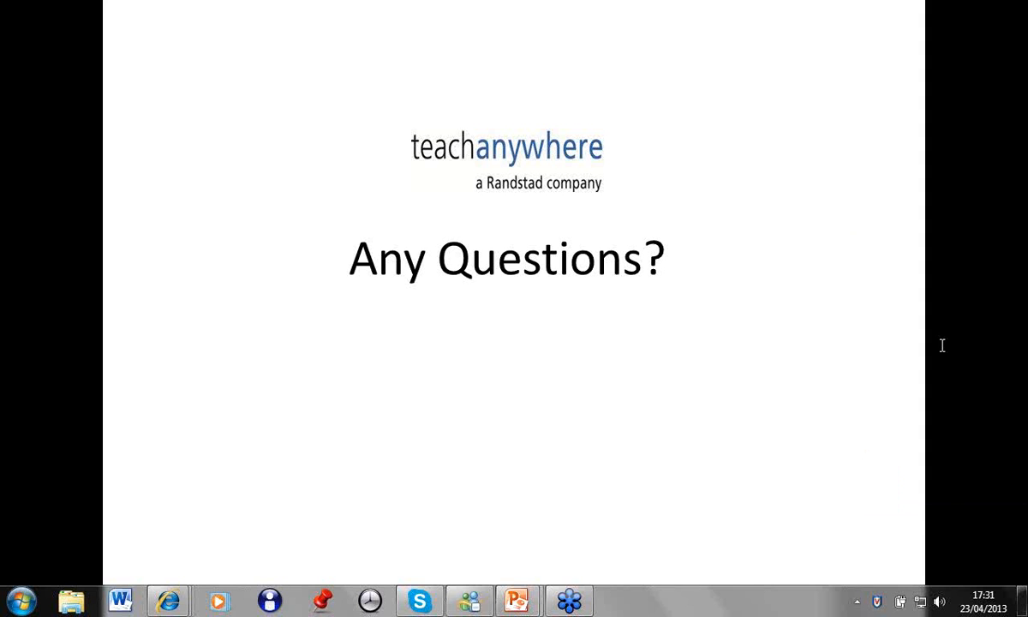
pyautogui.moveTo(1019, 327)
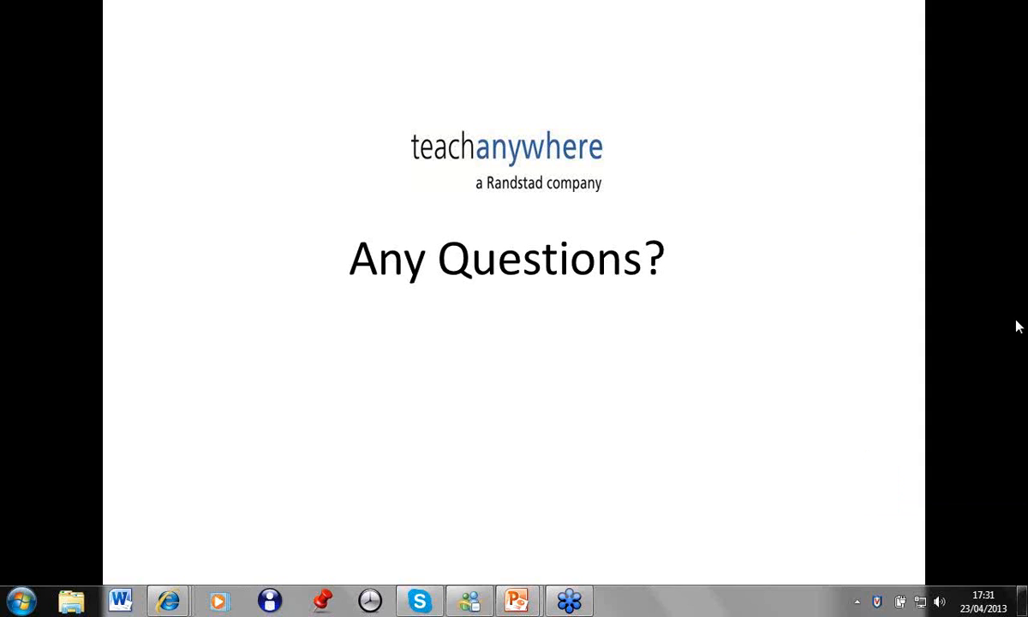
pyautogui.moveTo(831, 330)
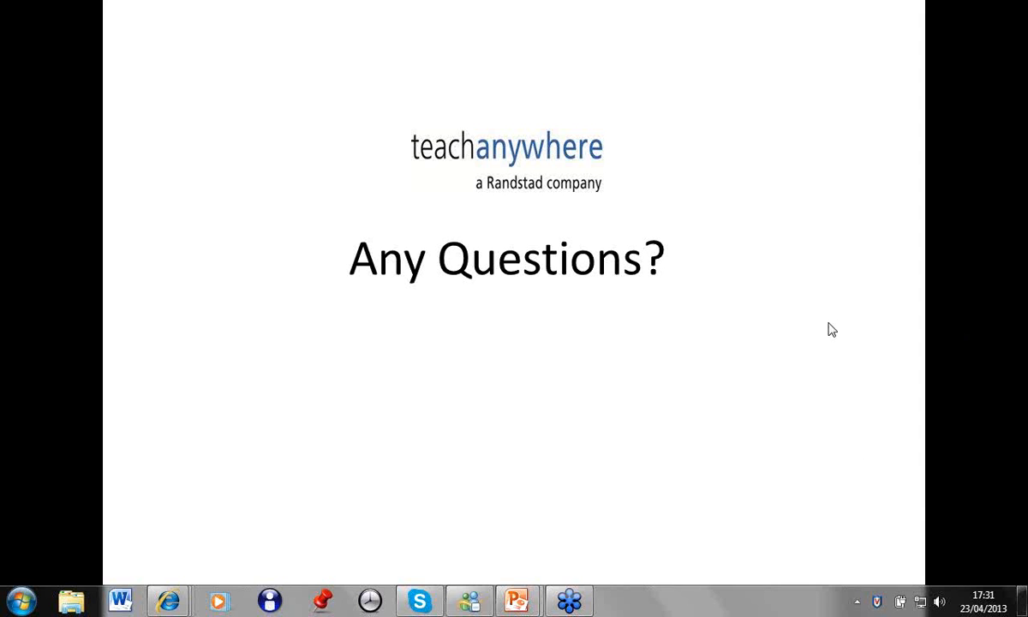
pyautogui.moveTo(866, 322)
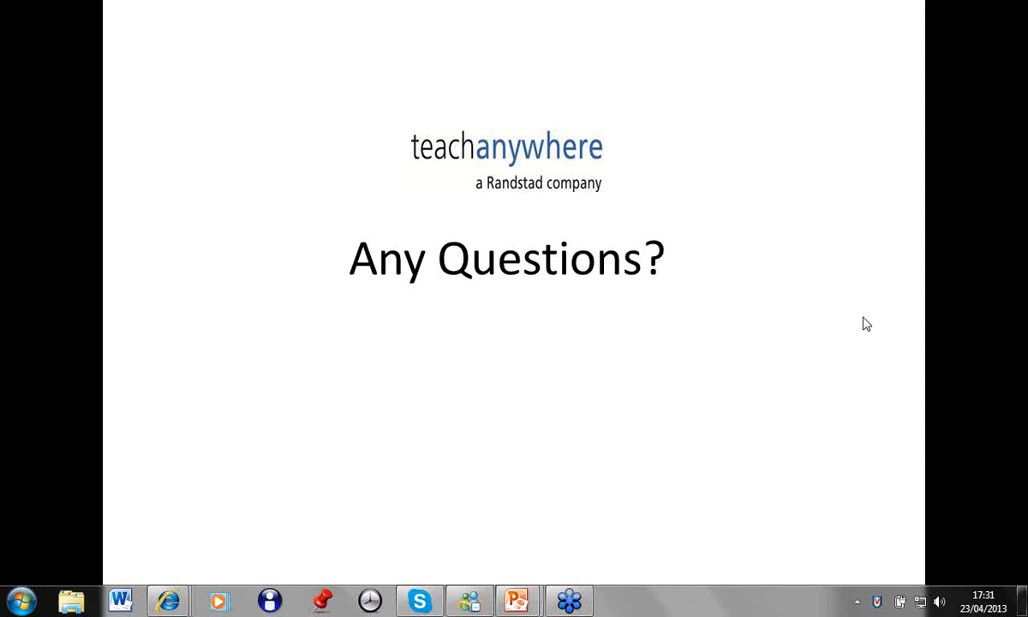
pyautogui.moveTo(1017, 326)
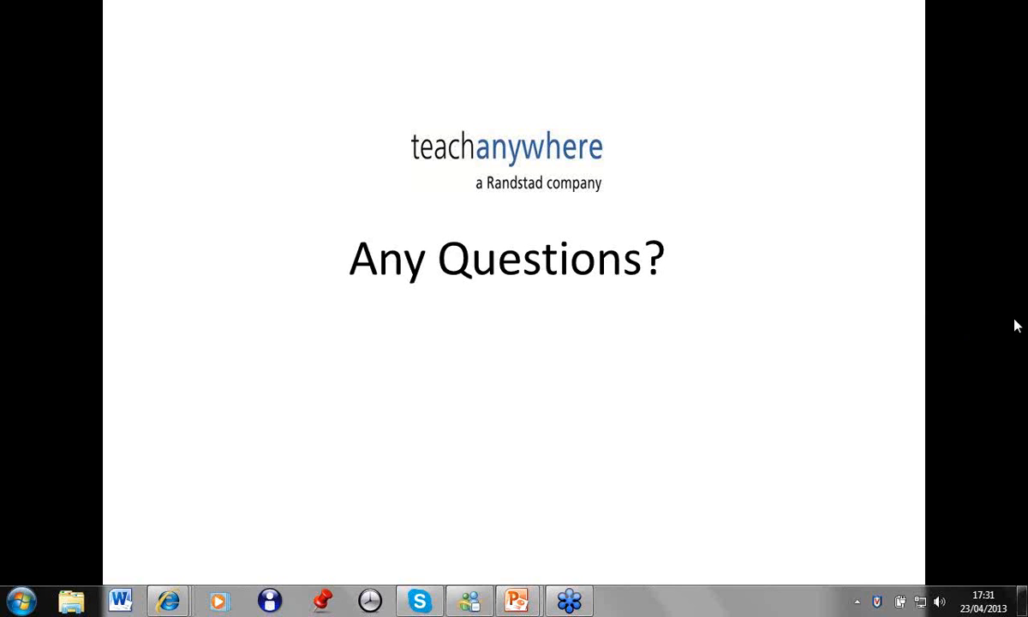
pyautogui.moveTo(916, 338)
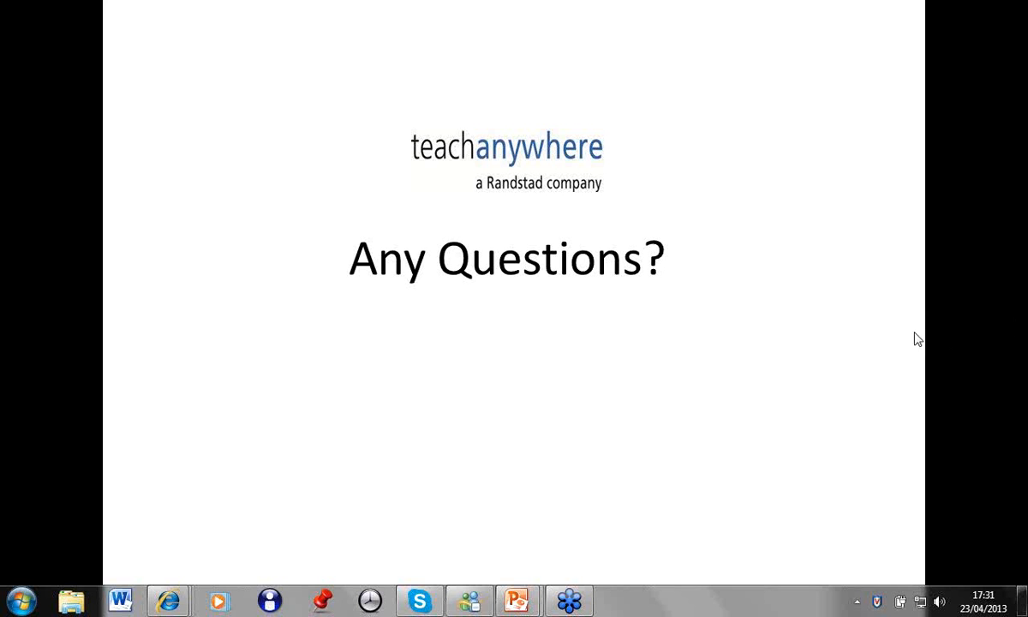
pyautogui.moveTo(835, 326)
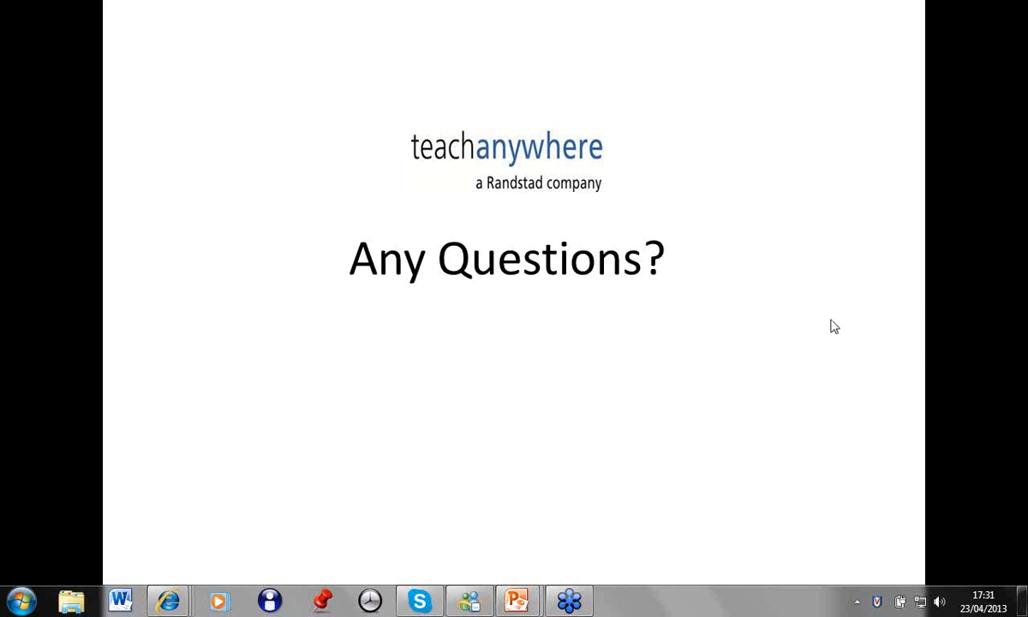
pyautogui.moveTo(1018, 332)
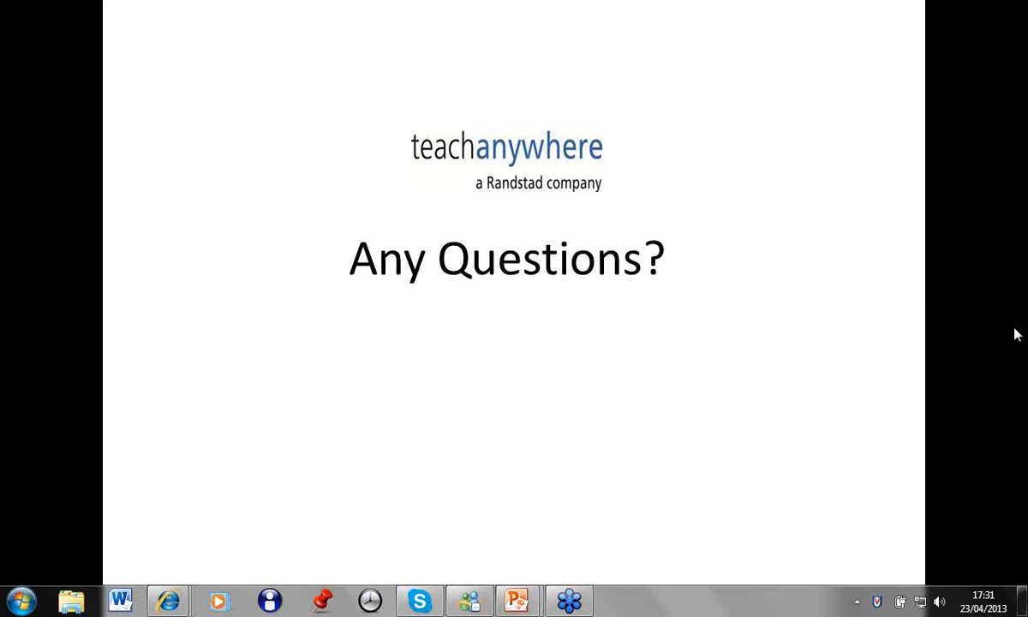
pyautogui.moveTo(1000, 321)
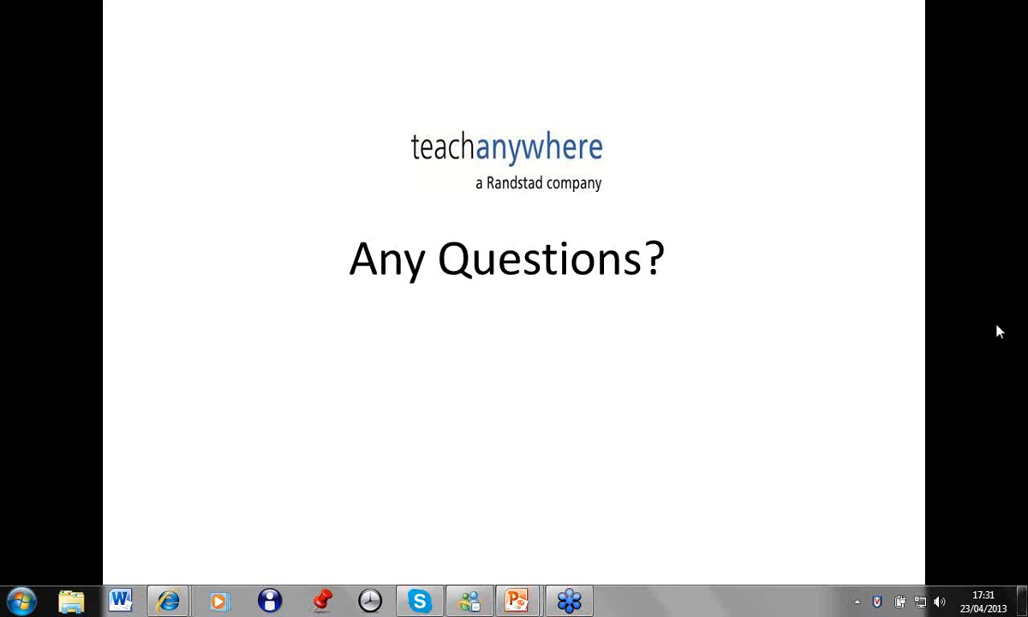
pyautogui.moveTo(1019, 333)
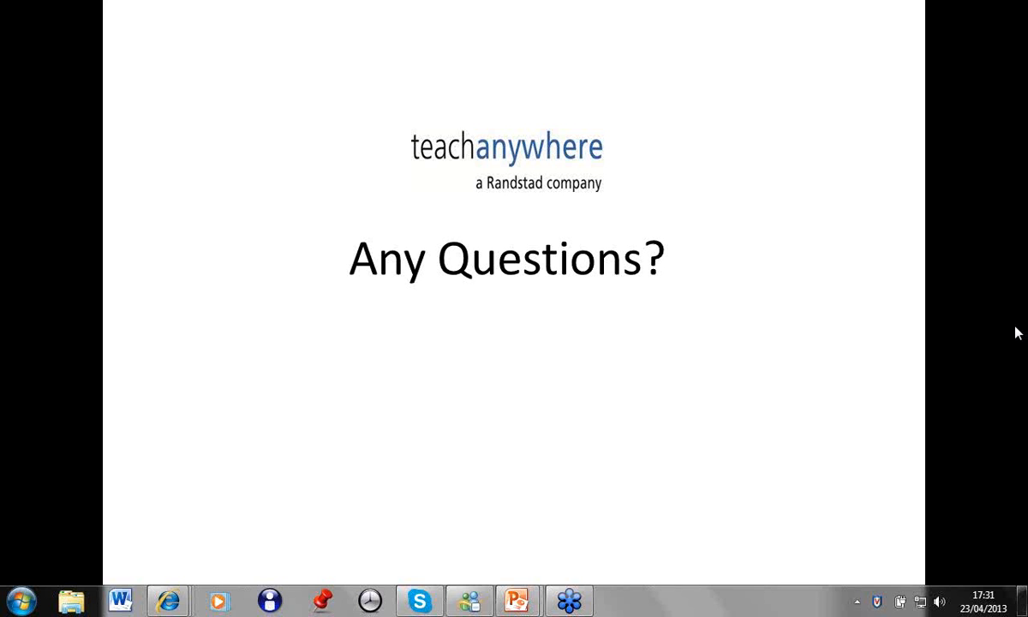
pyautogui.moveTo(944, 386)
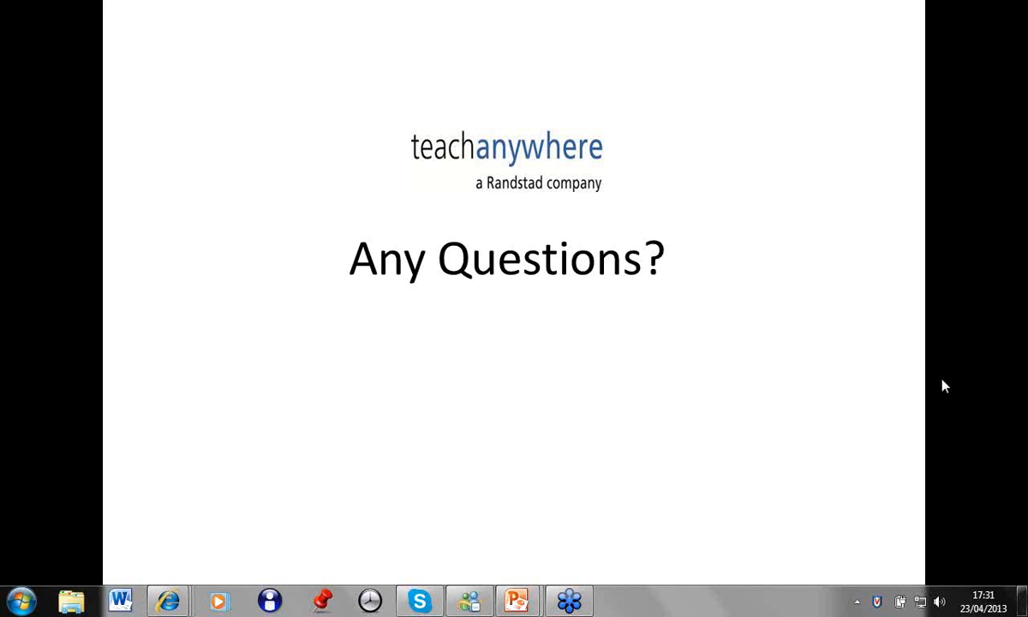
pyautogui.moveTo(855, 152)
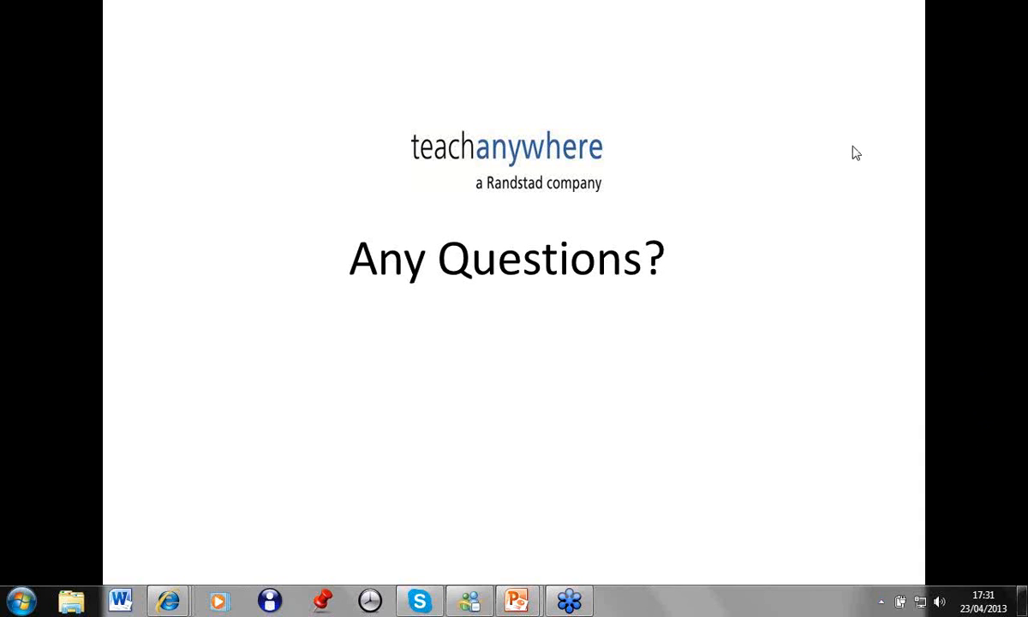